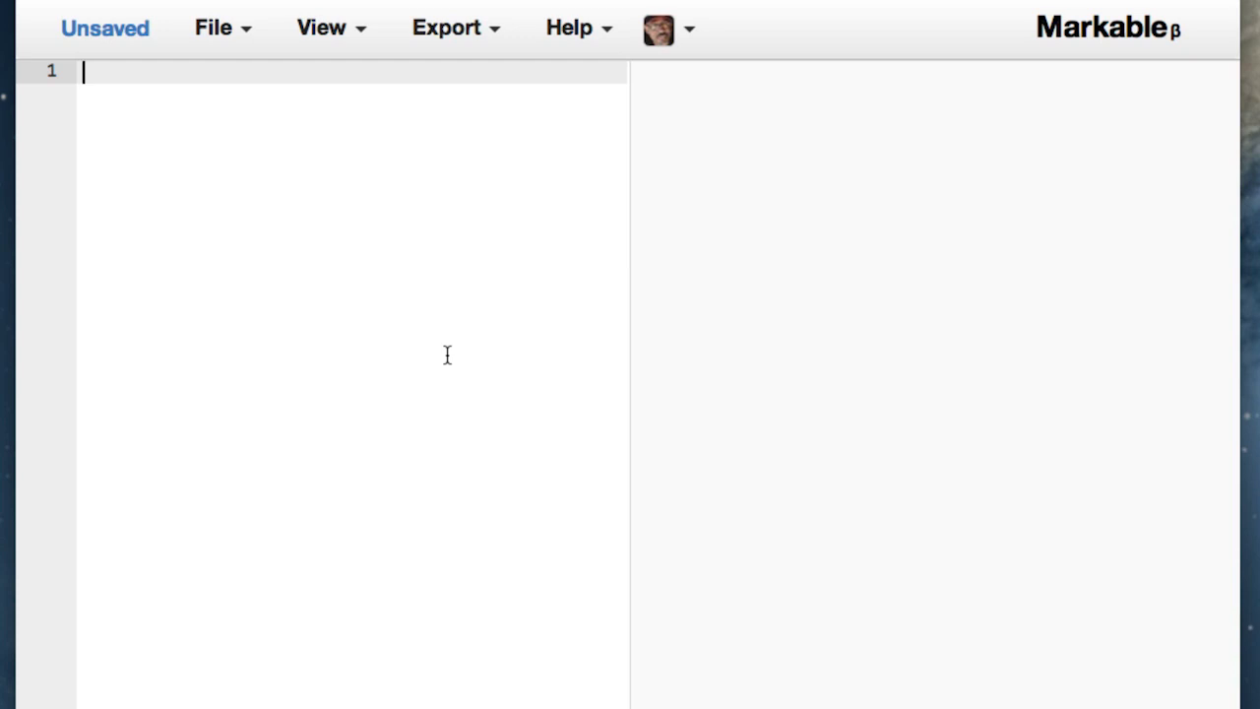
- Write the level-one heading '#Use Hashtags For Headers' on line 1
{"action": "type", "text": "#H"}
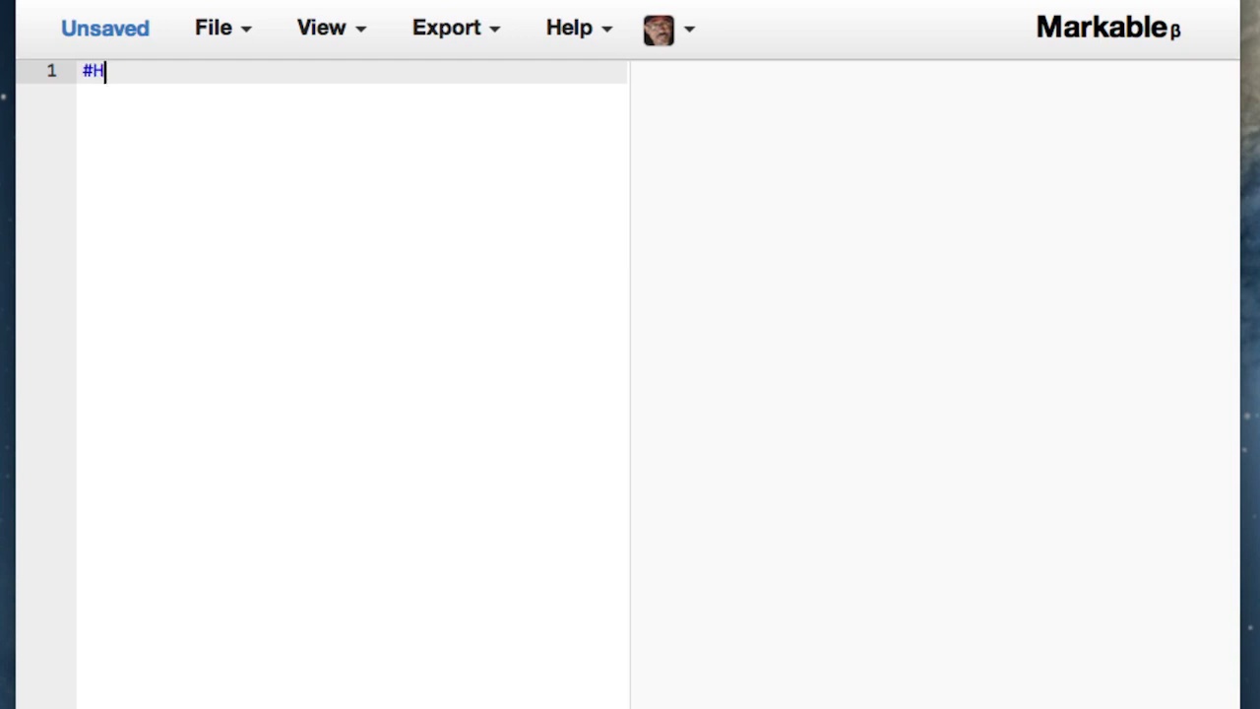
{"action": "type", "text": "Use"}
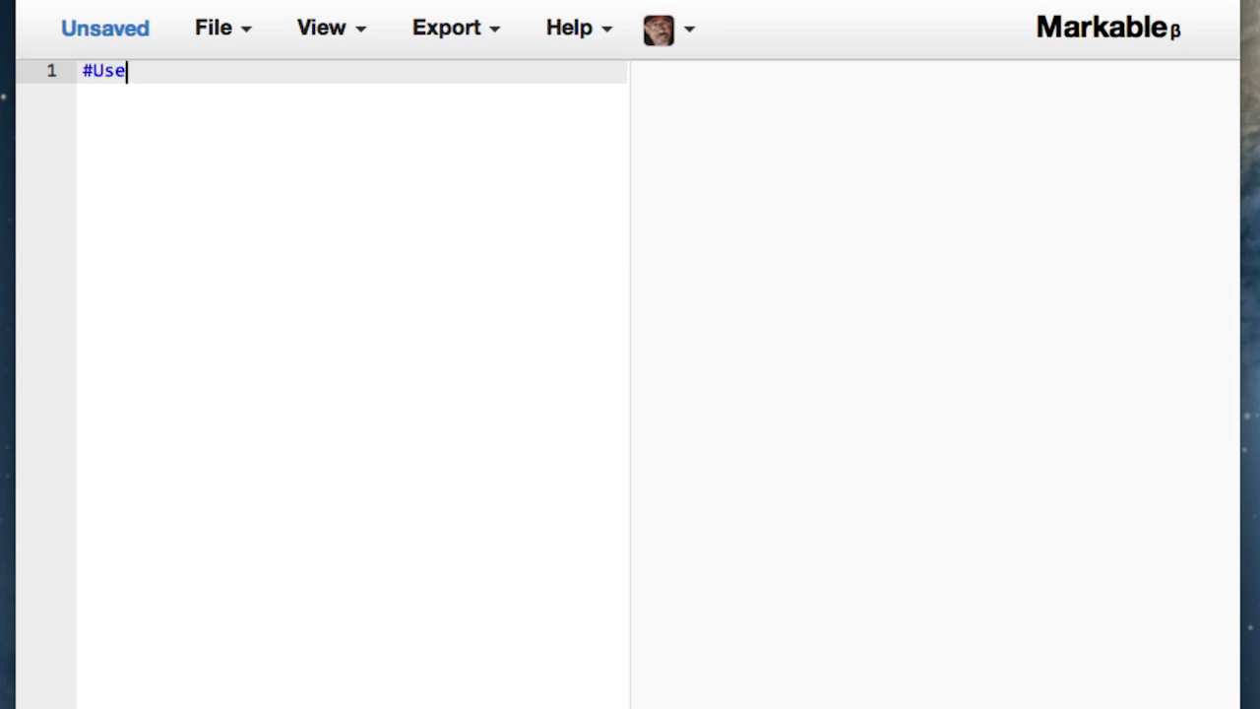
{"action": "type", "text": "Hasht"}
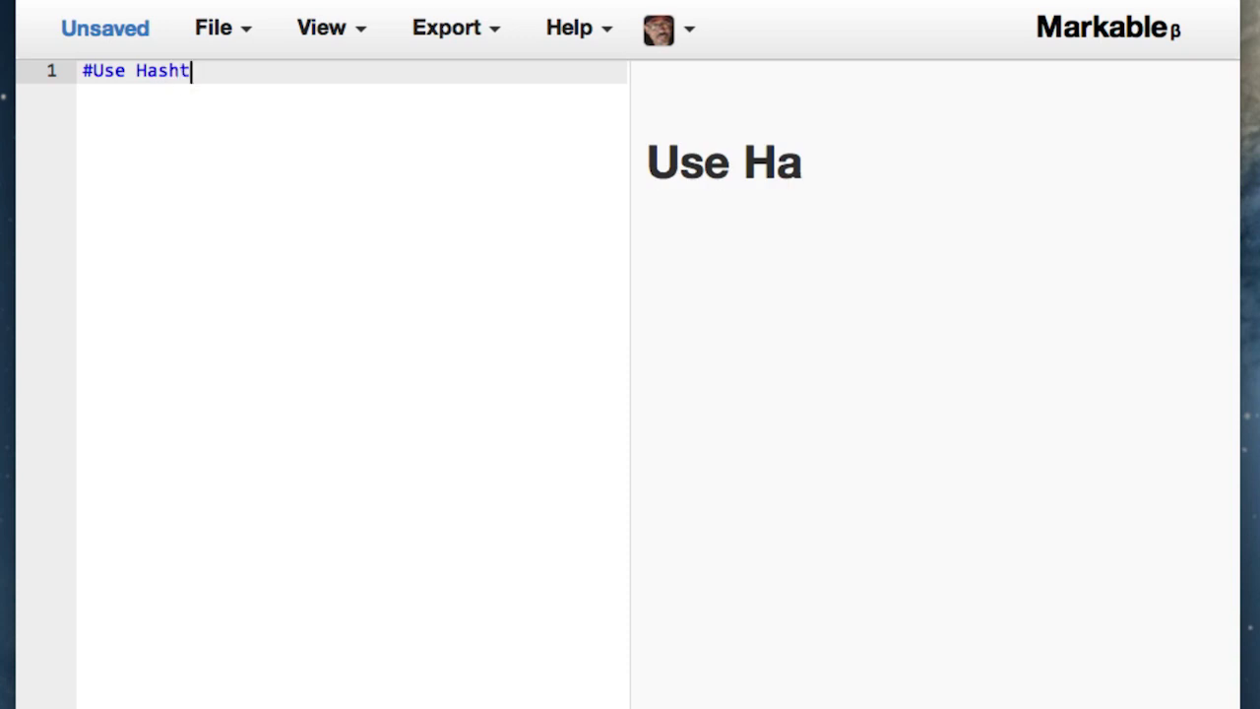
{"action": "type", "text": "ags For"}
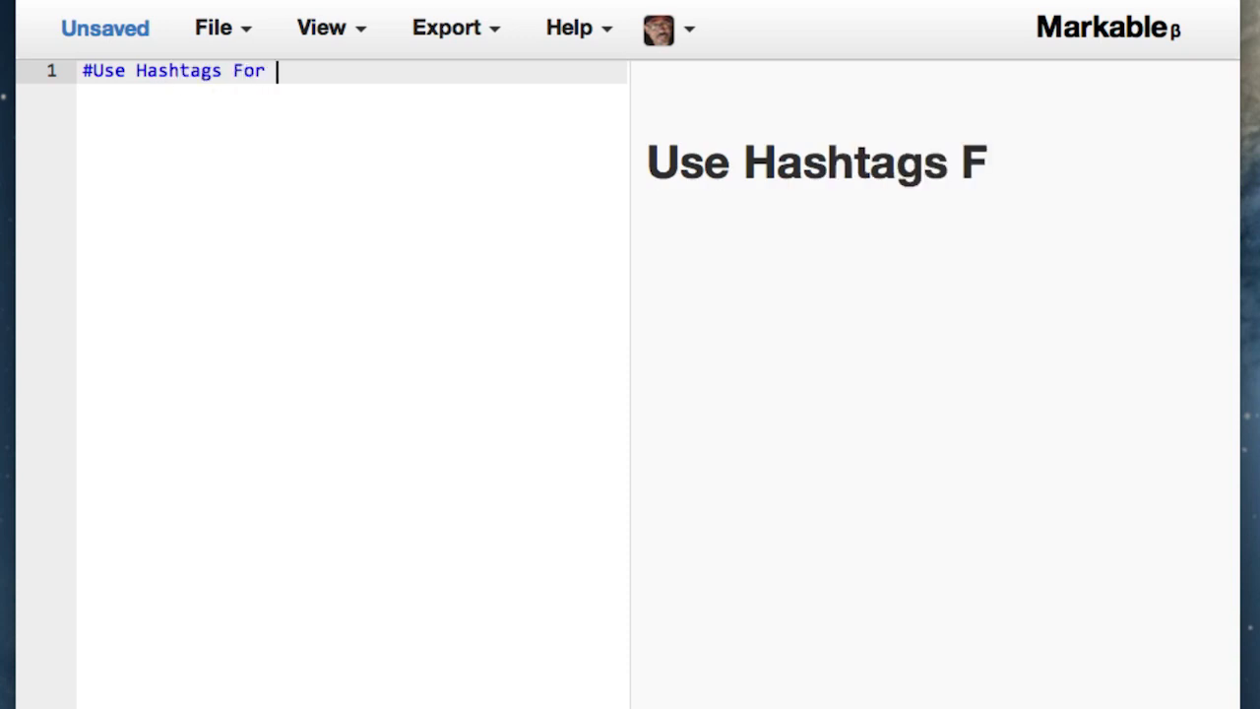
{"action": "type", "text": "Header"}
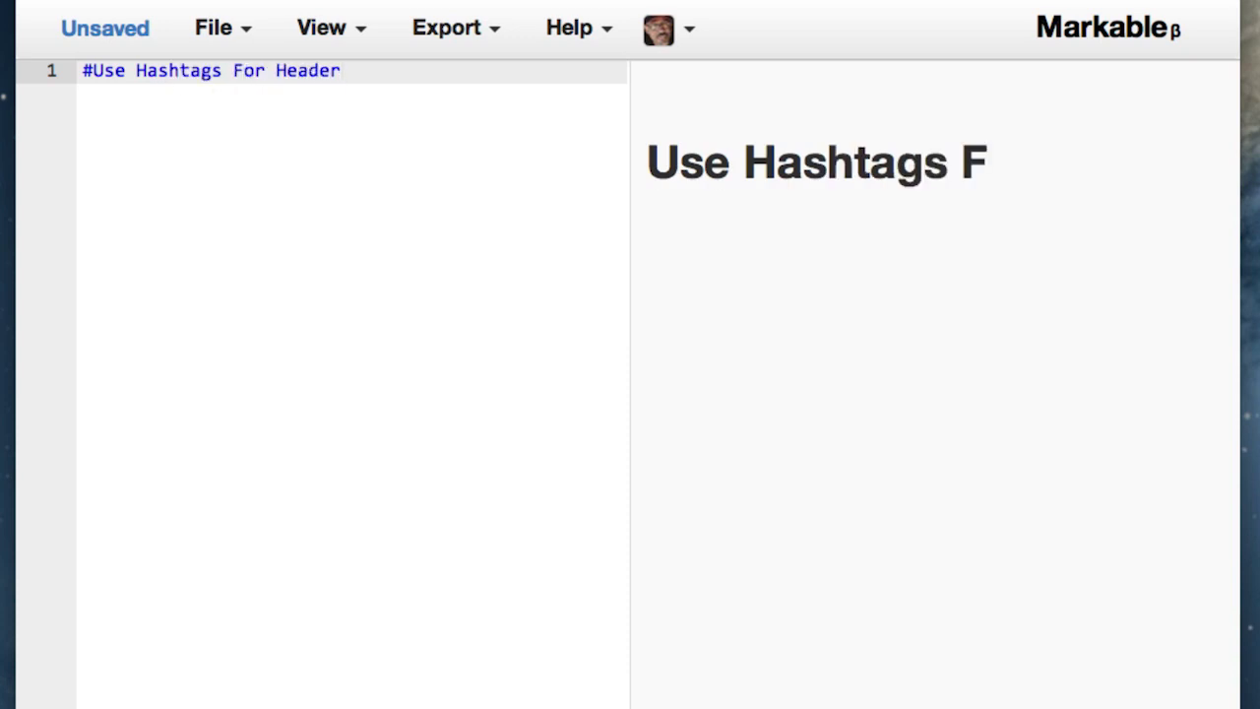
{"action": "type", "text": "s"}
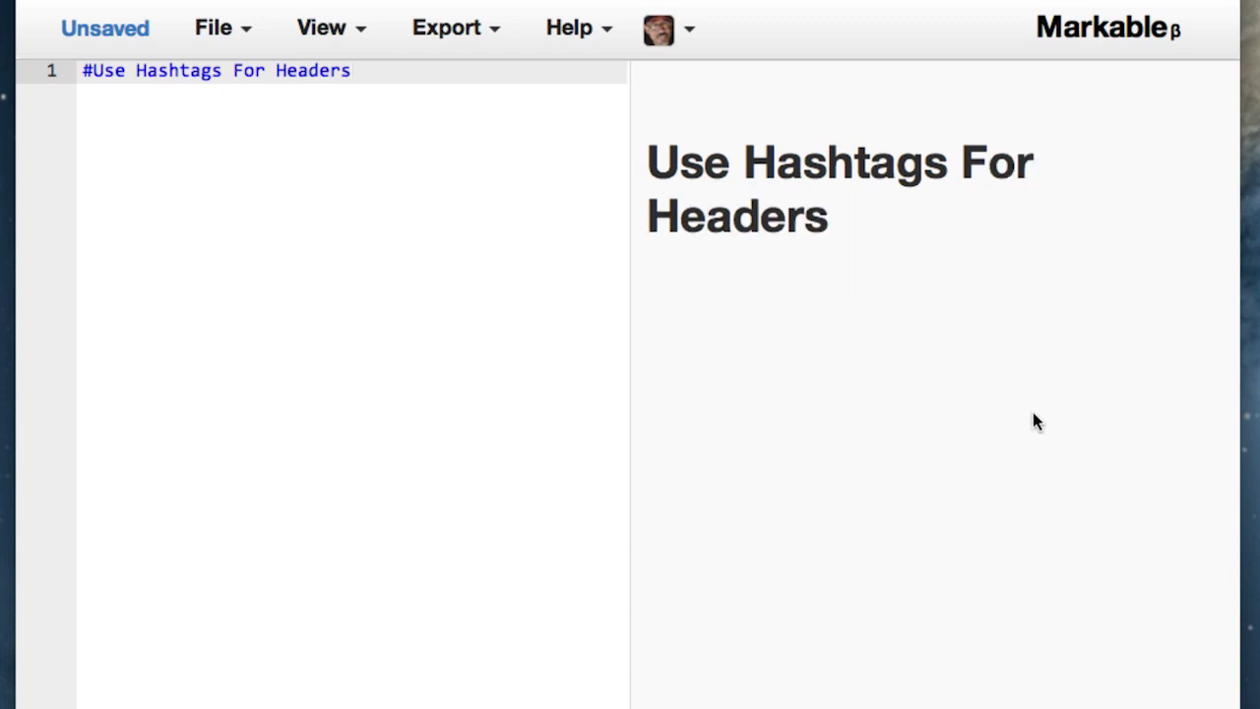
{"action": "mouse_move", "coordinate": [866, 363]}
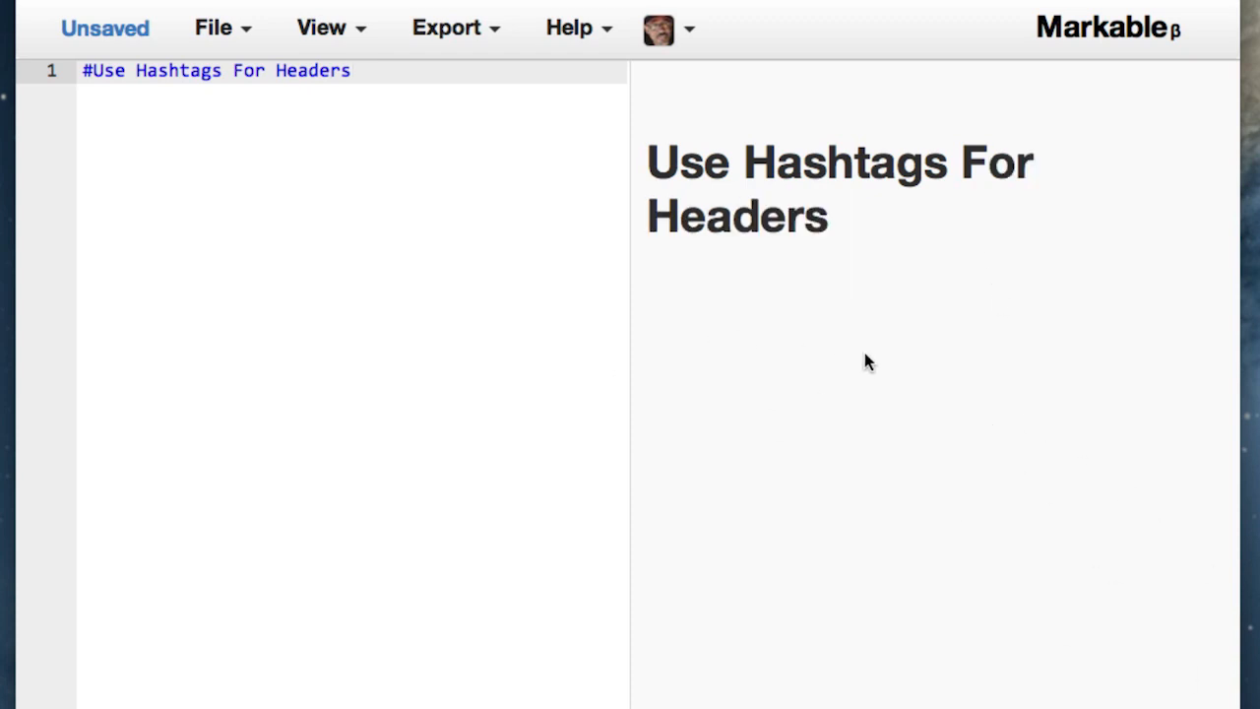
{"action": "mouse_move", "coordinate": [843, 356]}
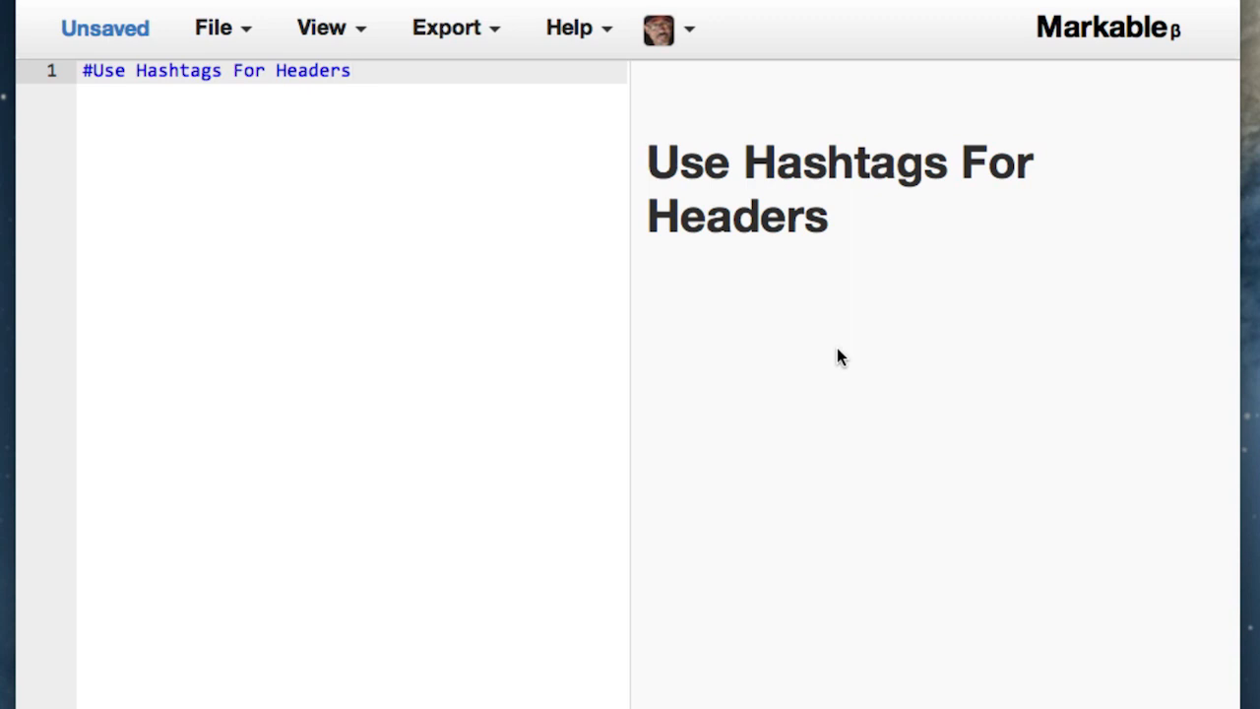
{"action": "mouse_move", "coordinate": [924, 297]}
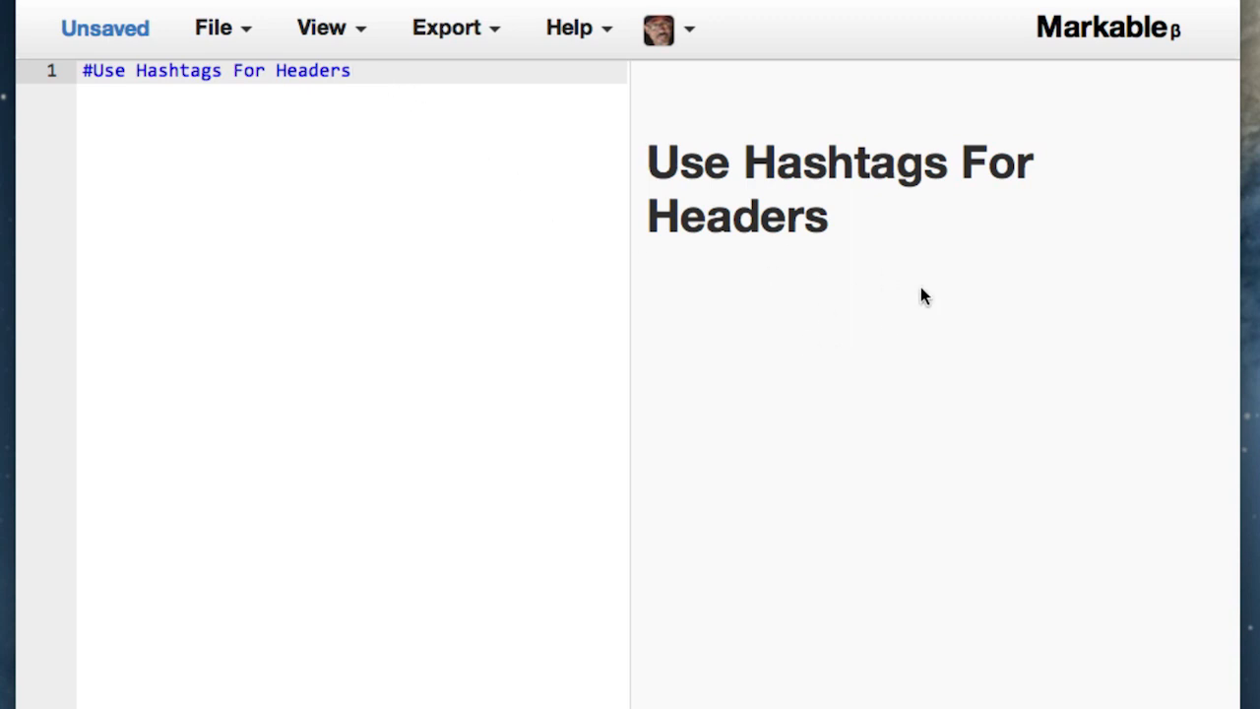
{"action": "mouse_move", "coordinate": [955, 435]}
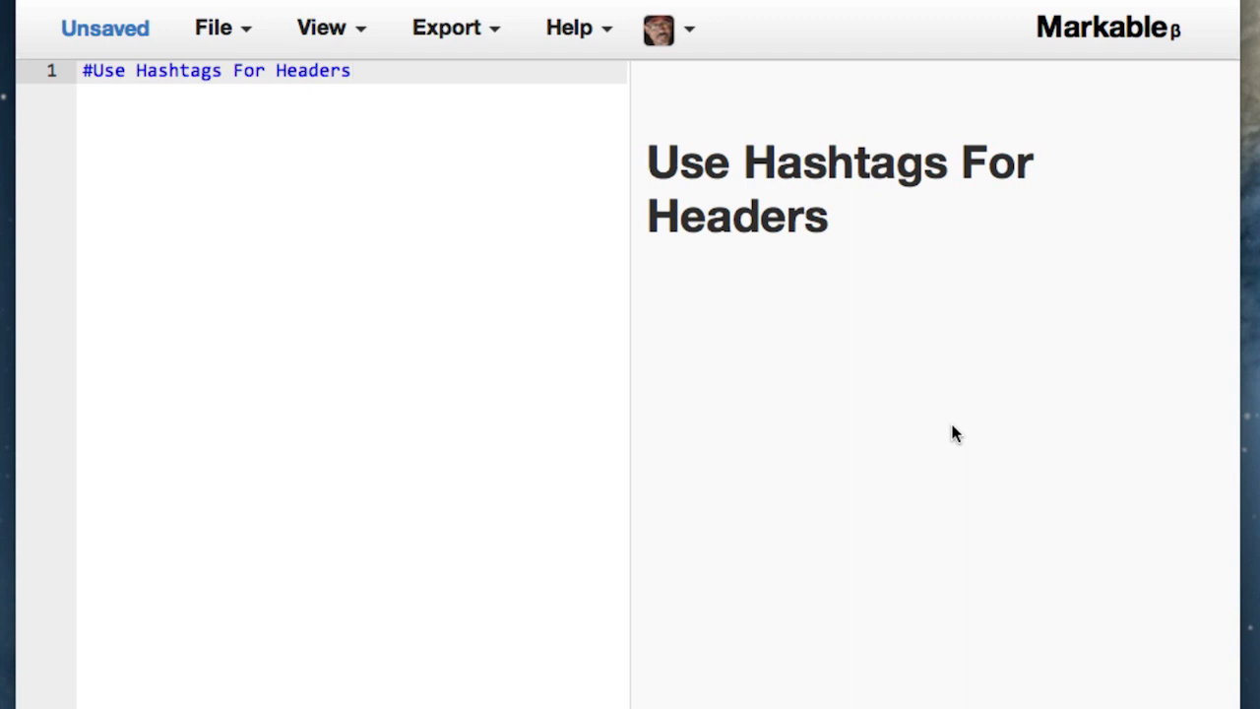
{"action": "mouse_move", "coordinate": [492, 268]}
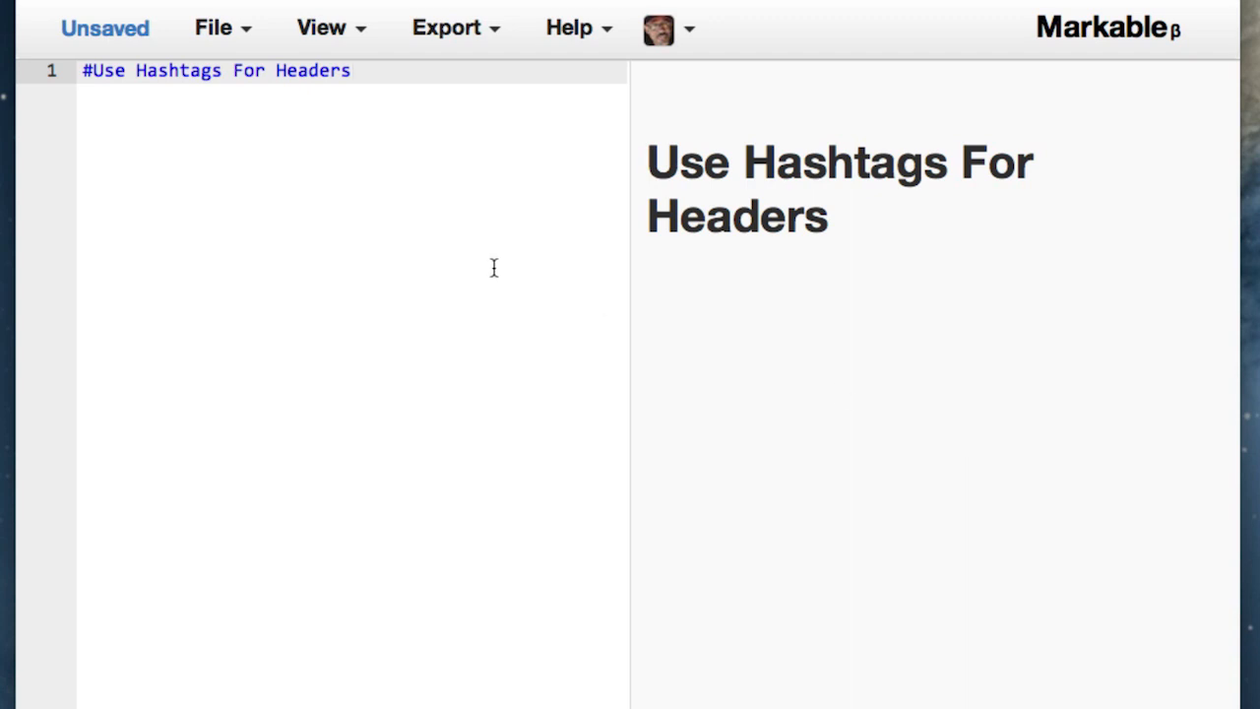
{"action": "mouse_move", "coordinate": [697, 304]}
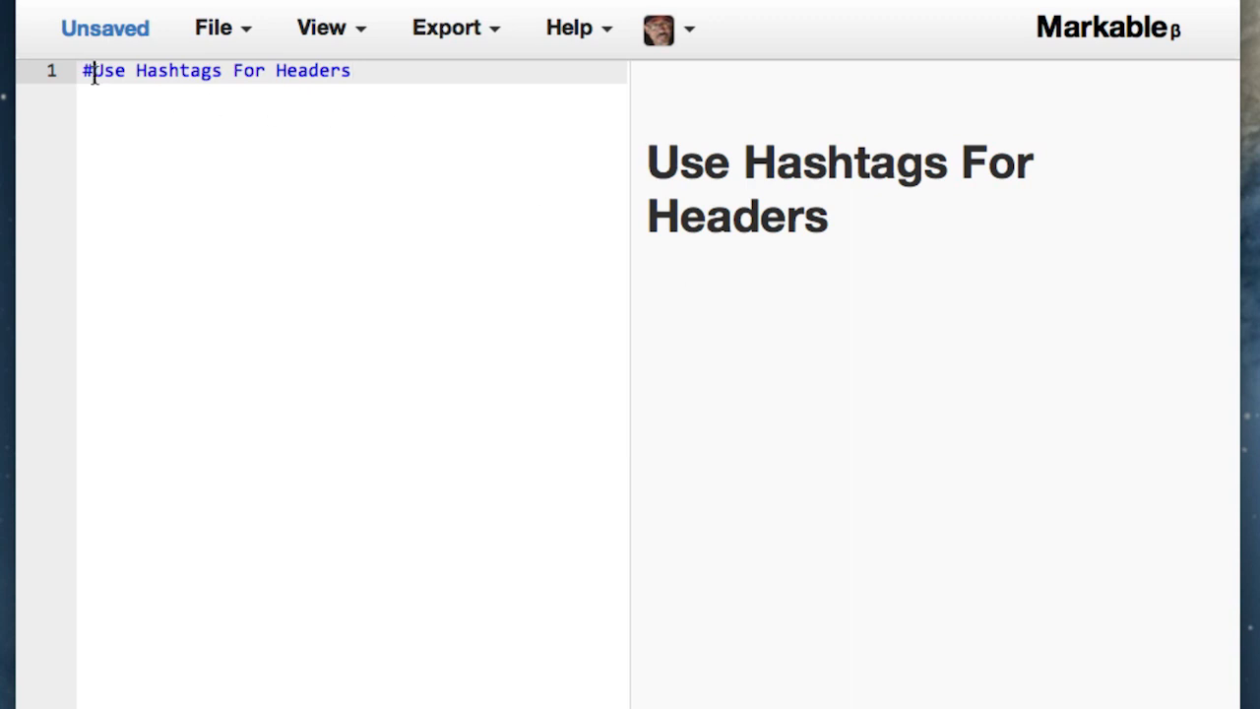
- Add three # so the heading reads '####Use Hashtags For Headers'
{"action": "type", "text": "#"}
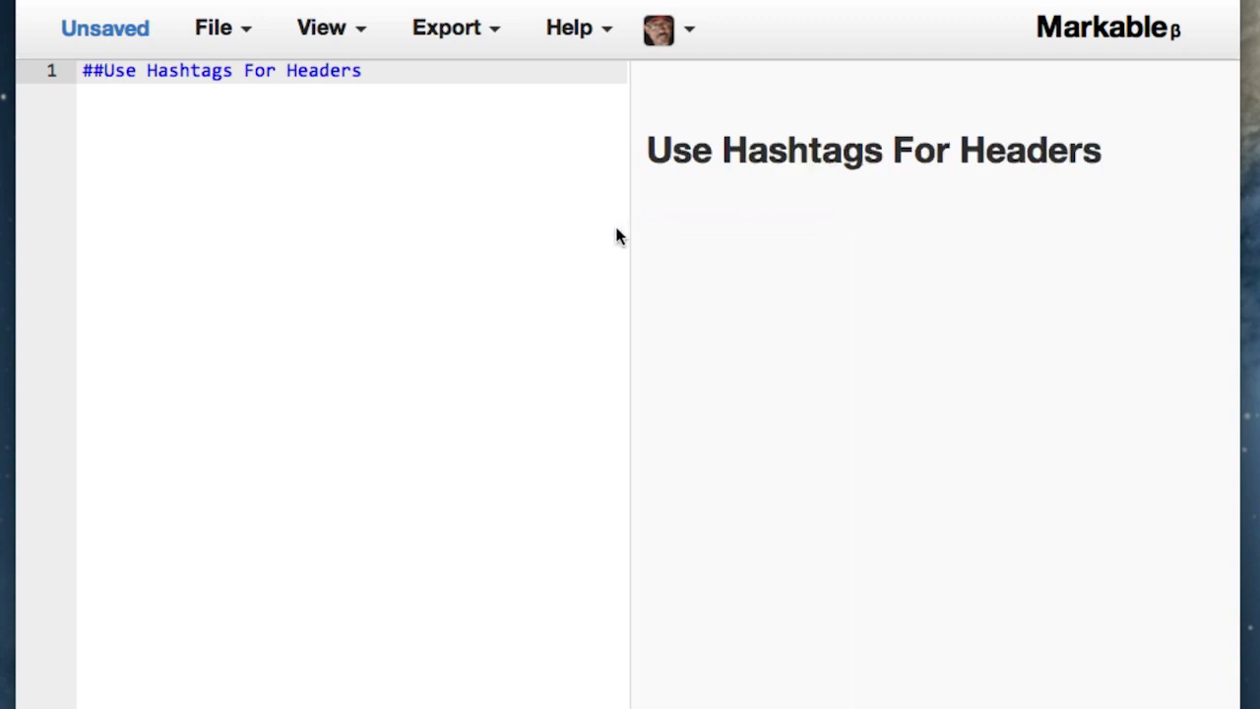
{"action": "mouse_move", "coordinate": [787, 260]}
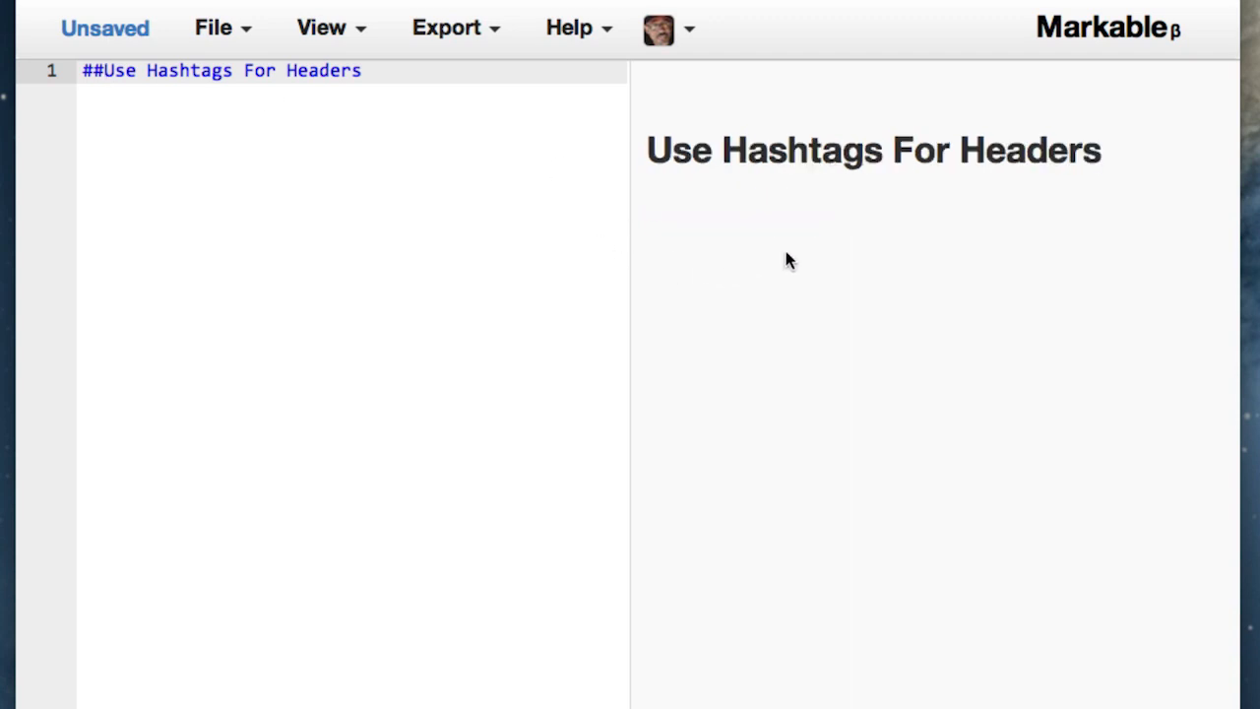
{"action": "type", "text": "#"}
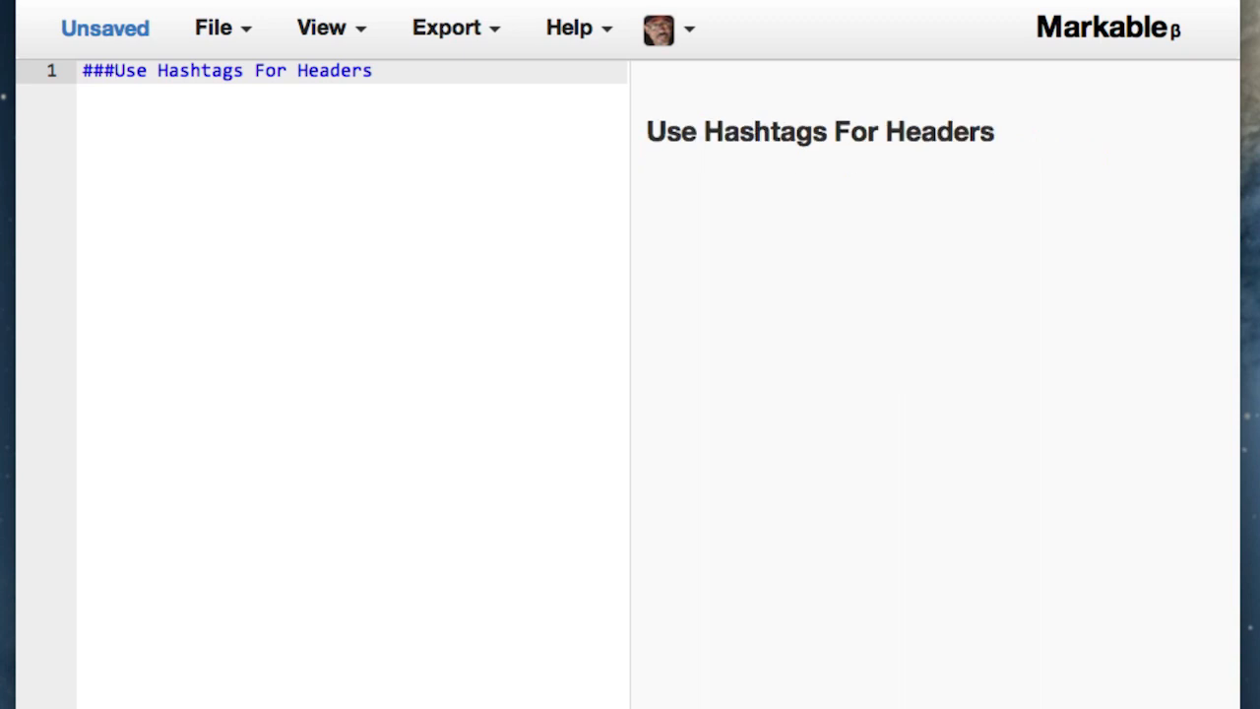
{"action": "type", "text": "#"}
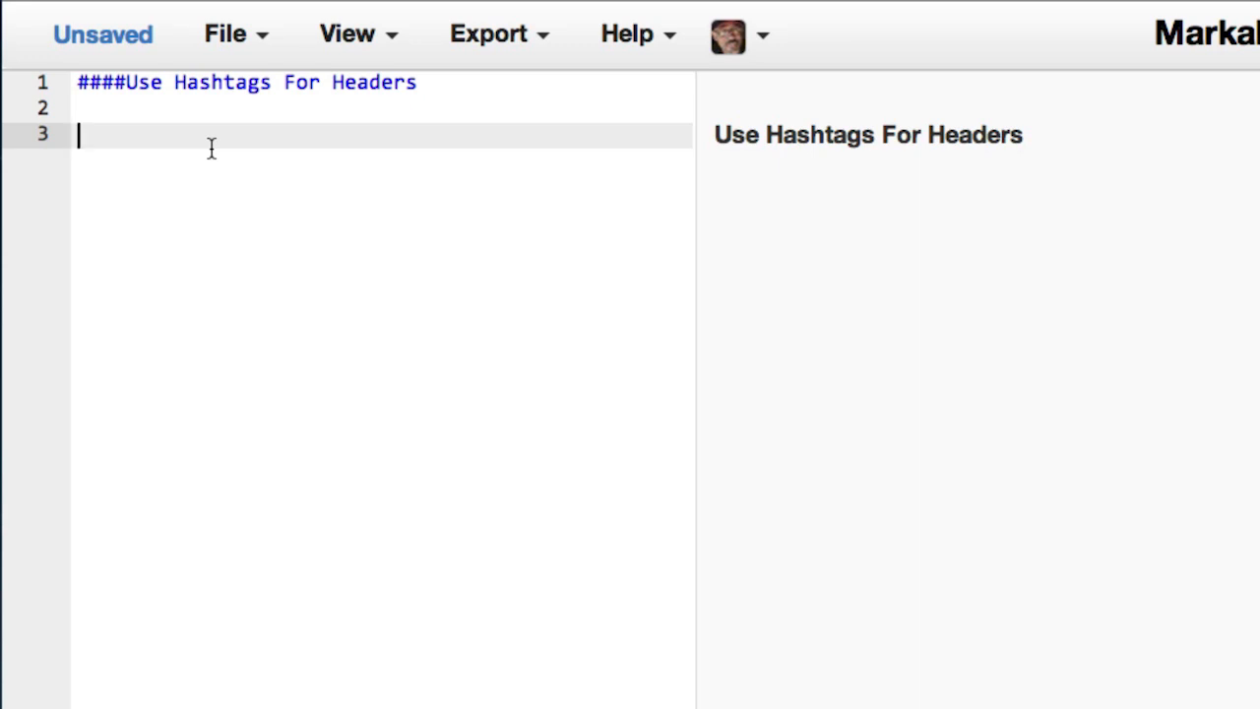
- Write the paragraph 'Use asterisks to **bold** text.' on line 3
{"action": "type", "text": "Use"}
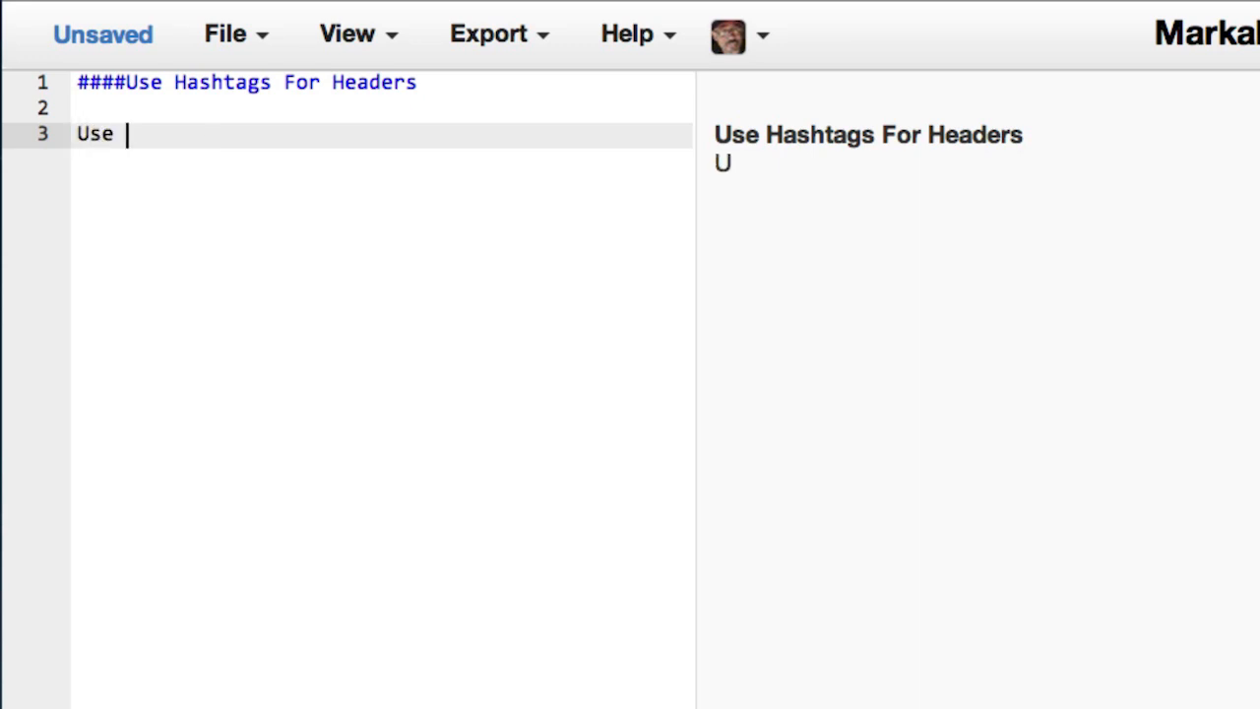
{"action": "type", "text": "asteris"}
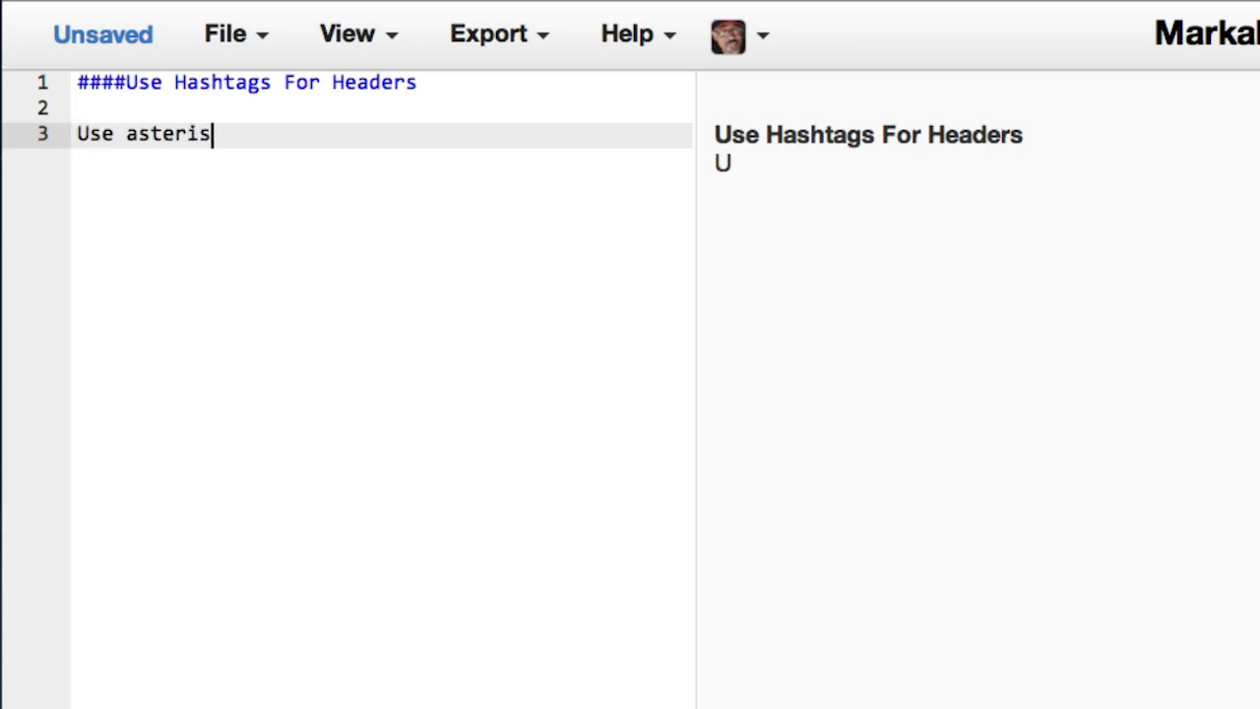
{"action": "type", "text": "ks to"}
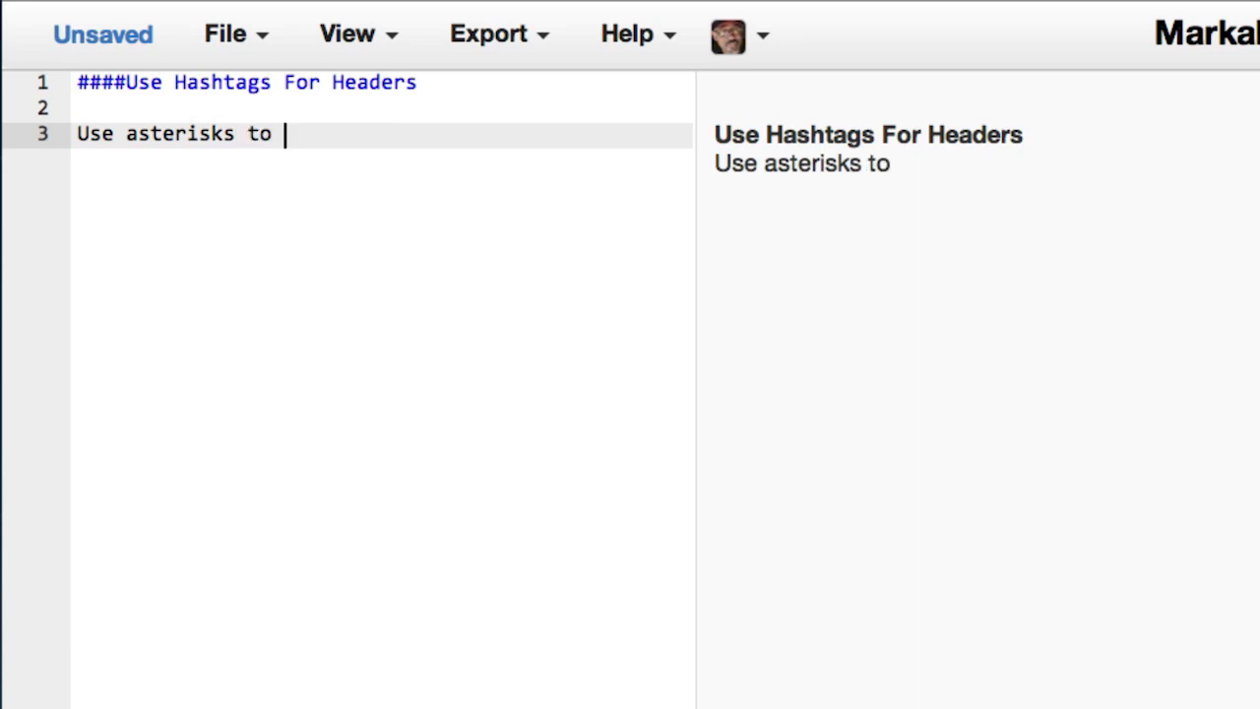
{"action": "type", "text": "**bo"}
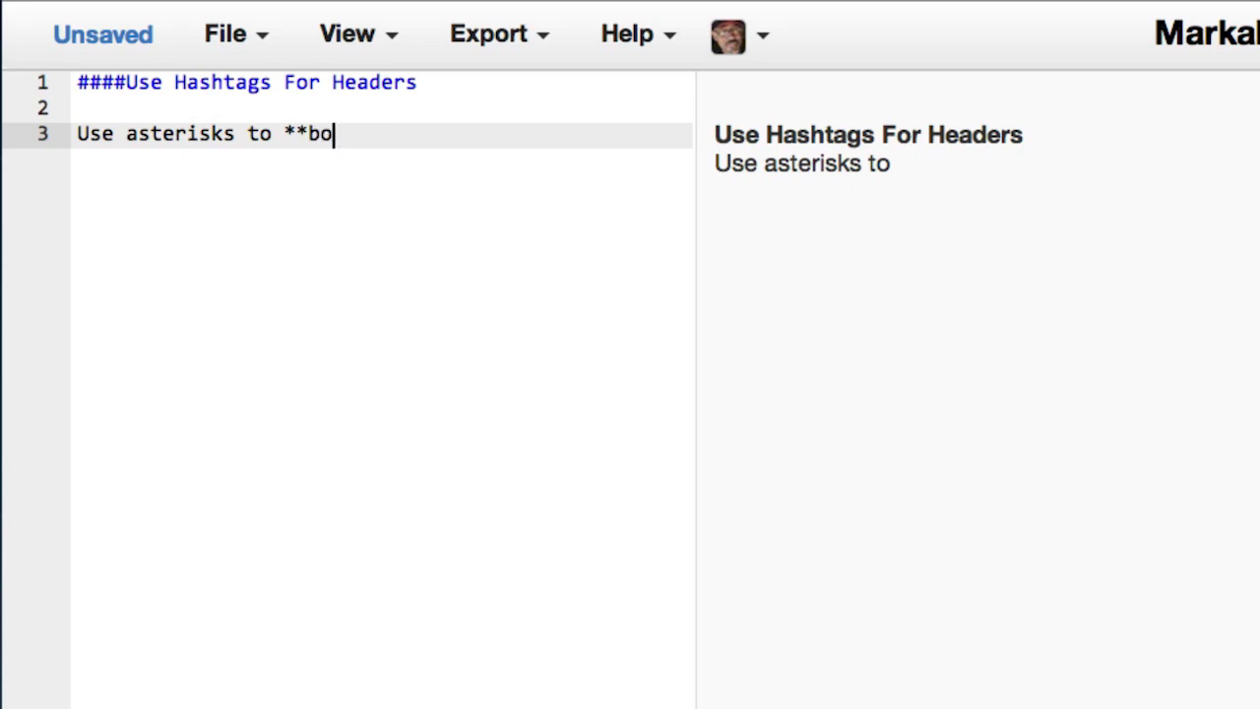
{"action": "type", "text": "ld**"}
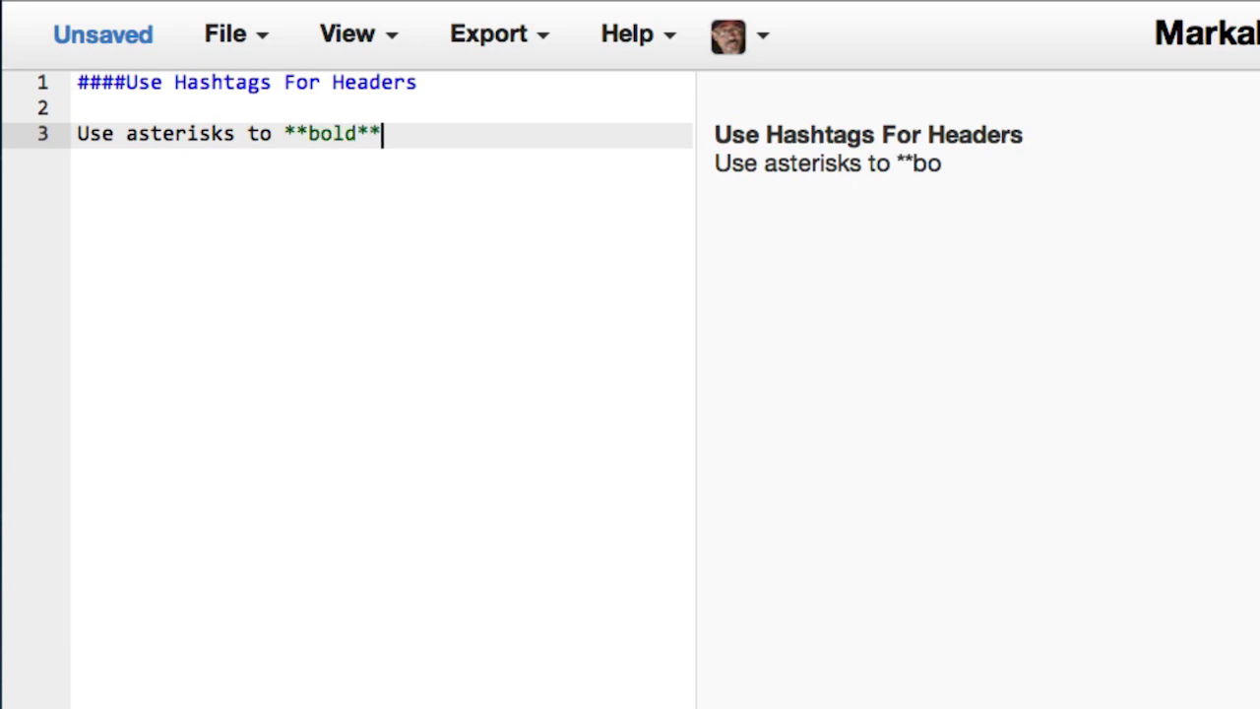
{"action": "type", "text": "text."}
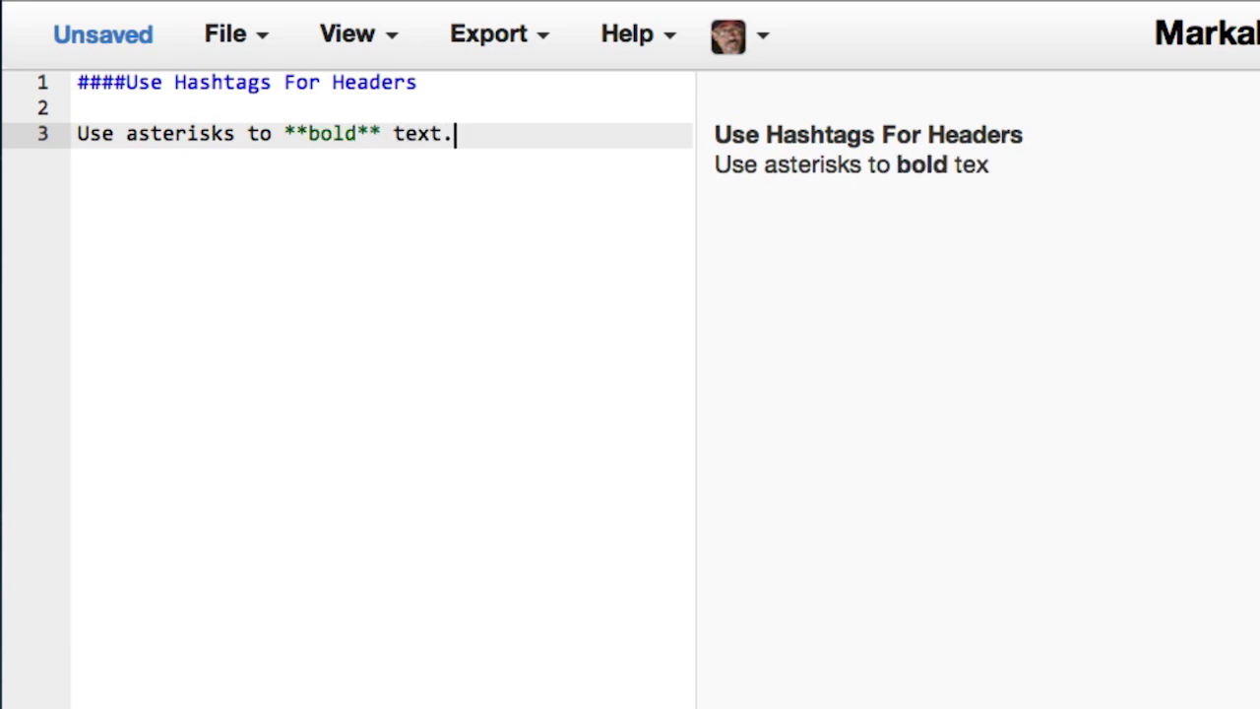
{"action": "mouse_move", "coordinate": [857, 191]}
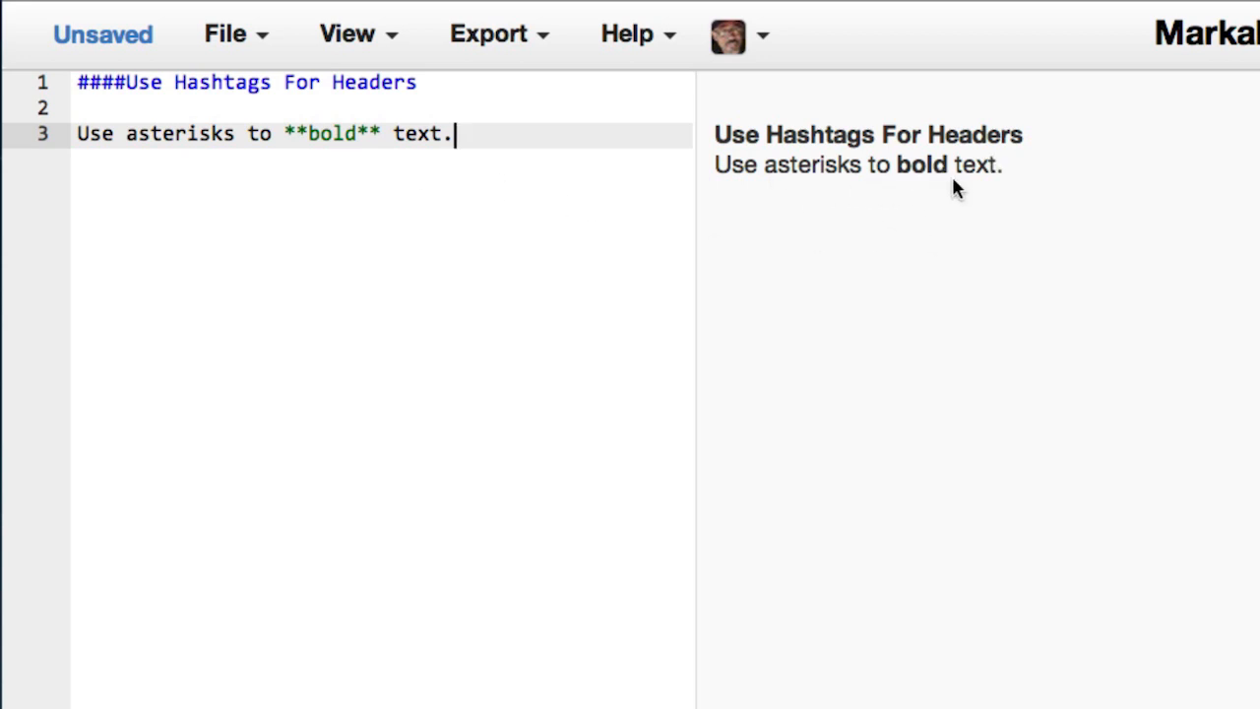
{"action": "mouse_move", "coordinate": [382, 145]}
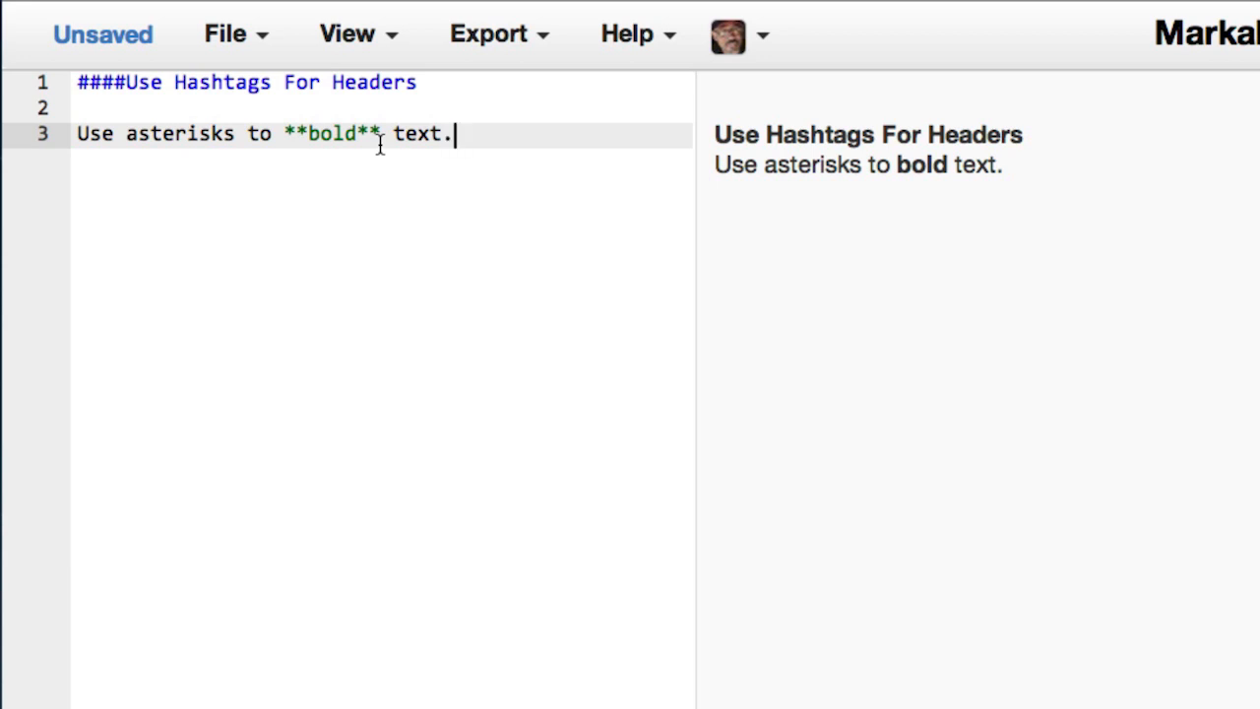
{"action": "mouse_move", "coordinate": [564, 142]}
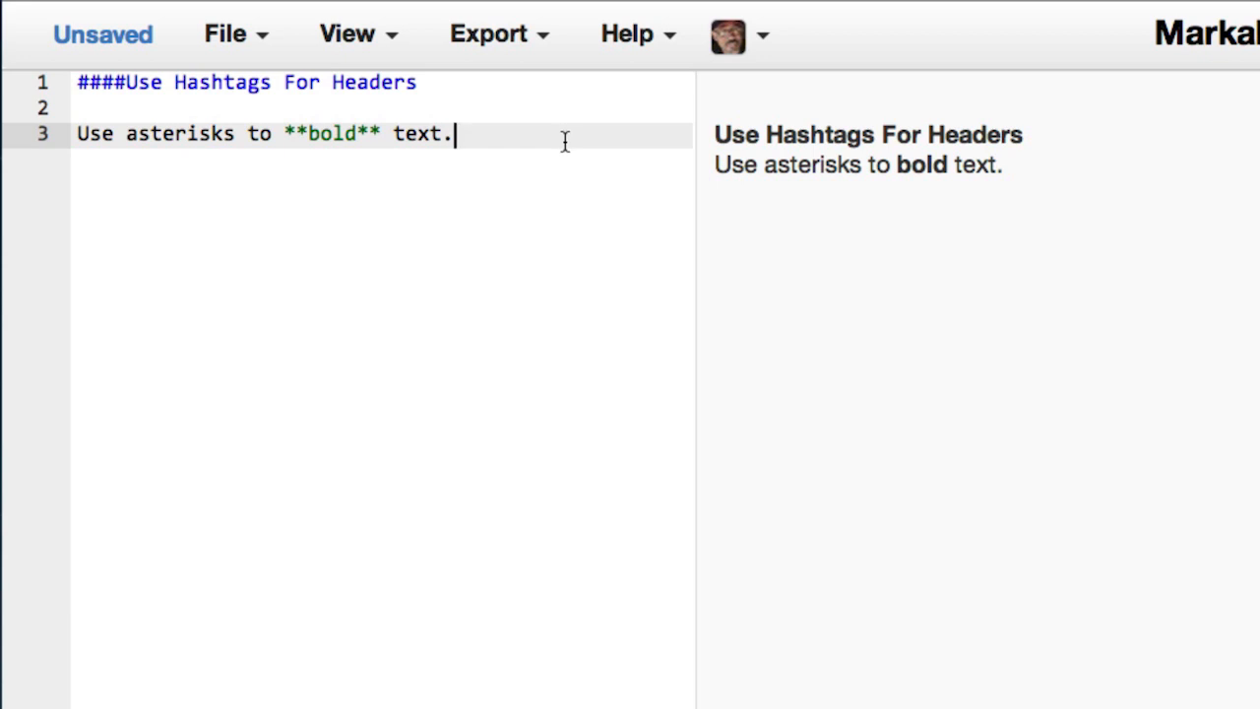
- Write 'Use underscore key to _italicize_ text.', duplicate it and swap the underscores for asterisks
{"action": "type", "text": "Use underscore key to _italicize_ text."}
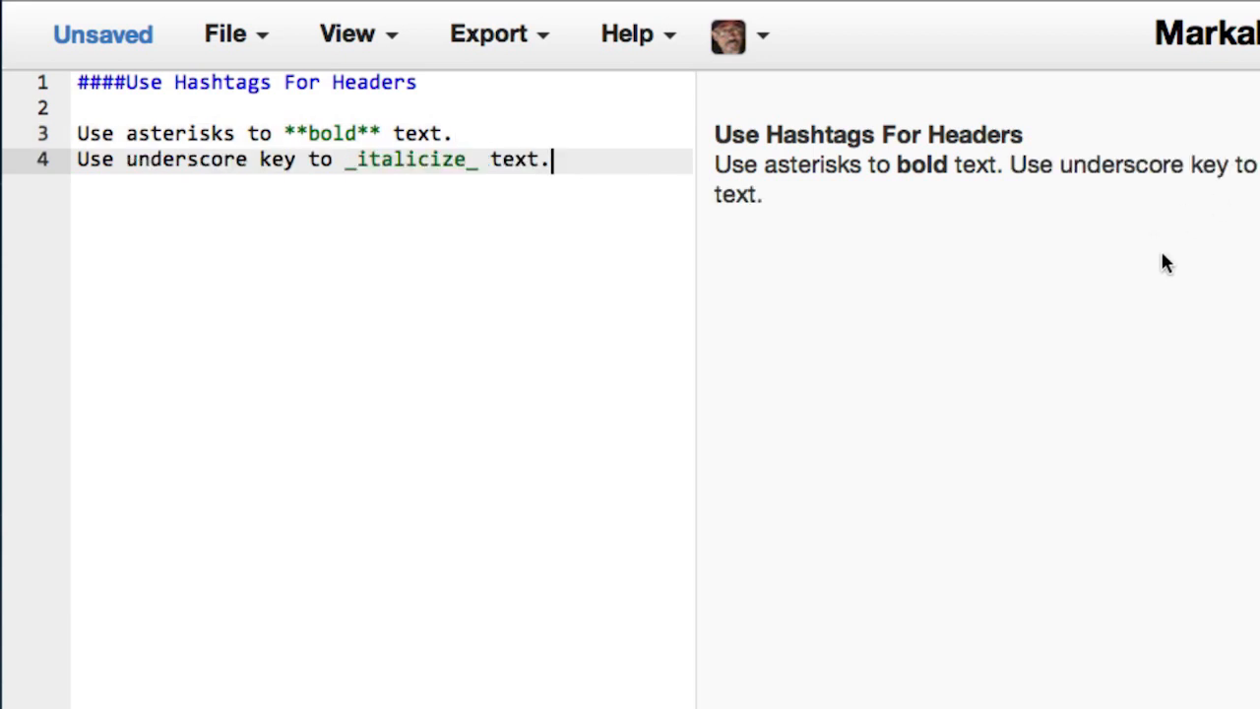
{"action": "mouse_move", "coordinate": [705, 173]}
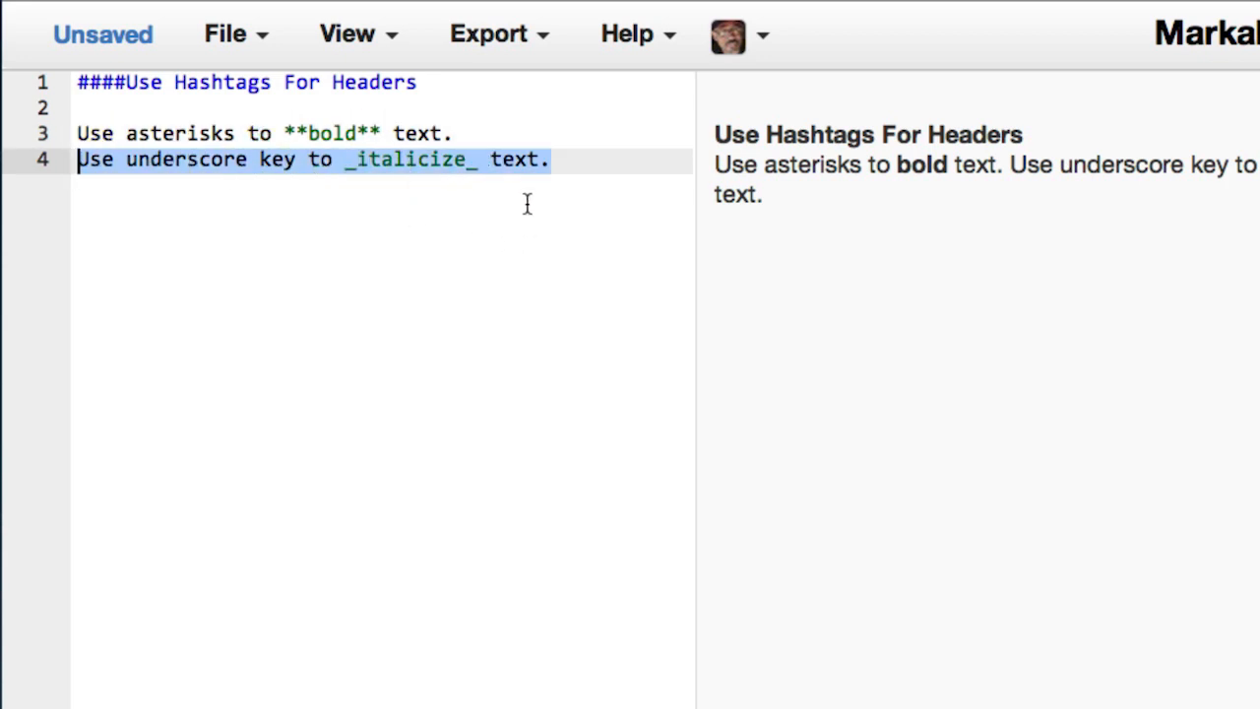
{"action": "key", "text": "Return"}
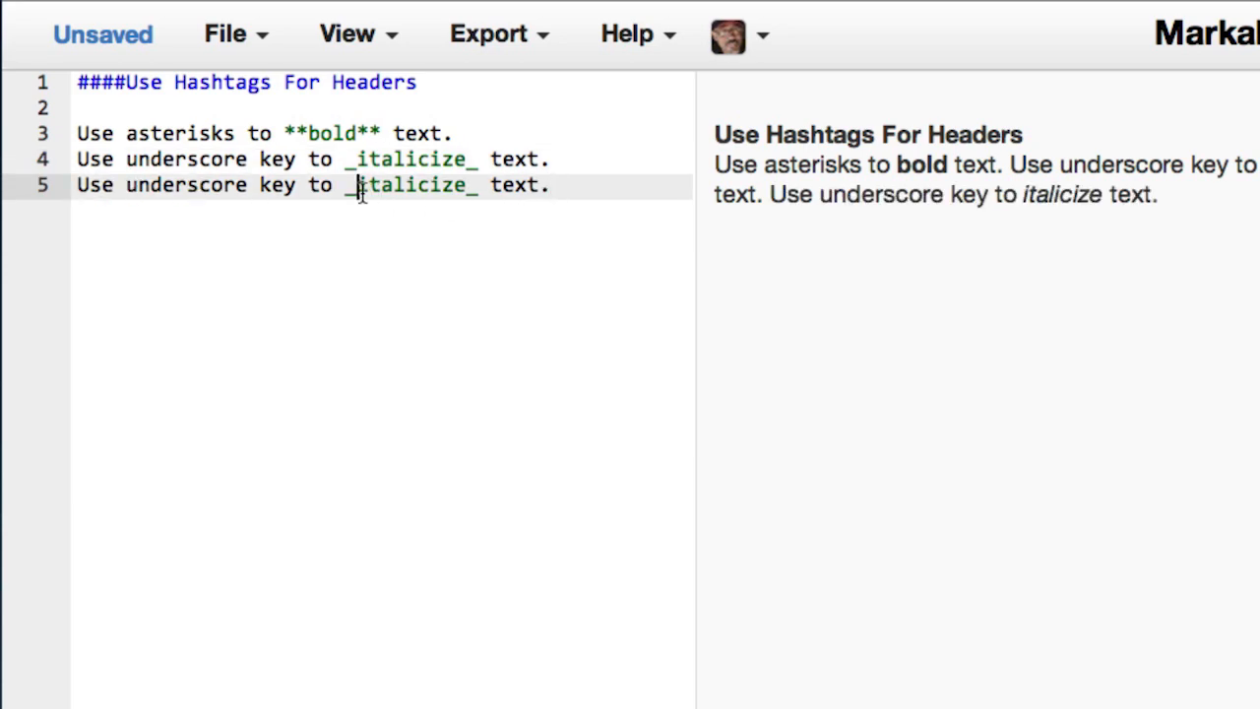
{"action": "type", "text": "*"}
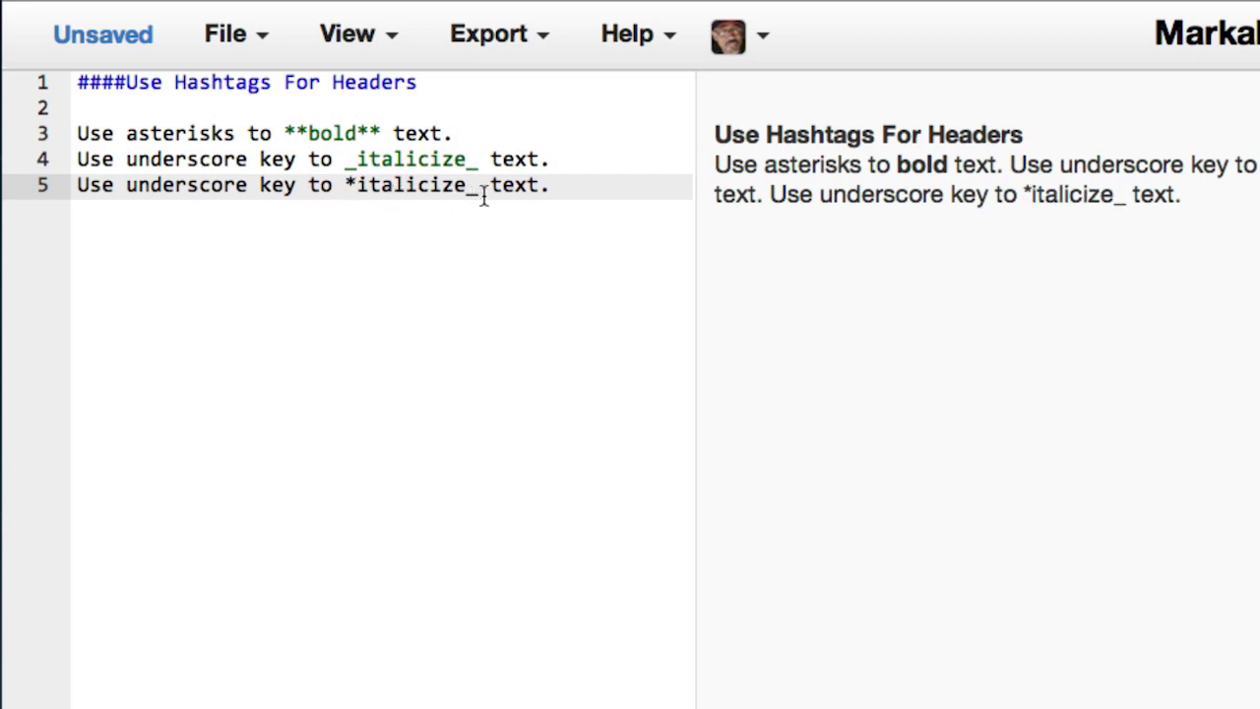
{"action": "type", "text": "*"}
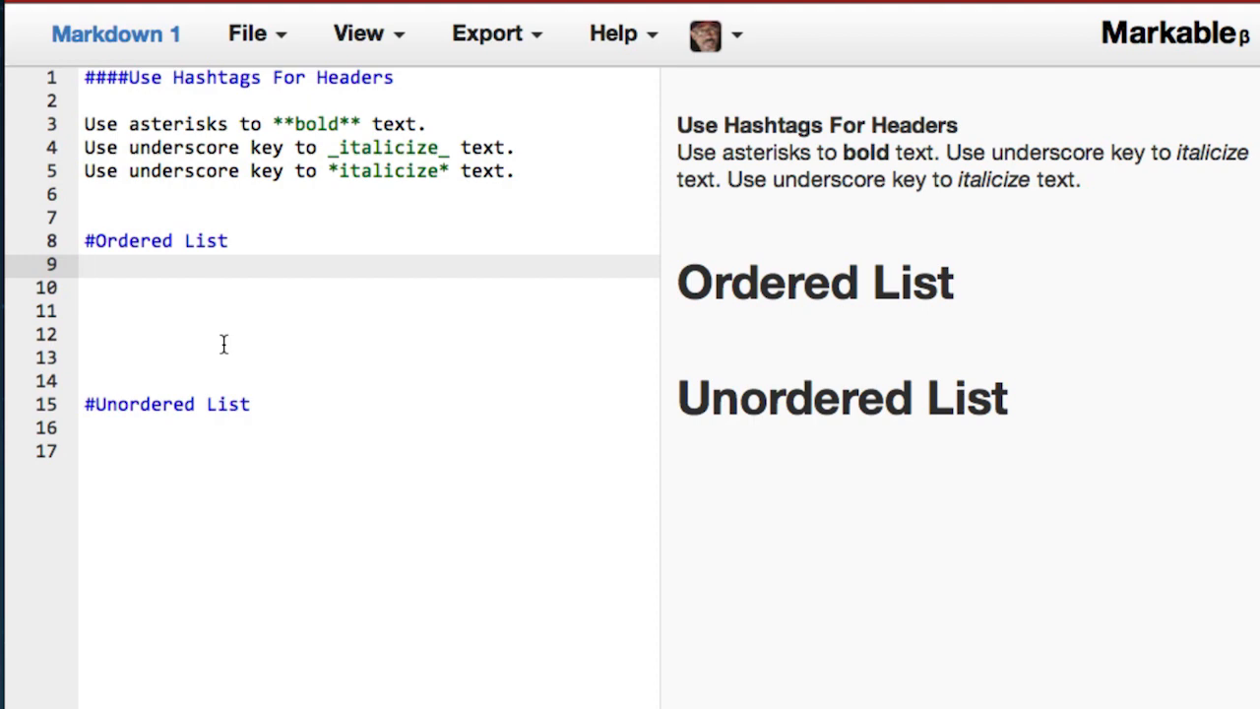
- Write the numbered list 1. Apples, 2. Oranges, 3. Bananas, 4. Grapes
{"action": "type", "text": "1."}
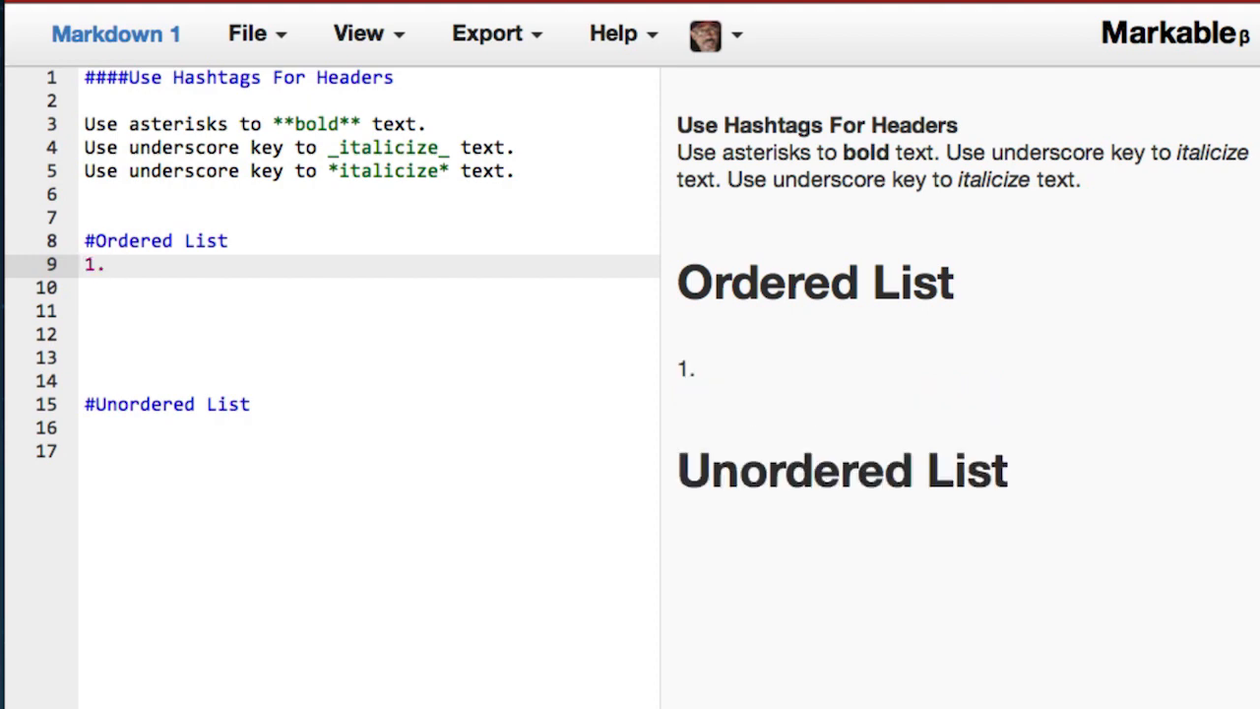
{"action": "type", "text": "A"}
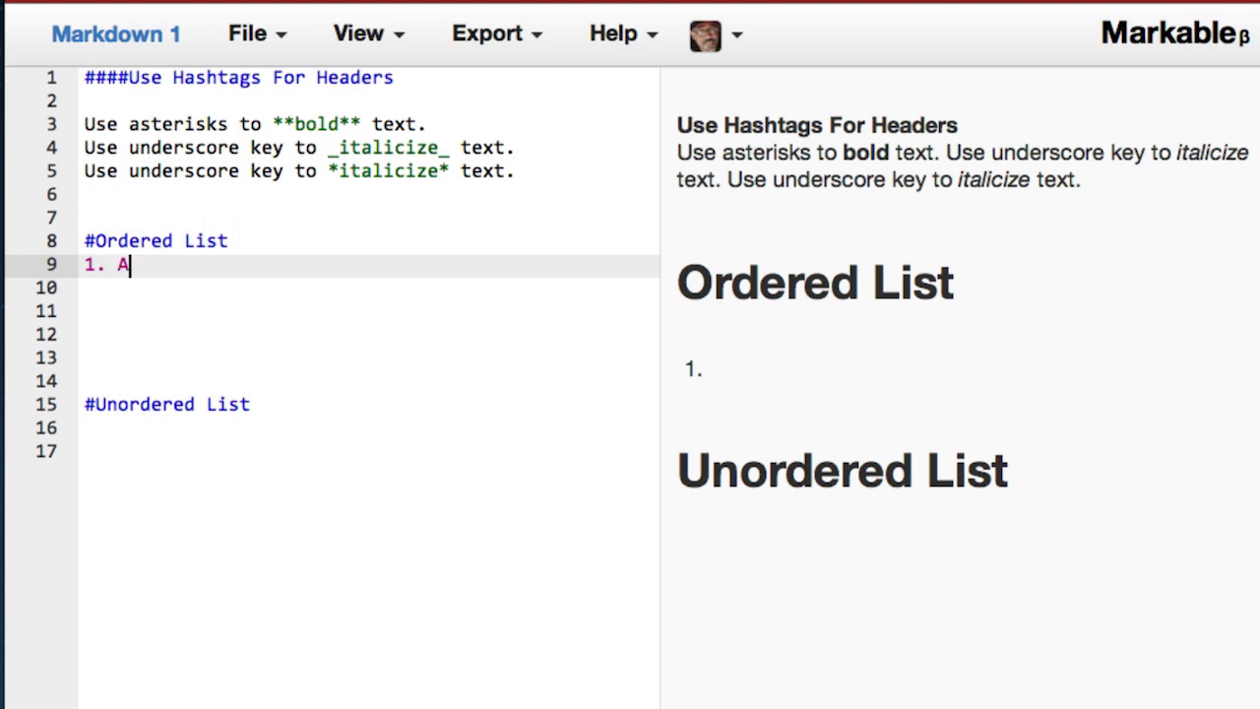
{"action": "type", "text": "pple"}
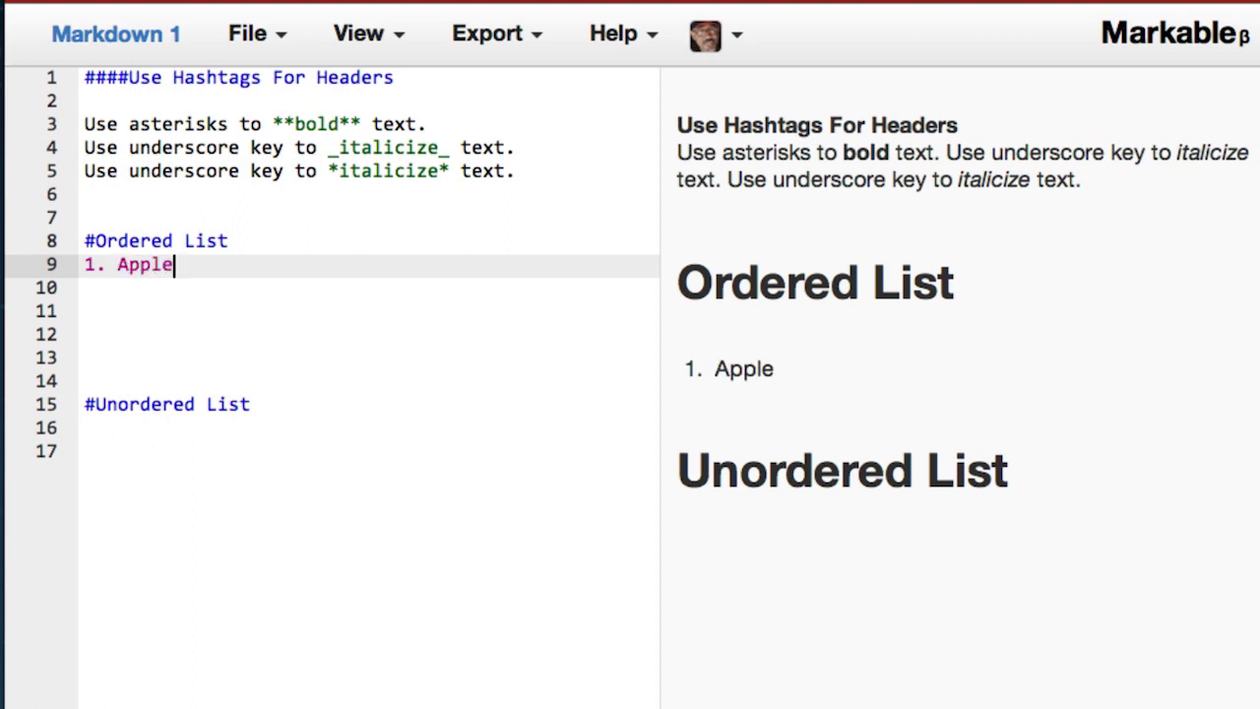
{"action": "type", "text": "s"}
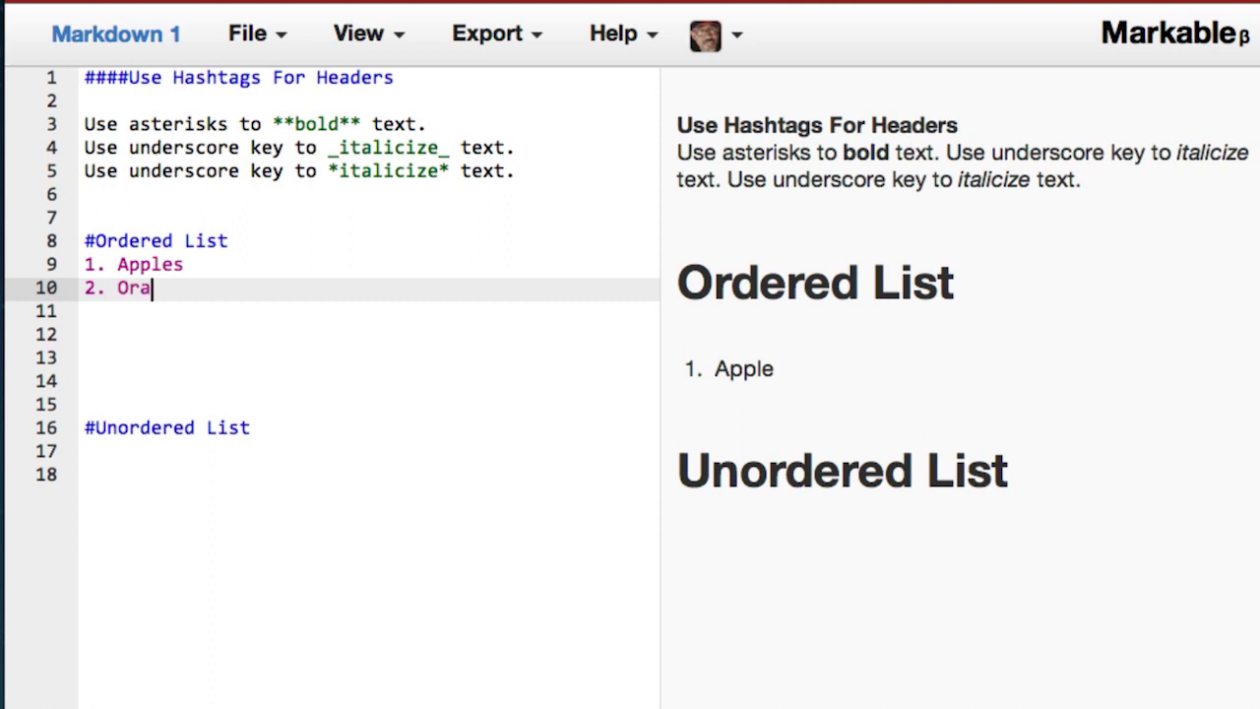
{"action": "type", "text": "nges"}
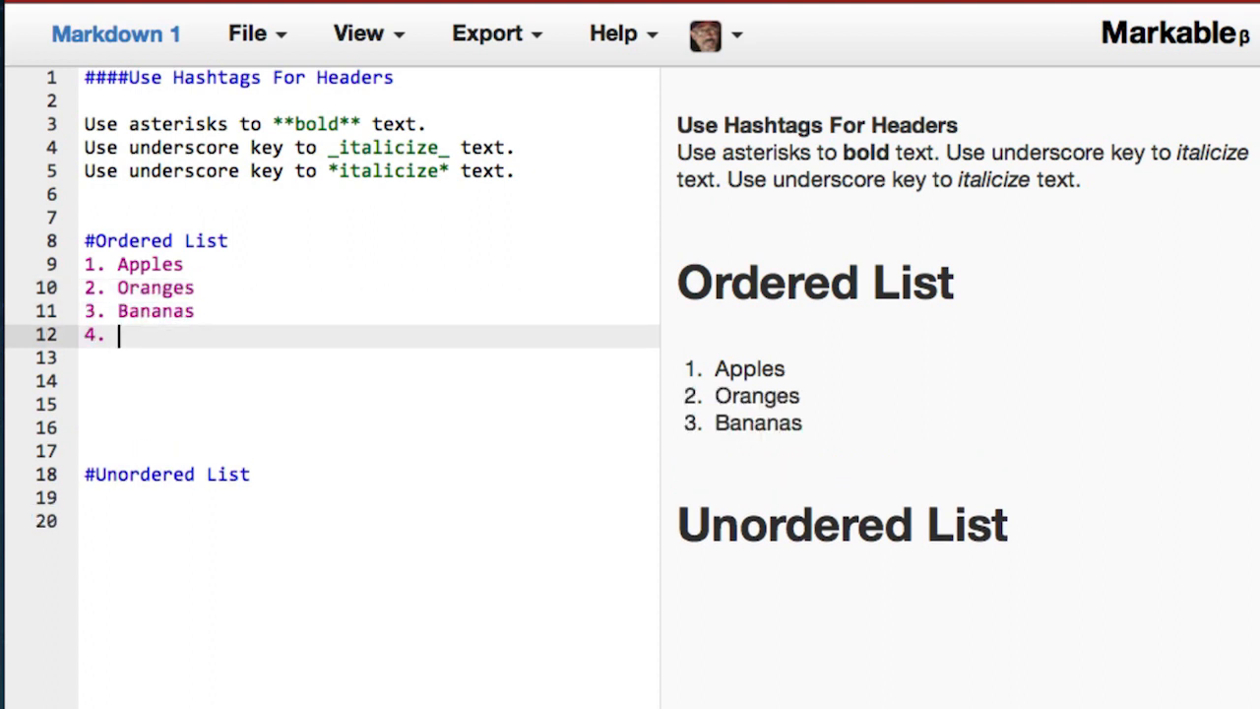
{"action": "type", "text": "Grapes"}
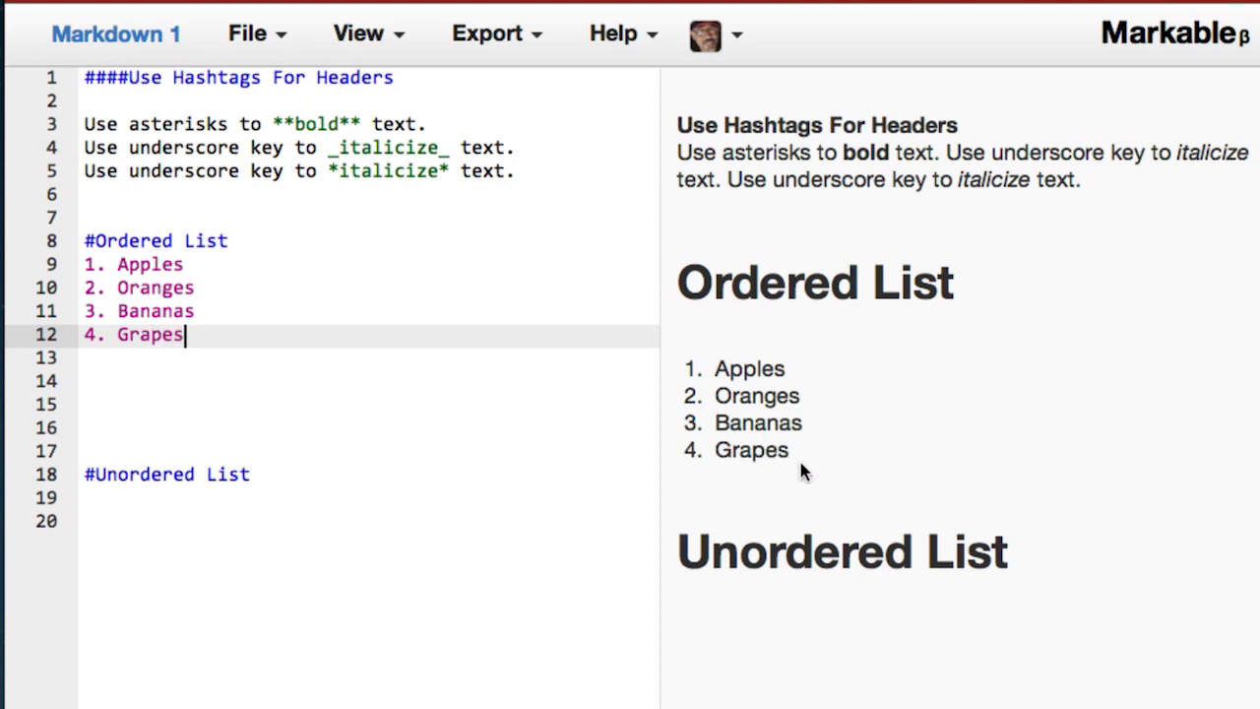
{"action": "mouse_move", "coordinate": [215, 280]}
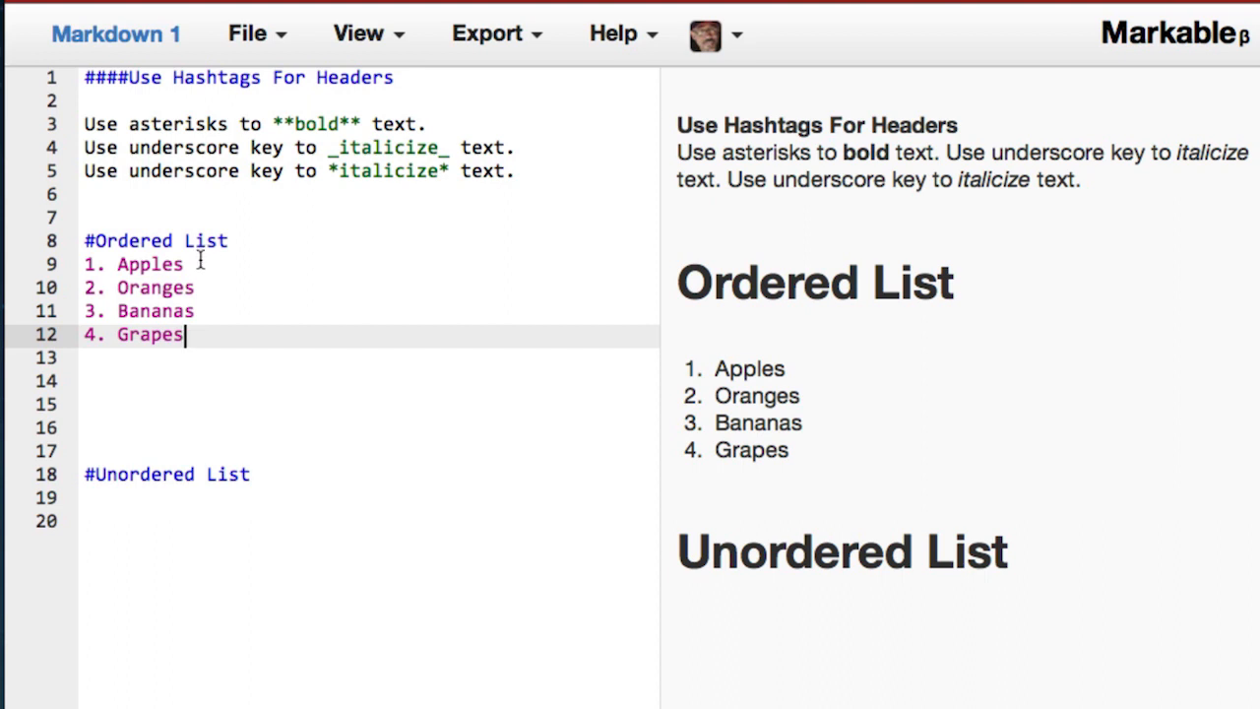
- Insert 'Pears' as a new numbered item right after Apples
{"action": "left_click", "coordinate": [201, 264]}
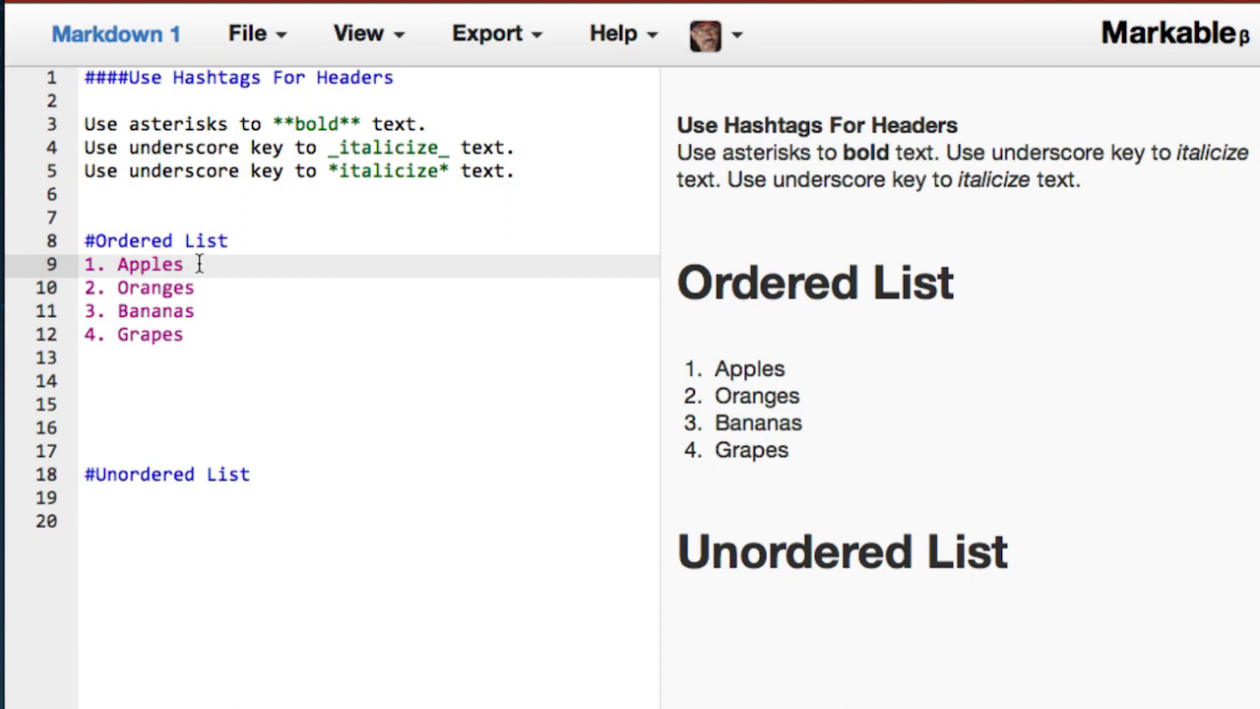
{"action": "key", "text": "Return"}
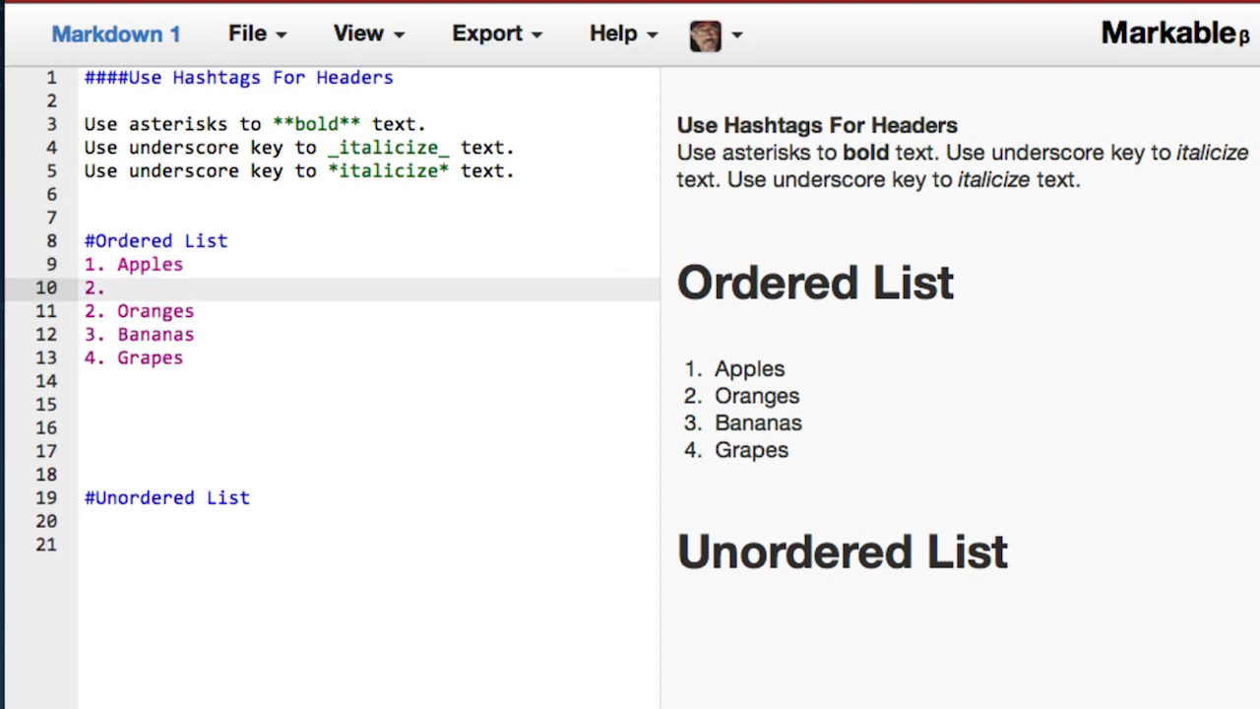
{"action": "type", "text": "Pear"}
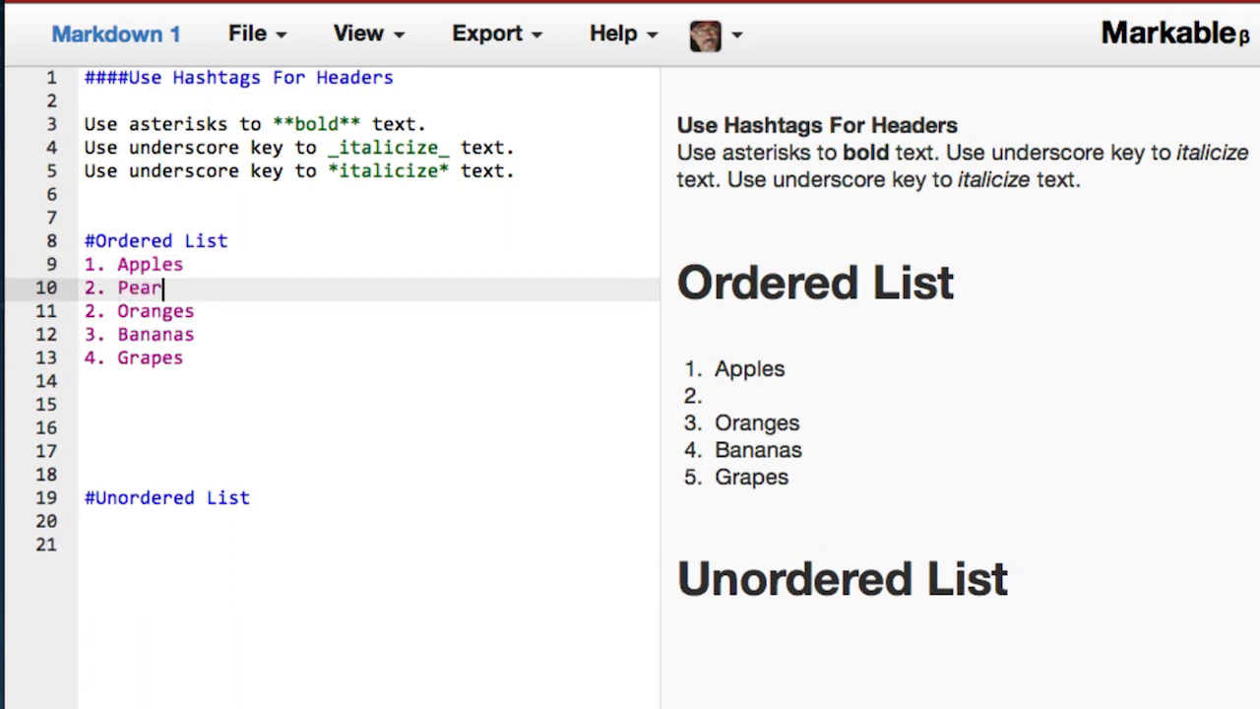
{"action": "type", "text": "s"}
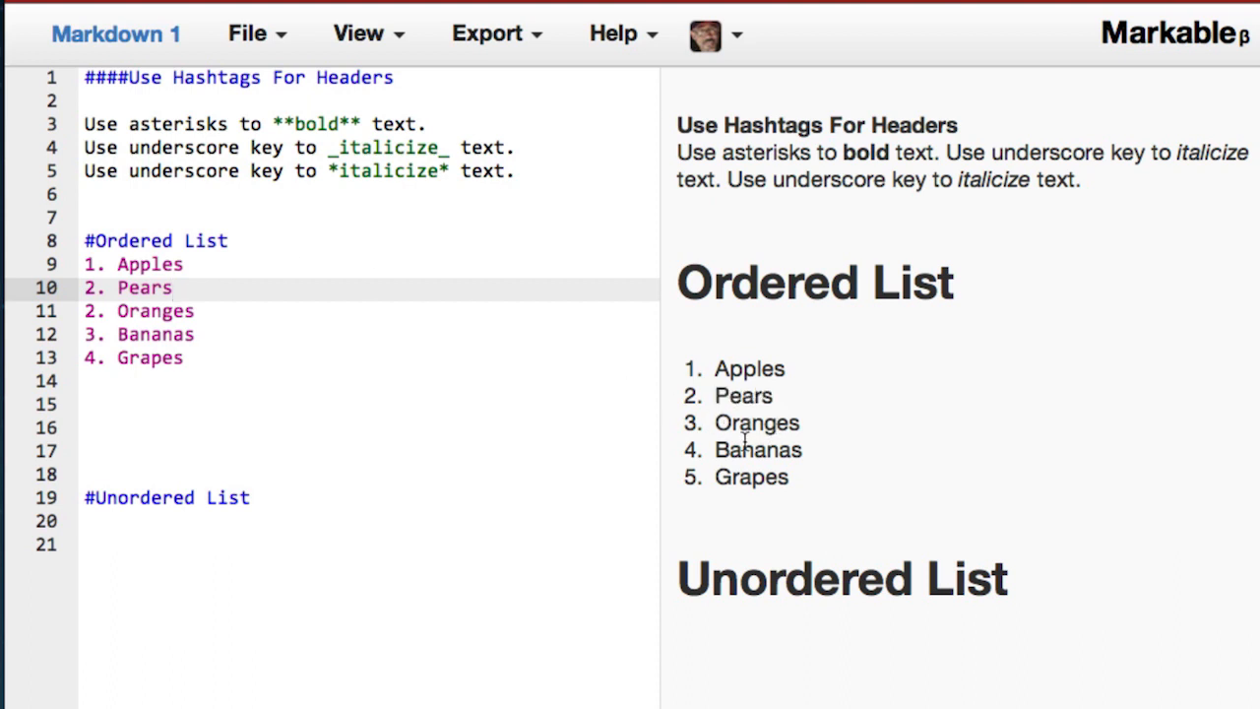
{"action": "mouse_move", "coordinate": [371, 413]}
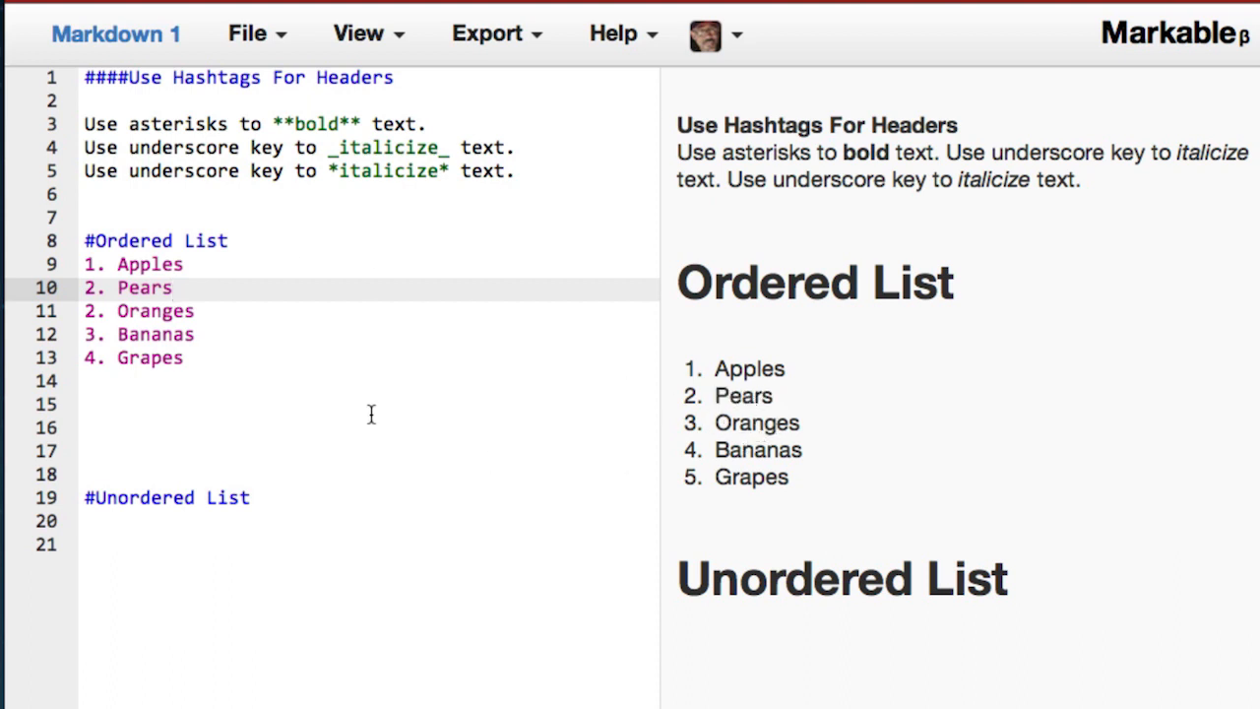
{"action": "mouse_move", "coordinate": [279, 504]}
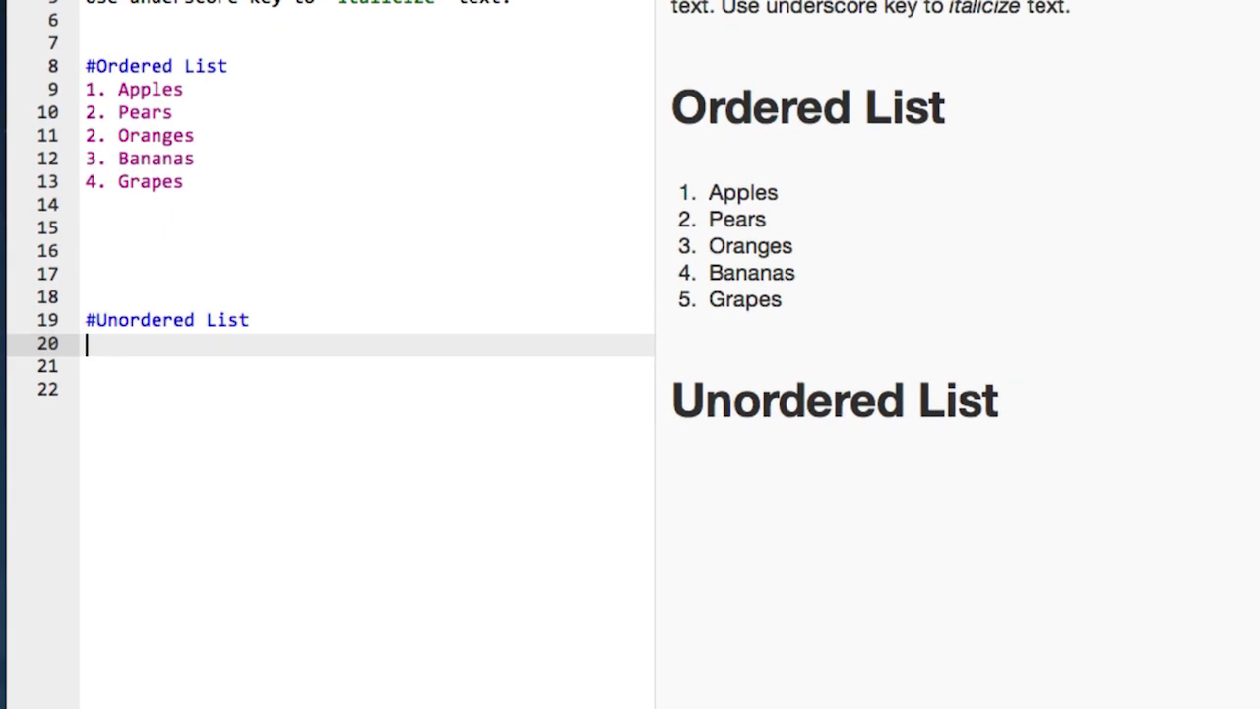
- Write '* Apples' and '* Grapes' bullets, removing the mistyped Oranges line
{"action": "key", "text": "Return"}
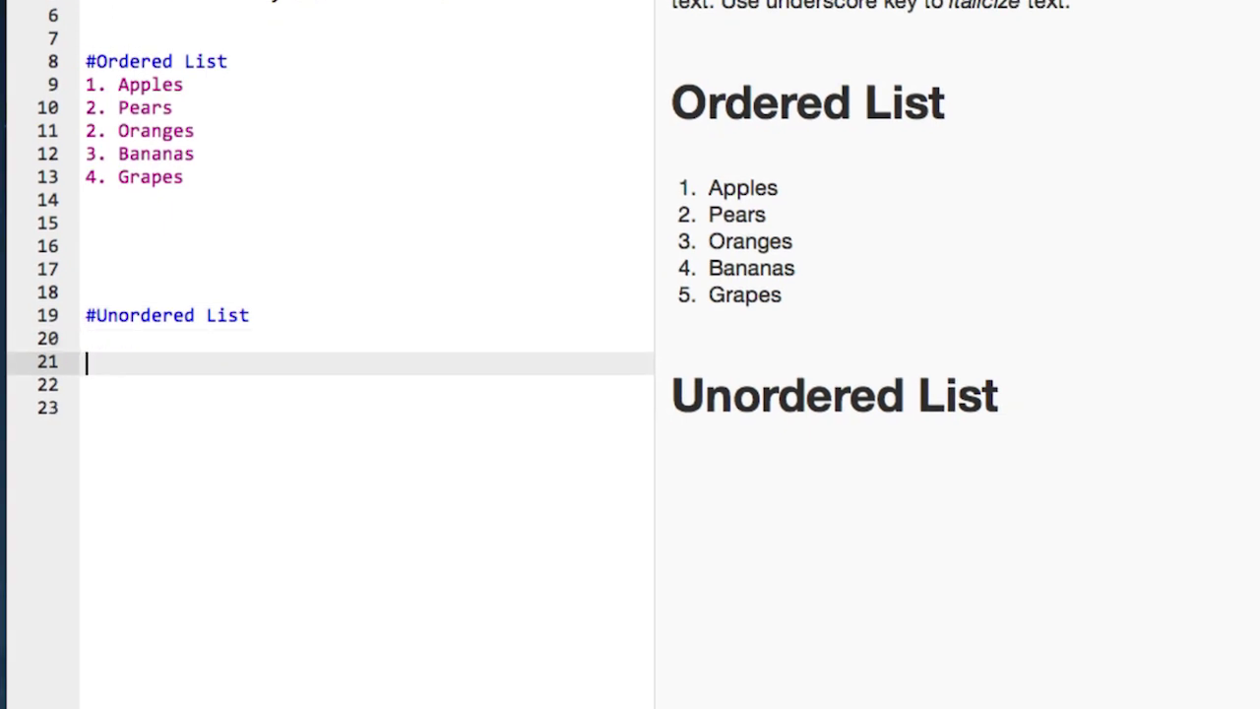
{"action": "type", "text": "*"}
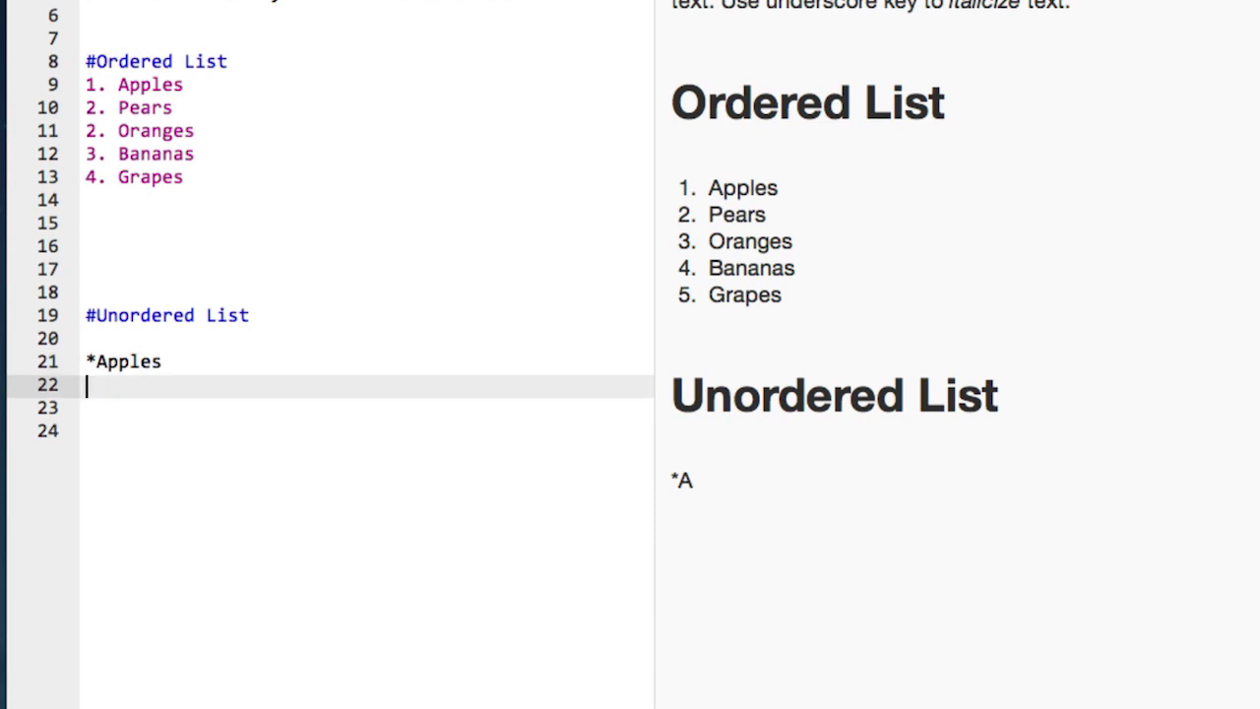
{"action": "type", "text": "Ora"}
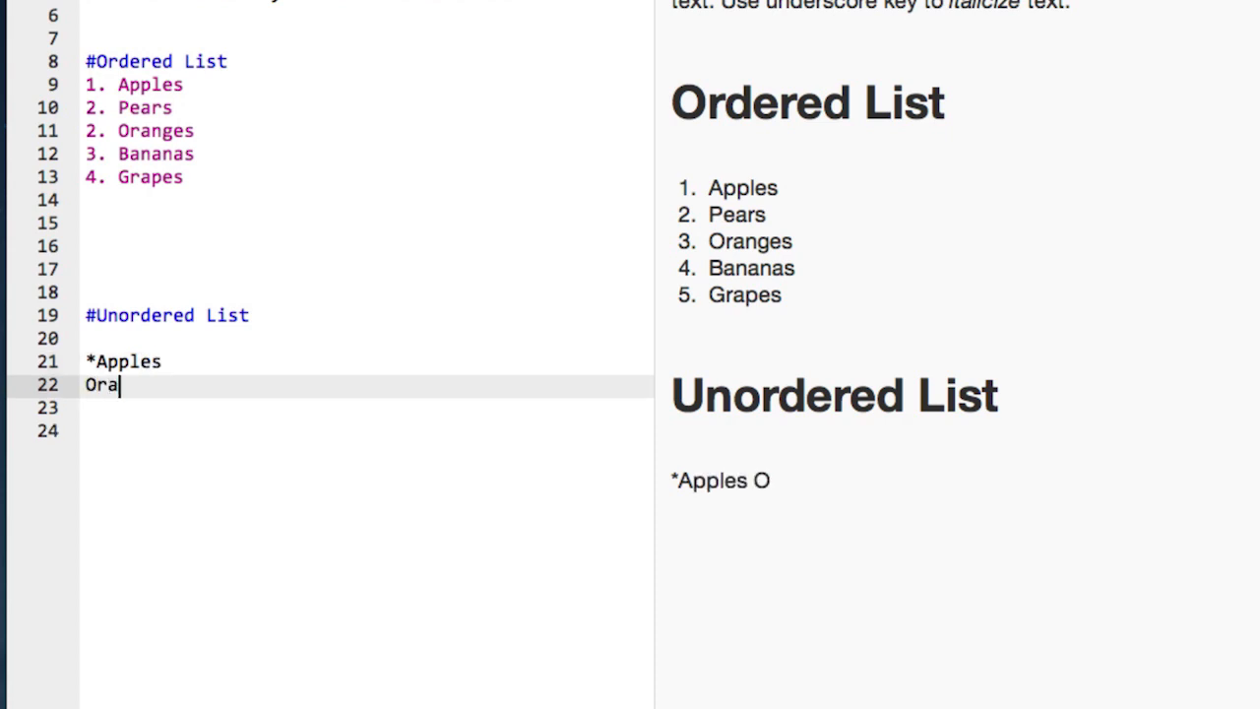
{"action": "type", "text": "nges"}
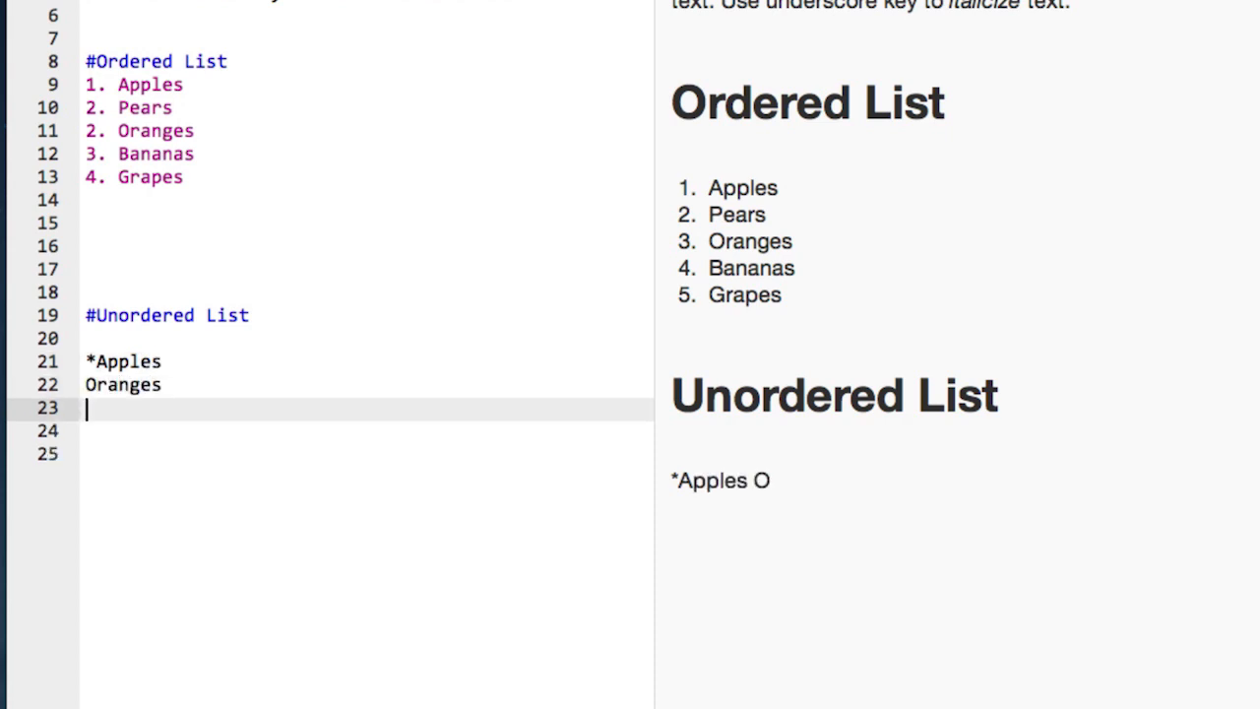
{"action": "key", "text": "Backspace"}
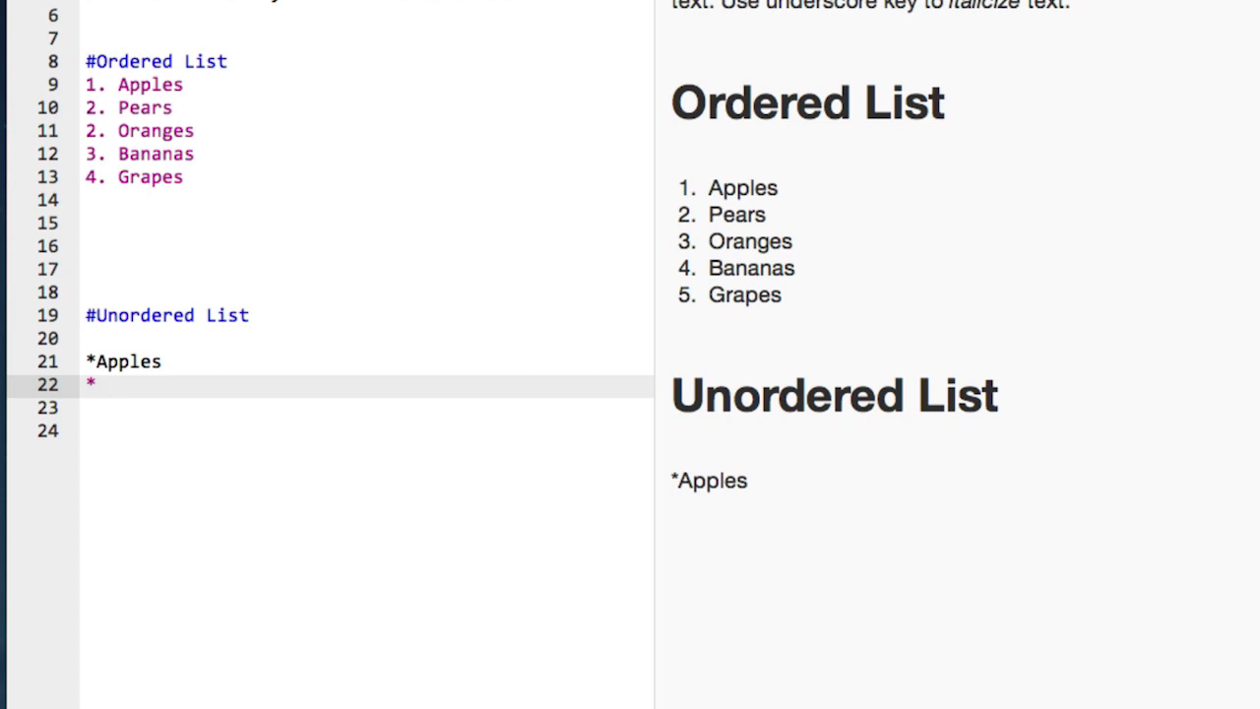
{"action": "type", "text": "Grapes"}
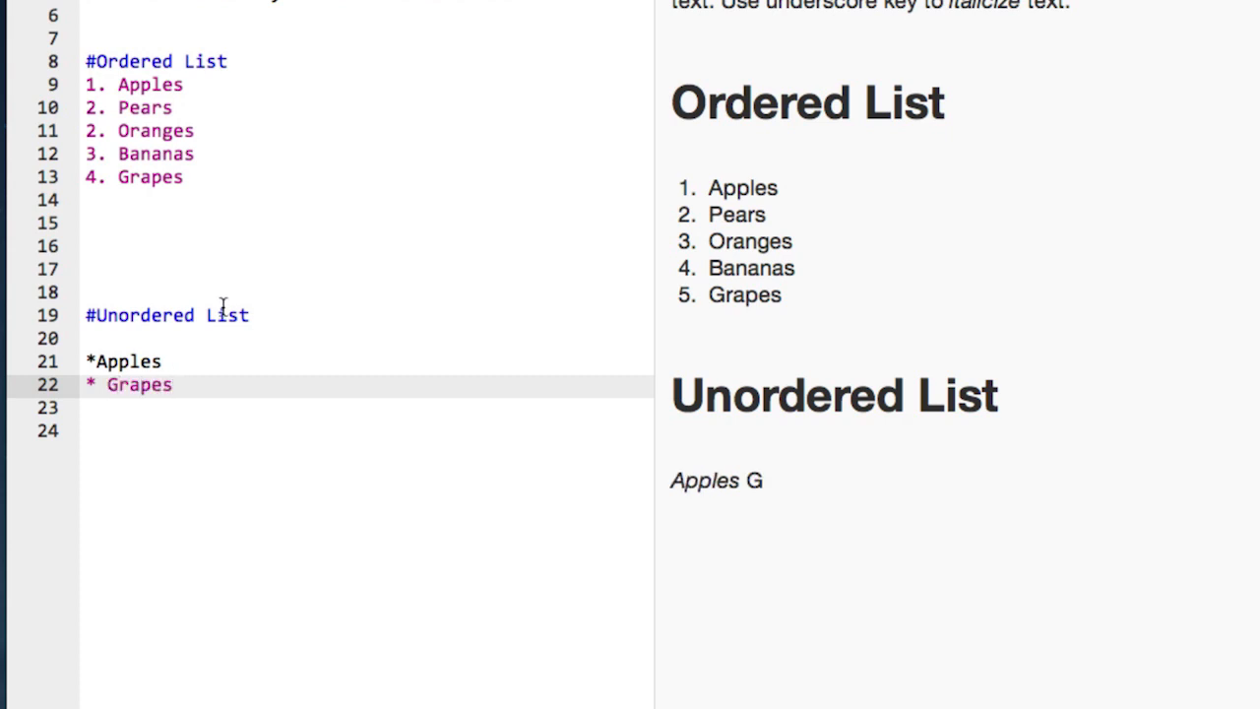
{"action": "type", "text": "rapes"}
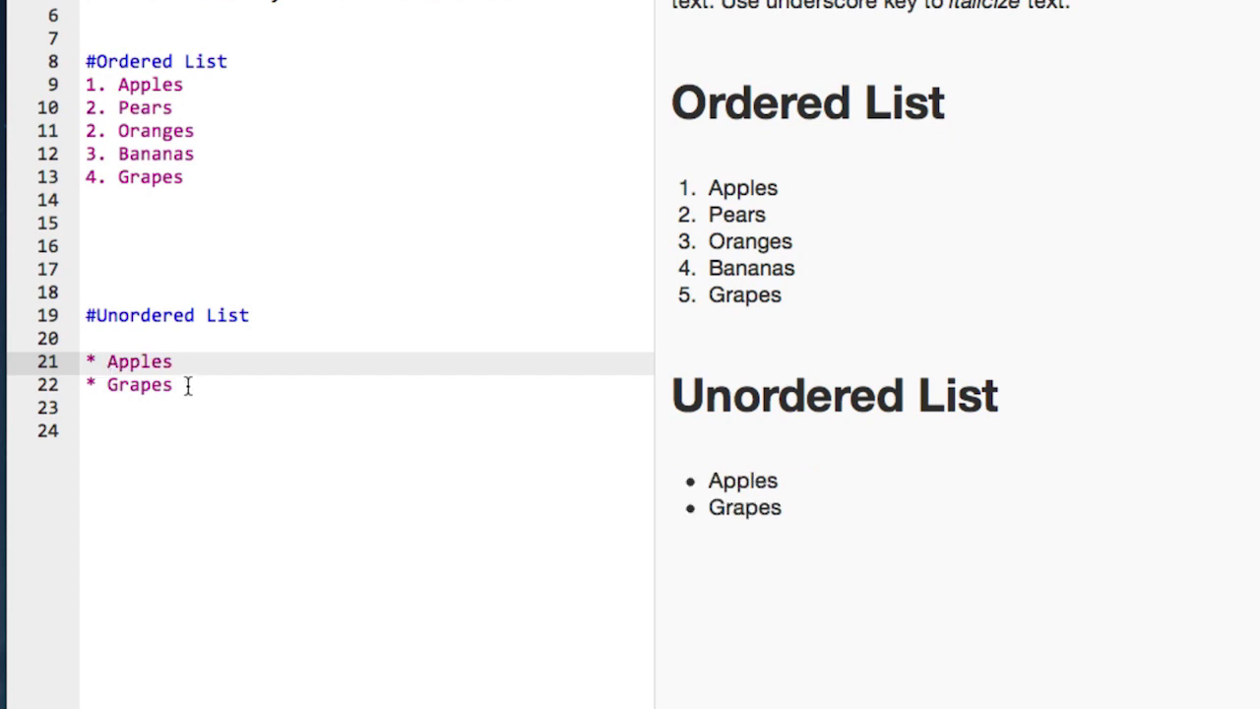
- Add '* Bananas' and '* Pears' bullets after Grapes
{"action": "left_click", "coordinate": [187, 384]}
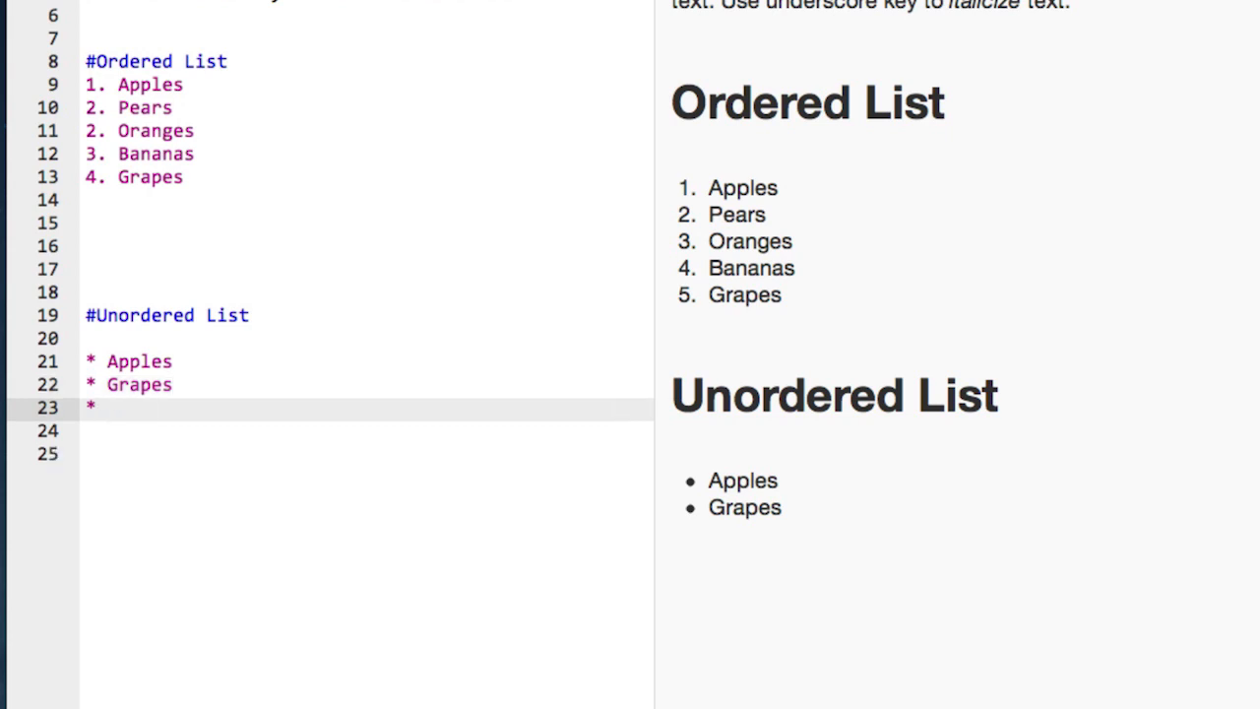
{"action": "type", "text": "B"}
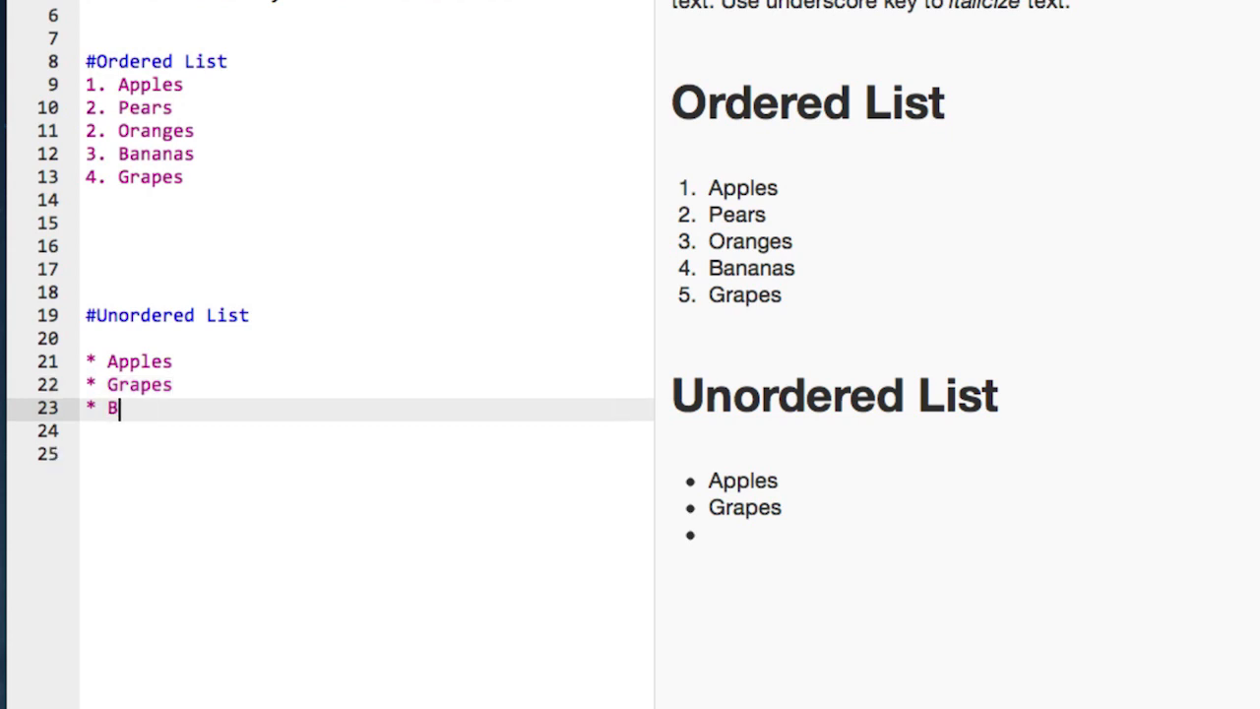
{"action": "type", "text": "anana"}
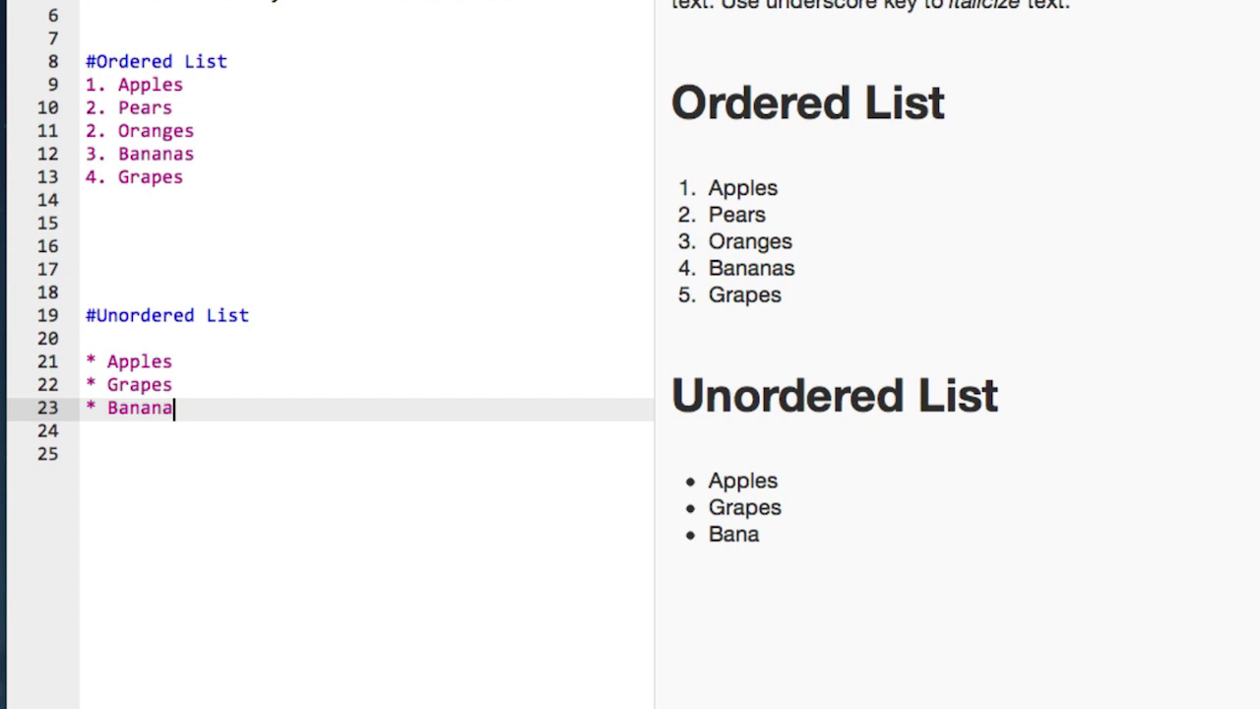
{"action": "type", "text": "ns"}
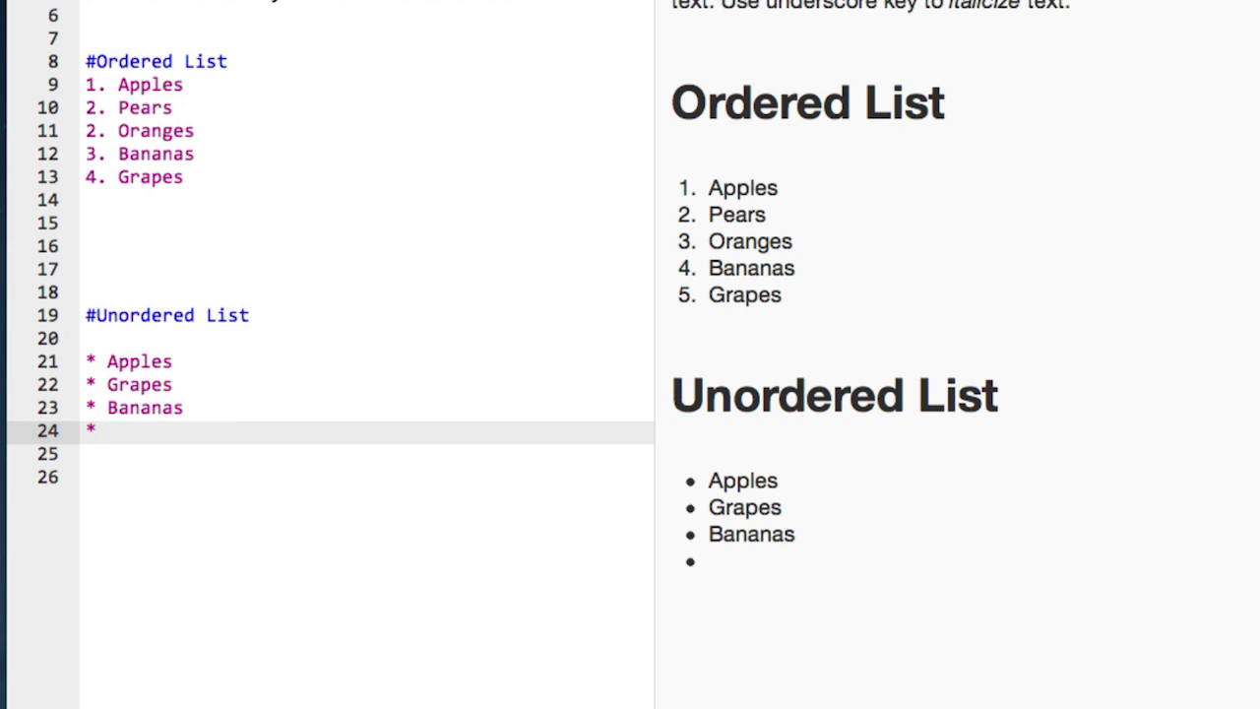
{"action": "type", "text": "Pears"}
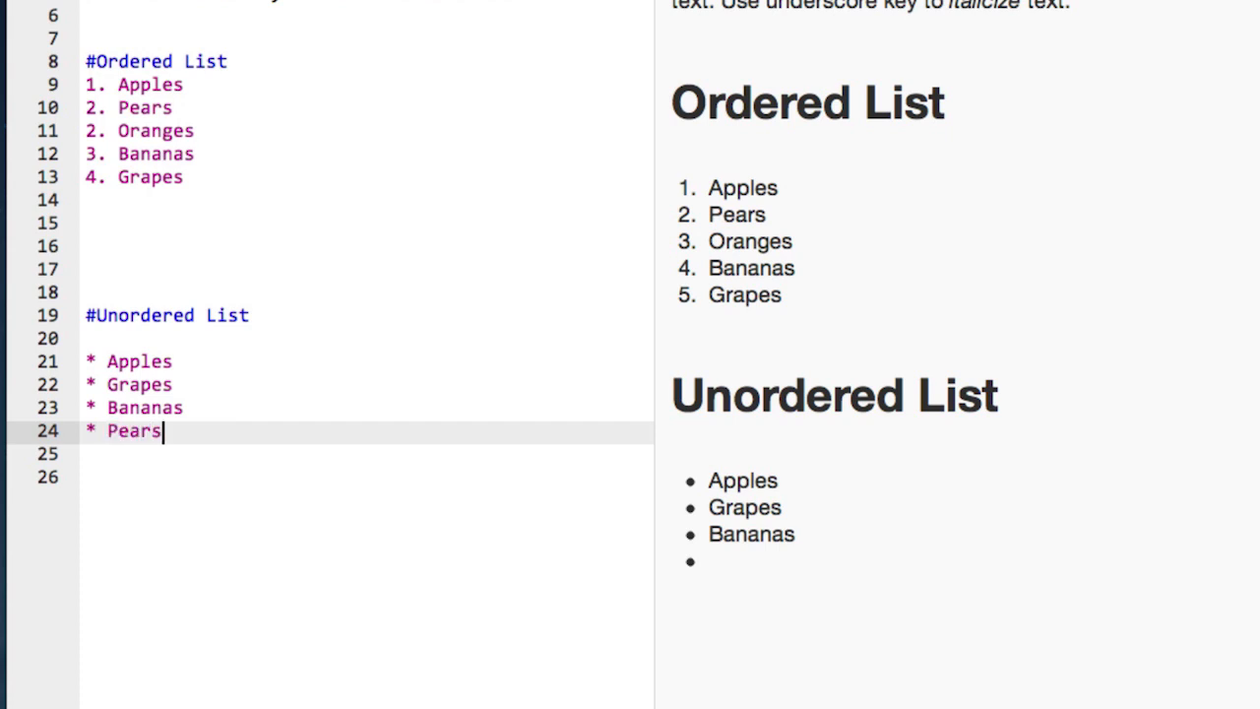
- Add a dash-marked bullet group with '- Apples' and '- Grapes'
{"action": "key", "text": "enter"}
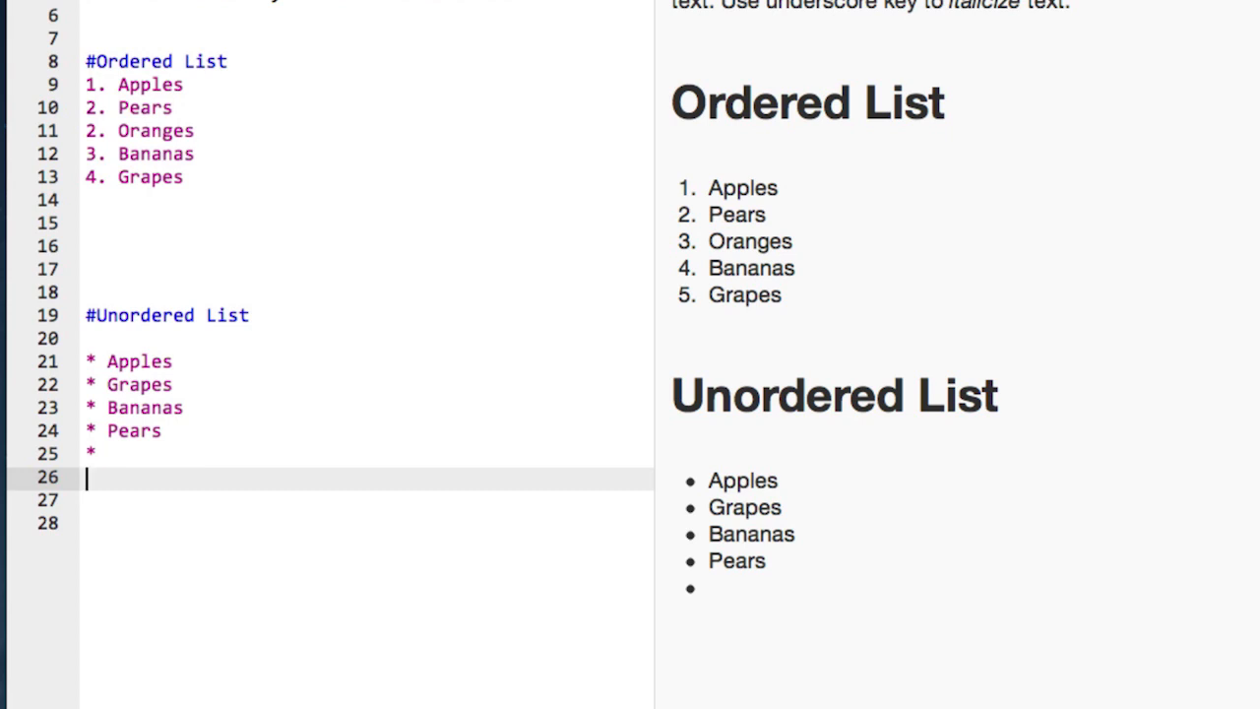
{"action": "type", "text": "-A"}
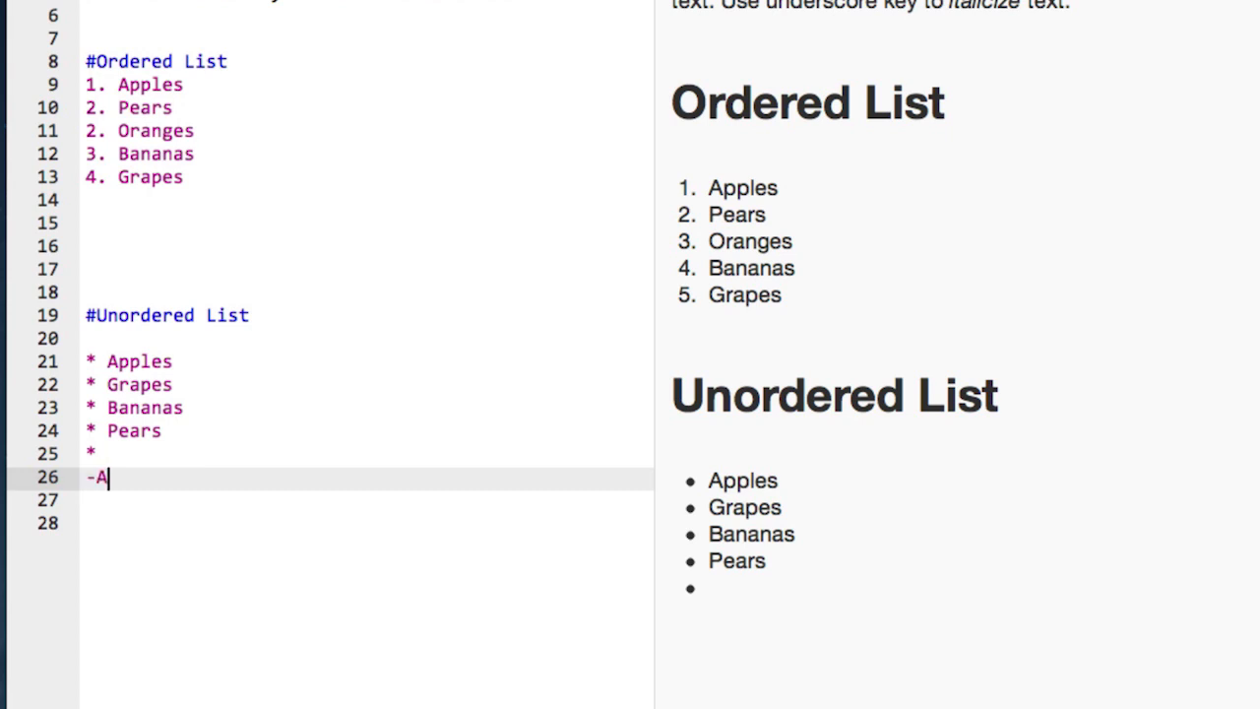
{"action": "type", "text": "pples"}
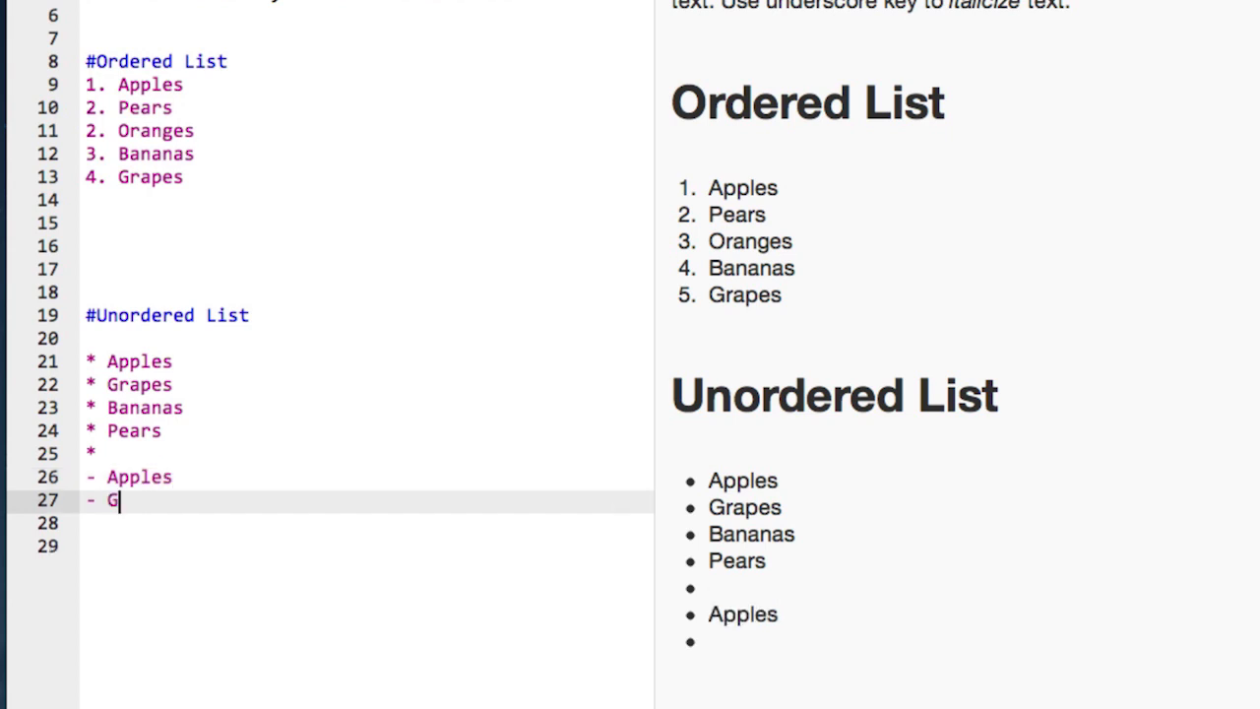
{"action": "type", "text": "rapes"}
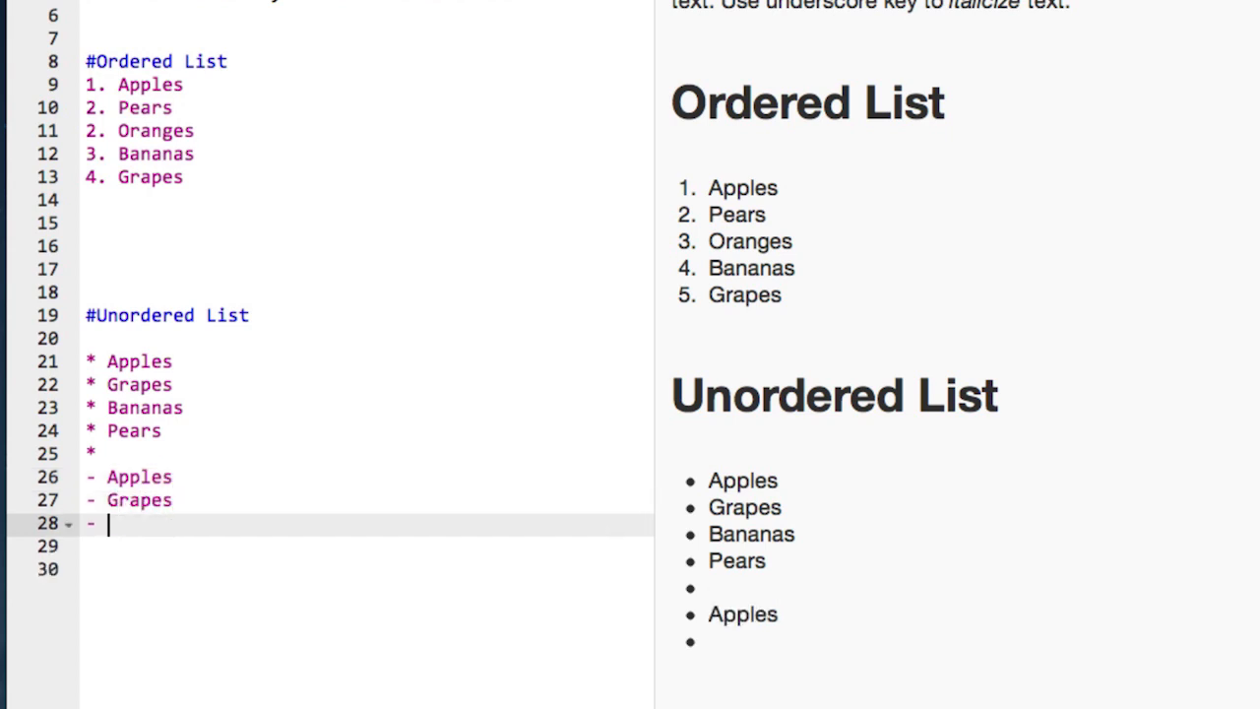
{"action": "scroll", "scroll_direction": "up", "scroll_amount": 3}
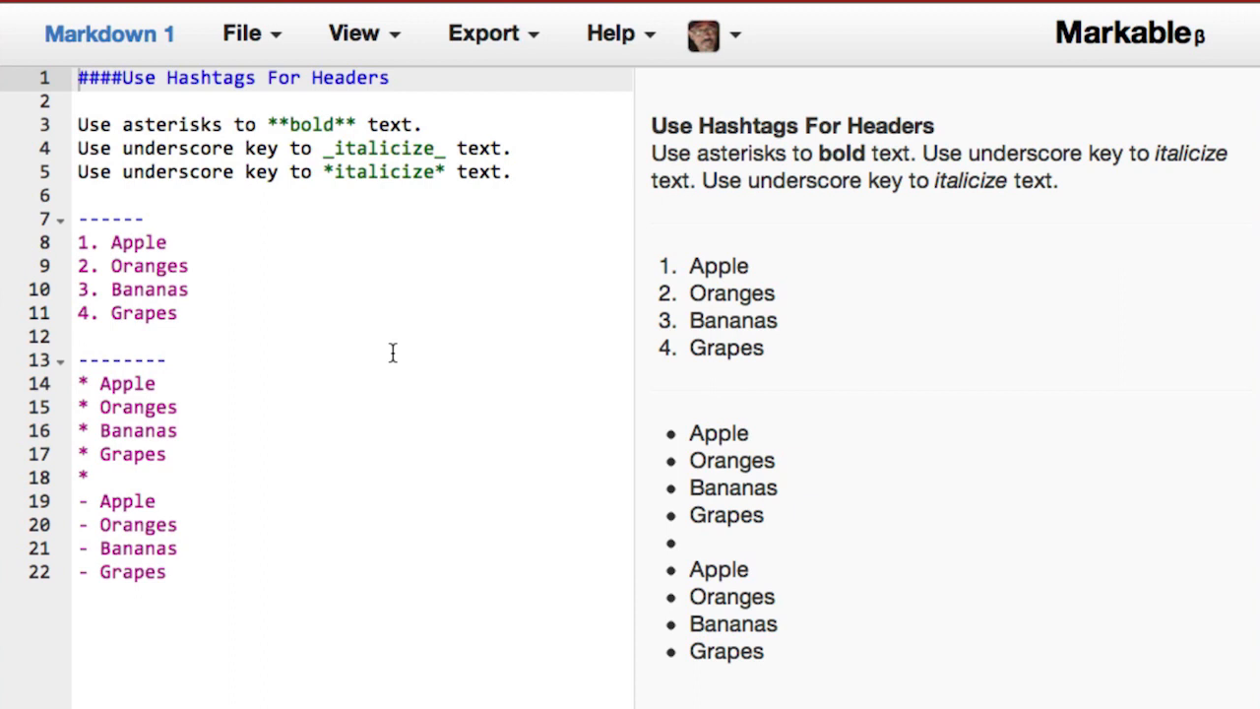
{"action": "mouse_move", "coordinate": [253, 32]}
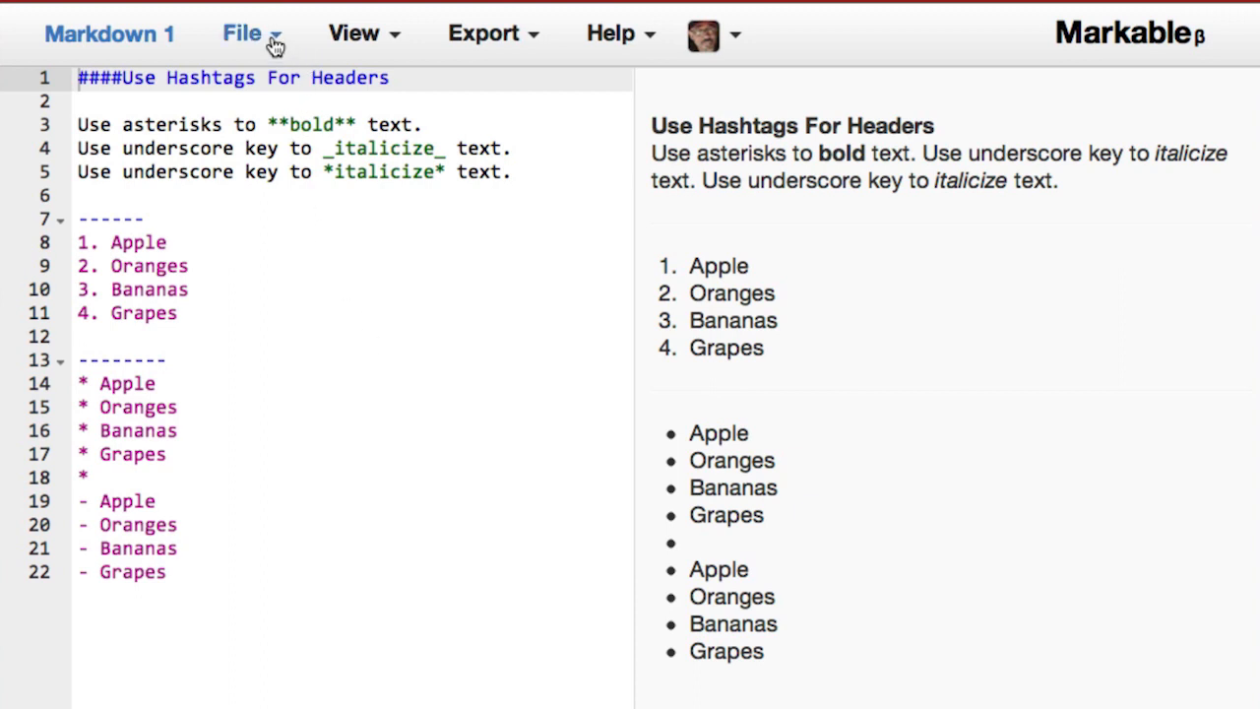
- Create a new unsaved document via File > New
{"action": "left_click", "coordinate": [242, 31]}
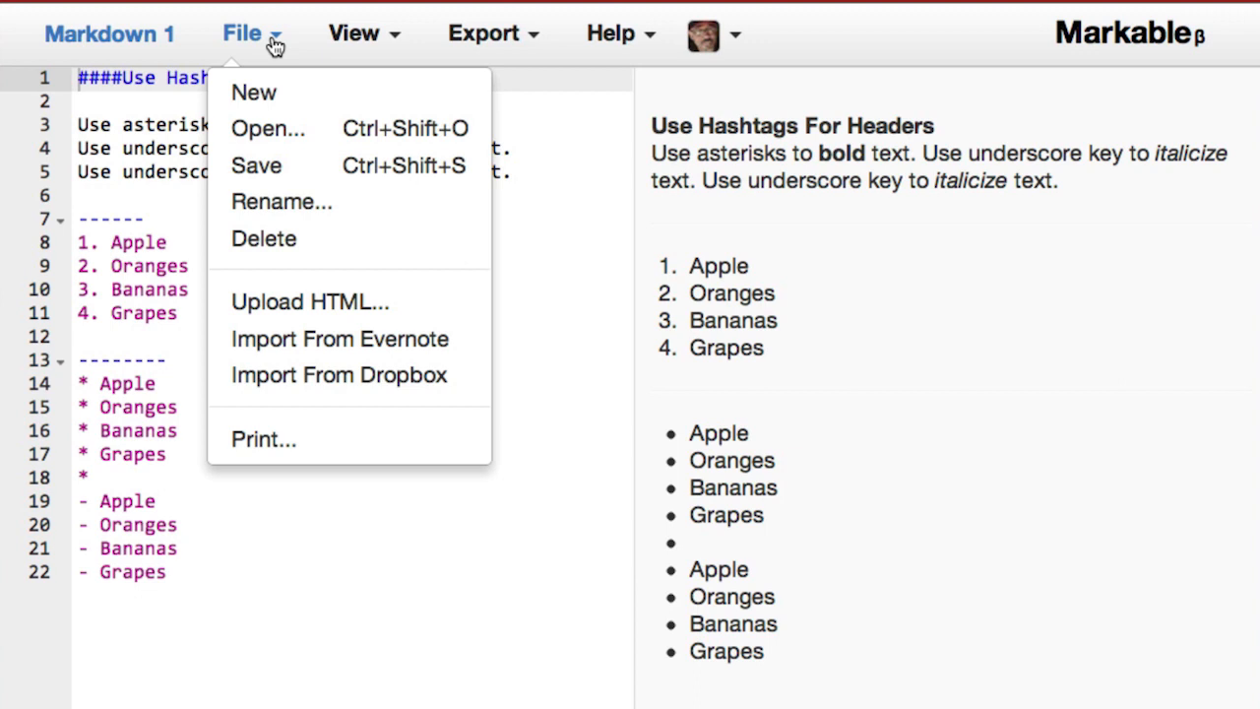
{"action": "left_click", "coordinate": [254, 93]}
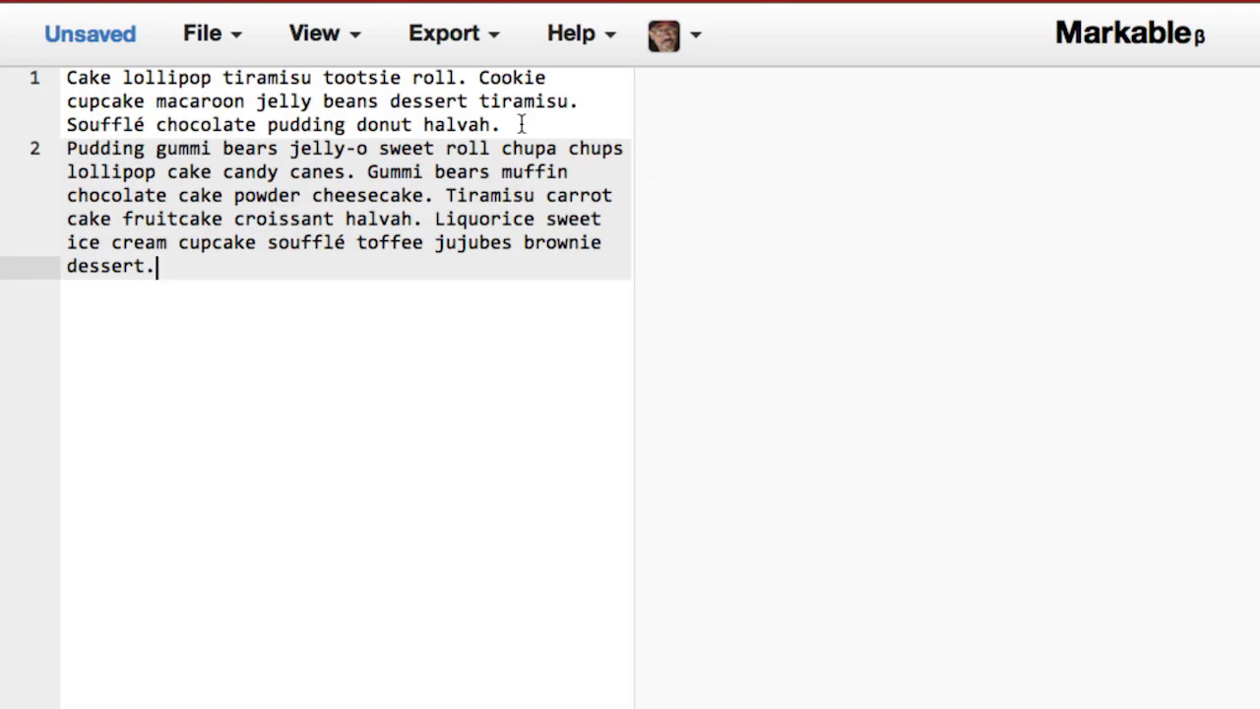
- Separate the filler text into two paragraphs and prefix the first with '>' as a block quote
{"action": "key", "text": "Return"}
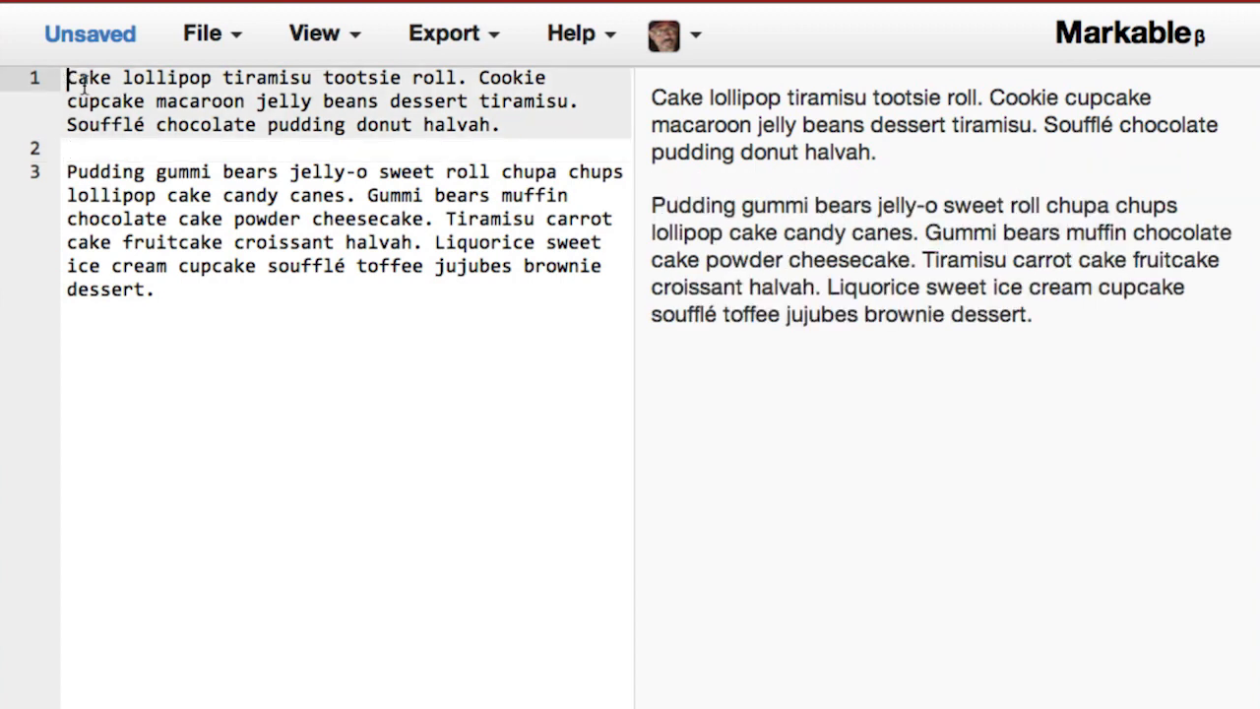
{"action": "mouse_move", "coordinate": [98, 107]}
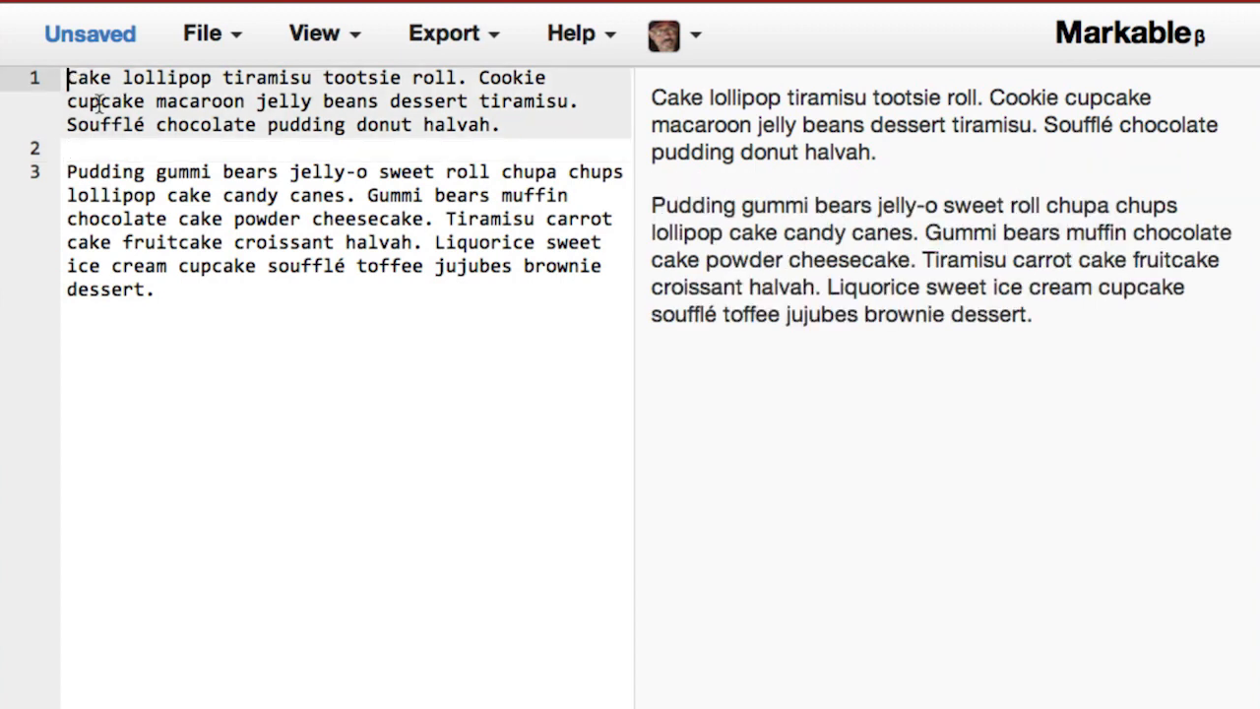
{"action": "type", "text": ">"}
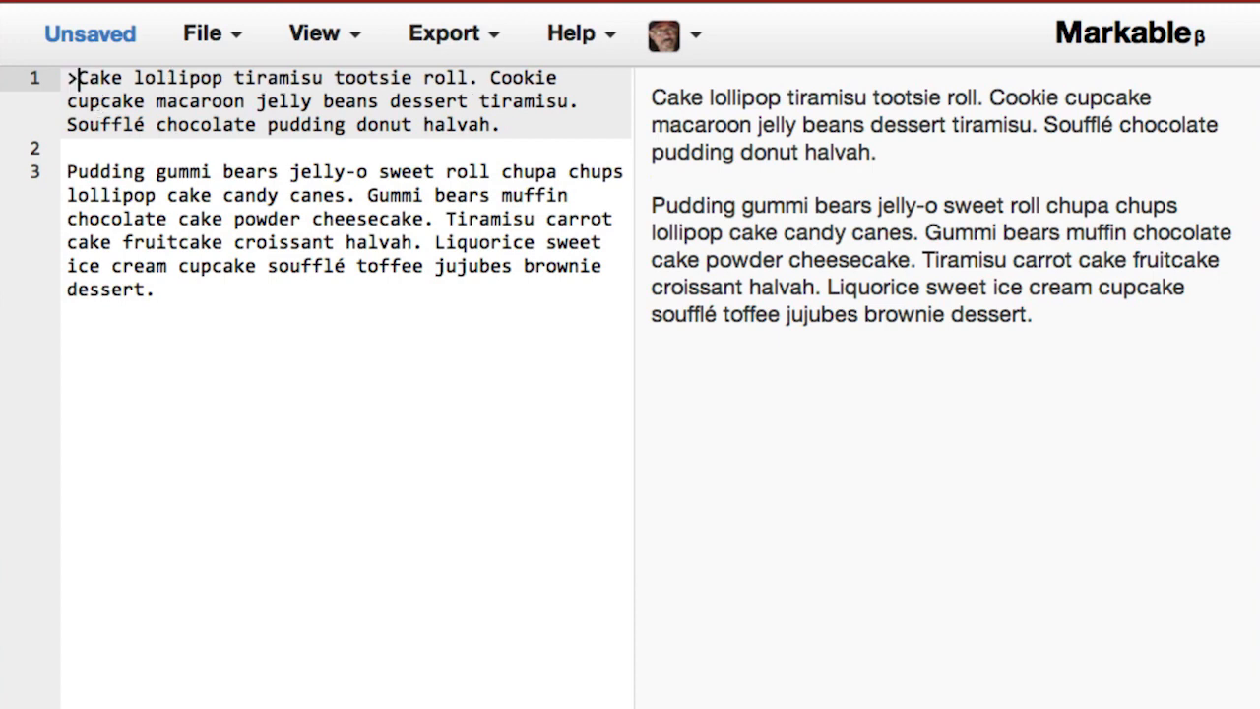
{"action": "mouse_move", "coordinate": [752, 177]}
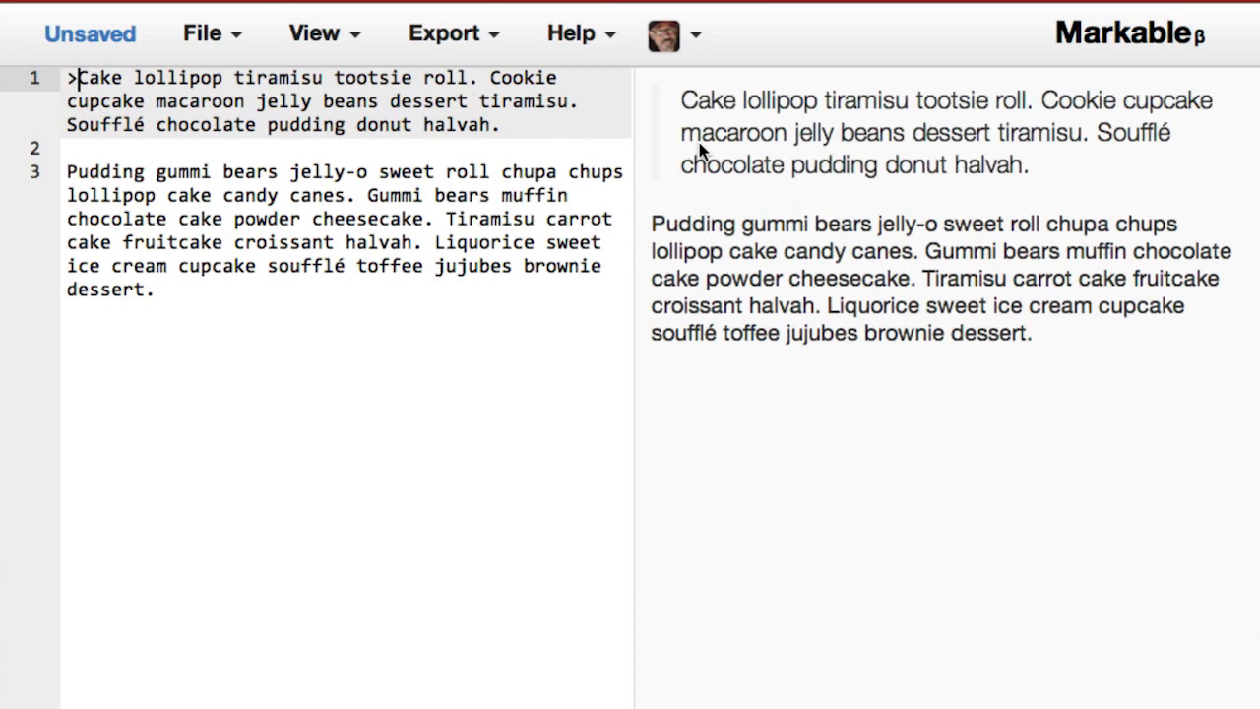
{"action": "left_click", "coordinate": [154, 291]}
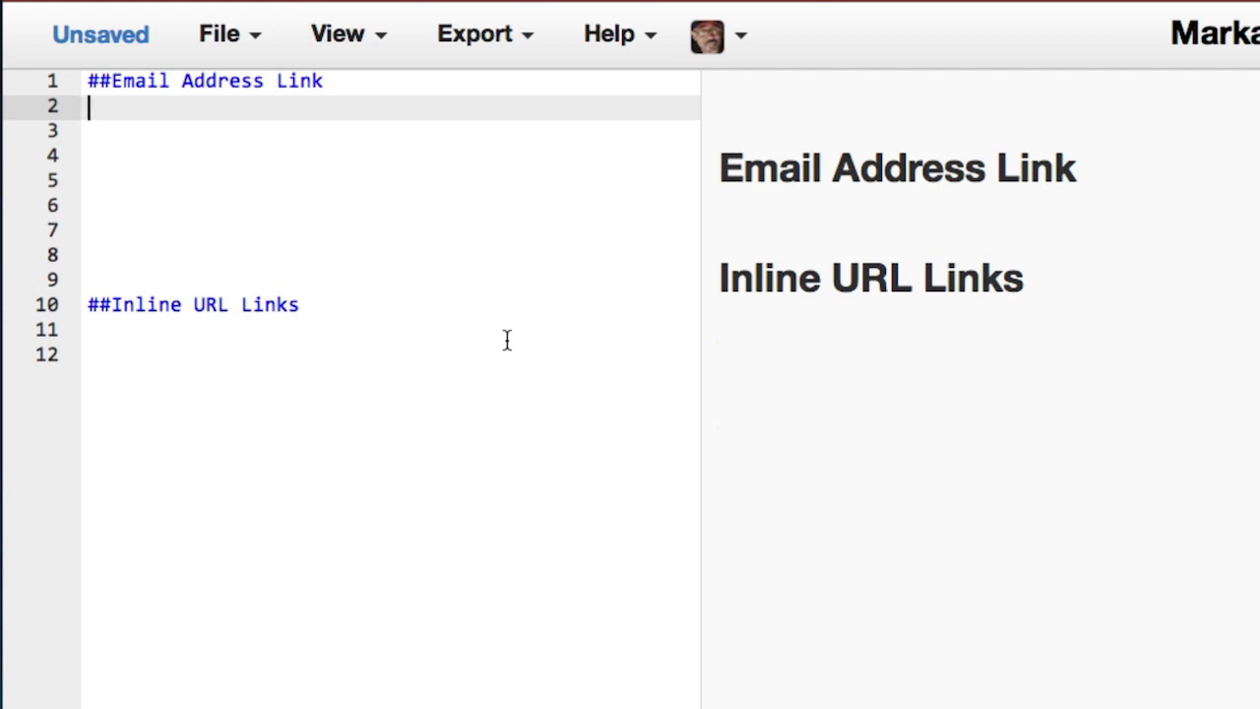
{"action": "type", "text": "<"}
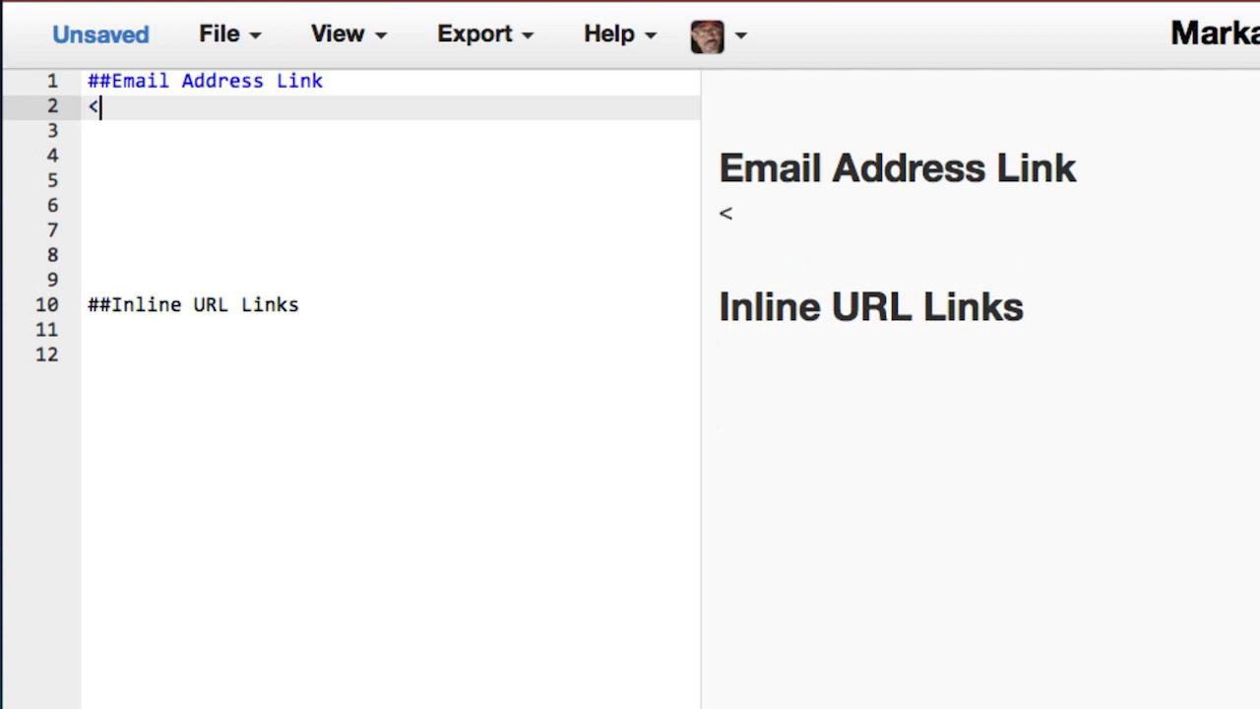
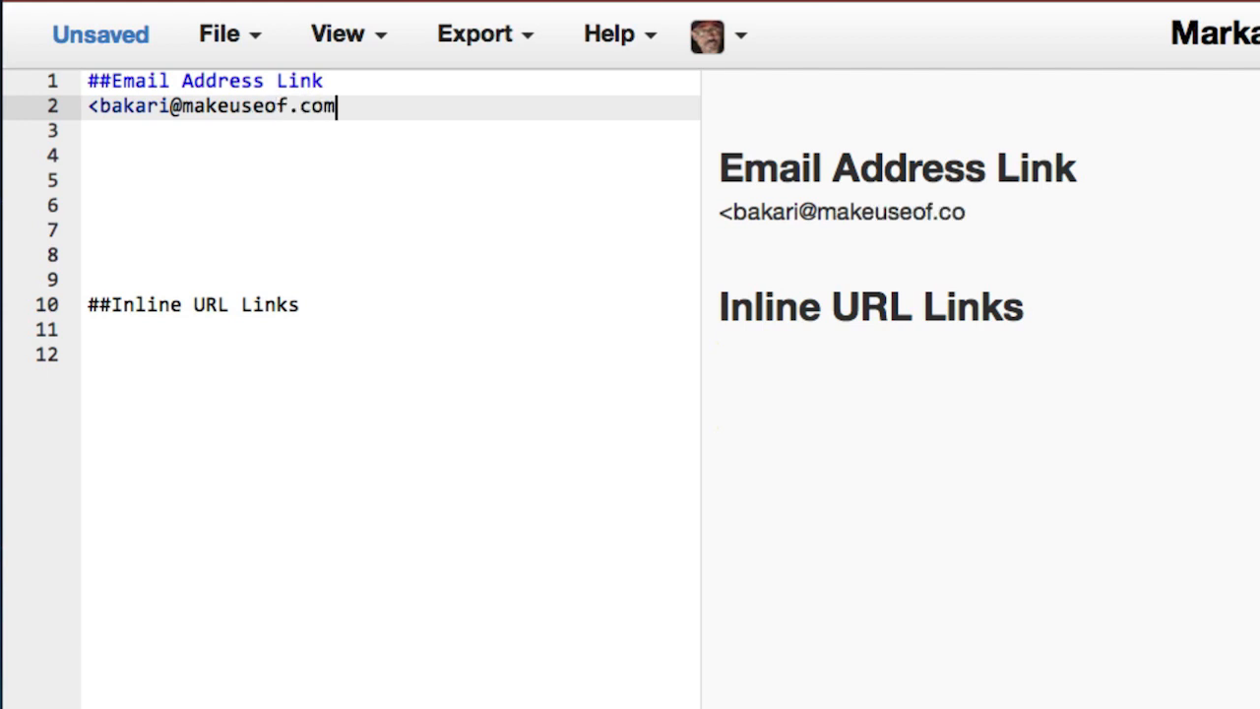
{"action": "type", "text": ">"}
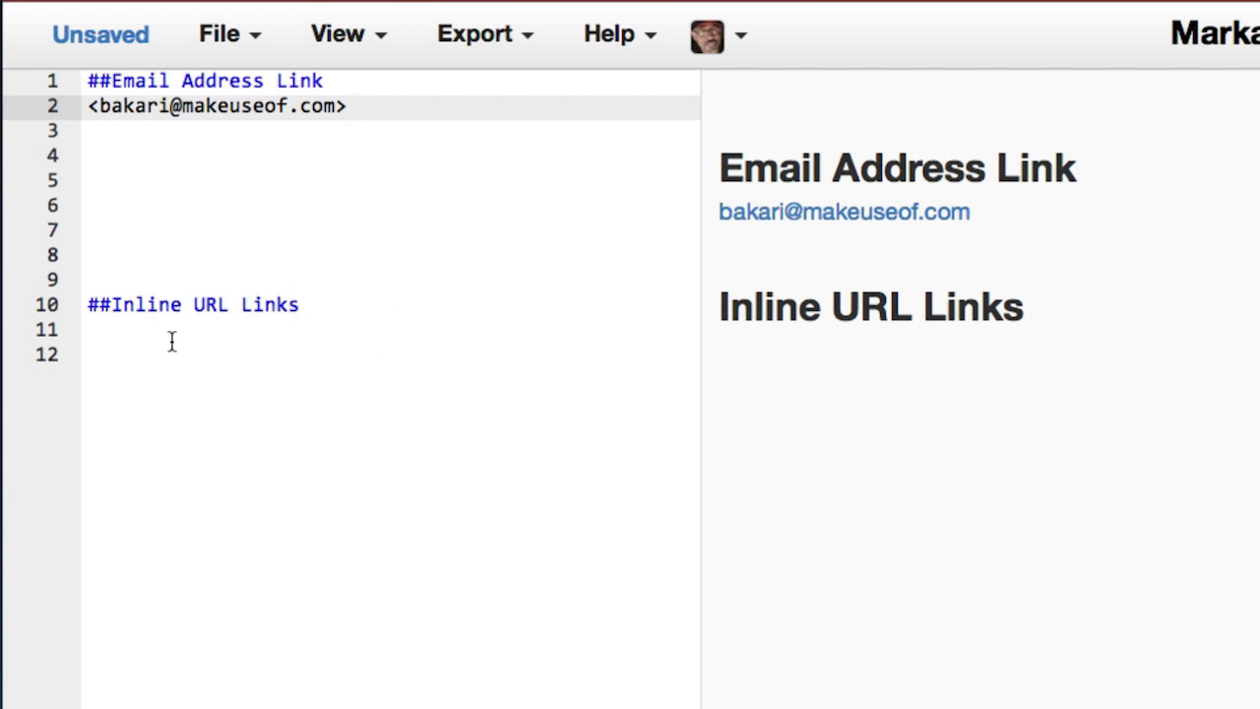
{"action": "mouse_move", "coordinate": [229, 346]}
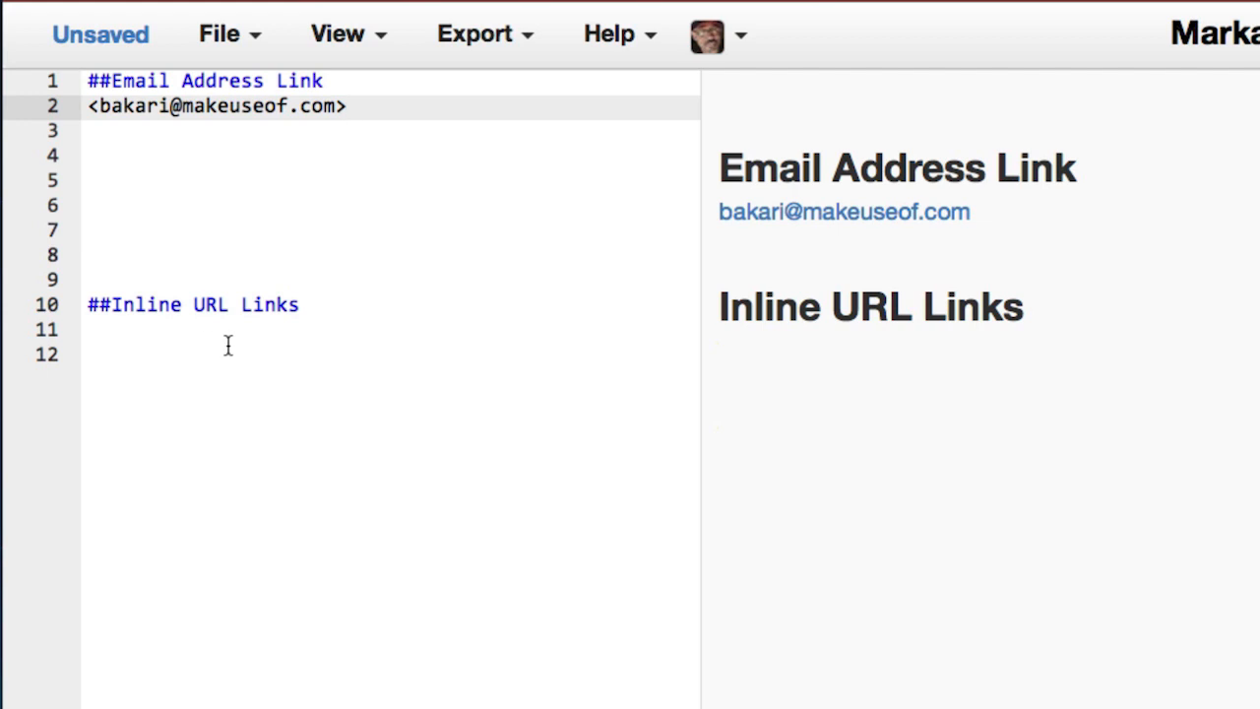
{"action": "mouse_move", "coordinate": [141, 364]}
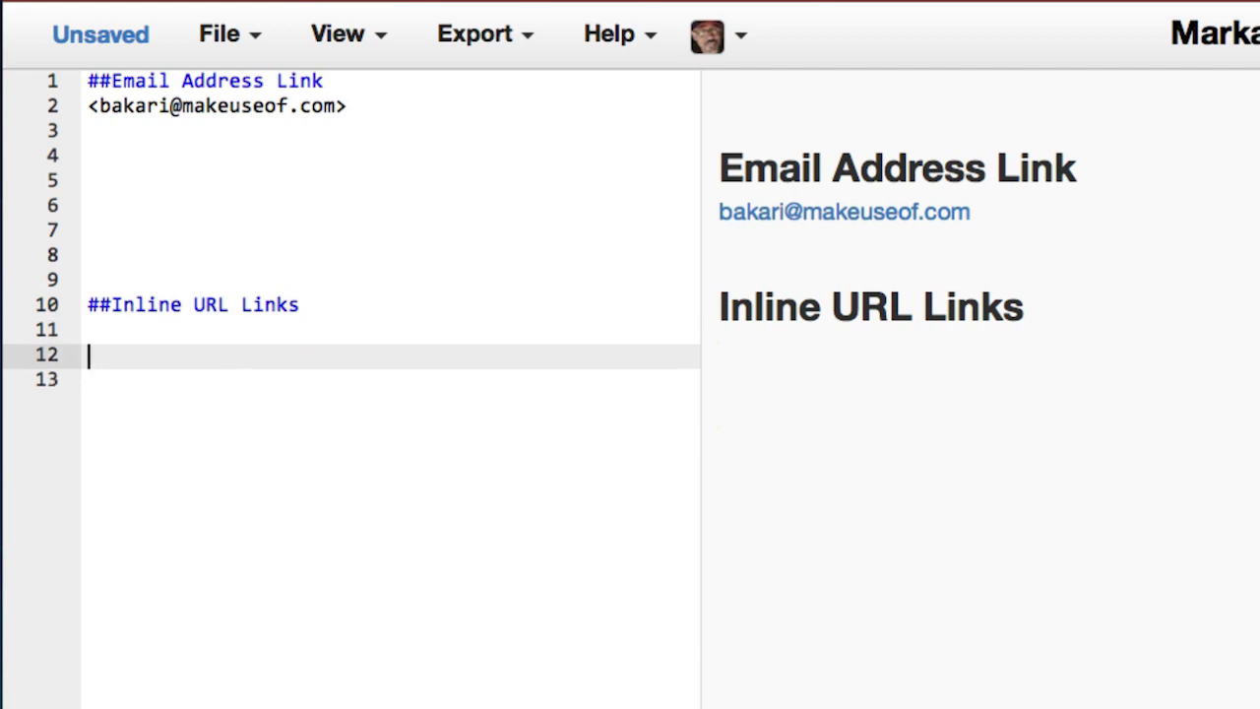
{"action": "type", "text": "This is an"}
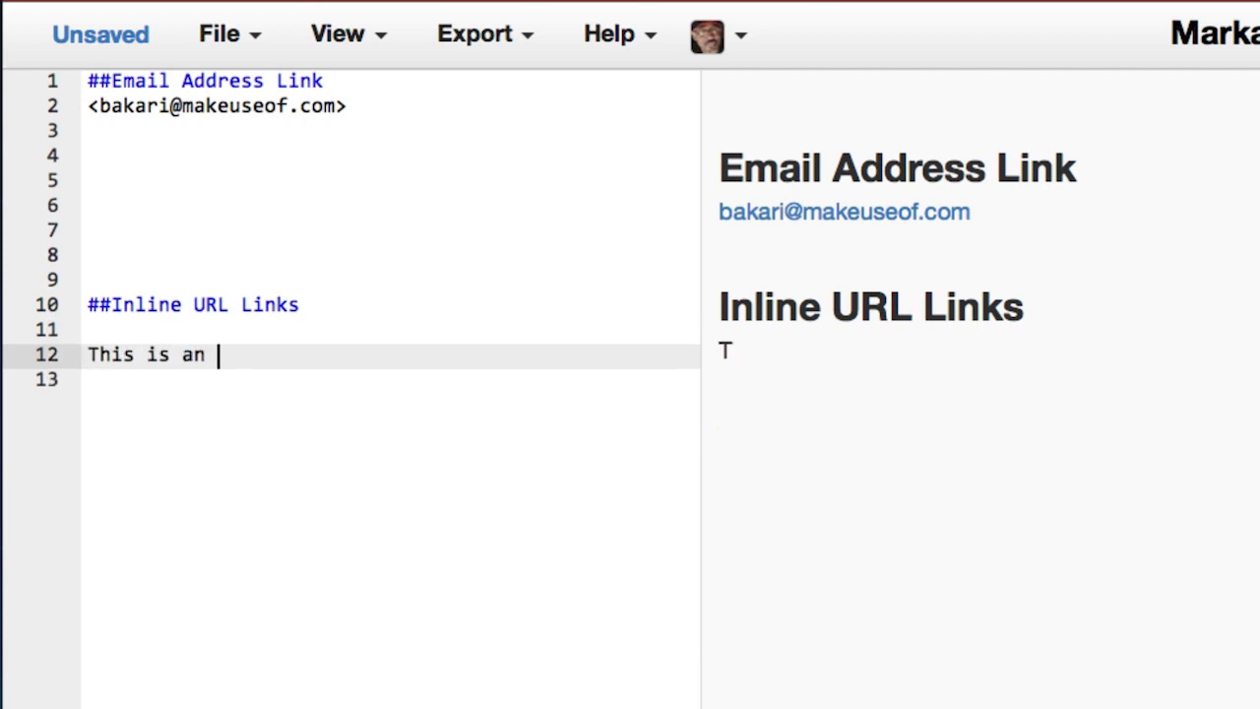
{"action": "type", "text": "inline"}
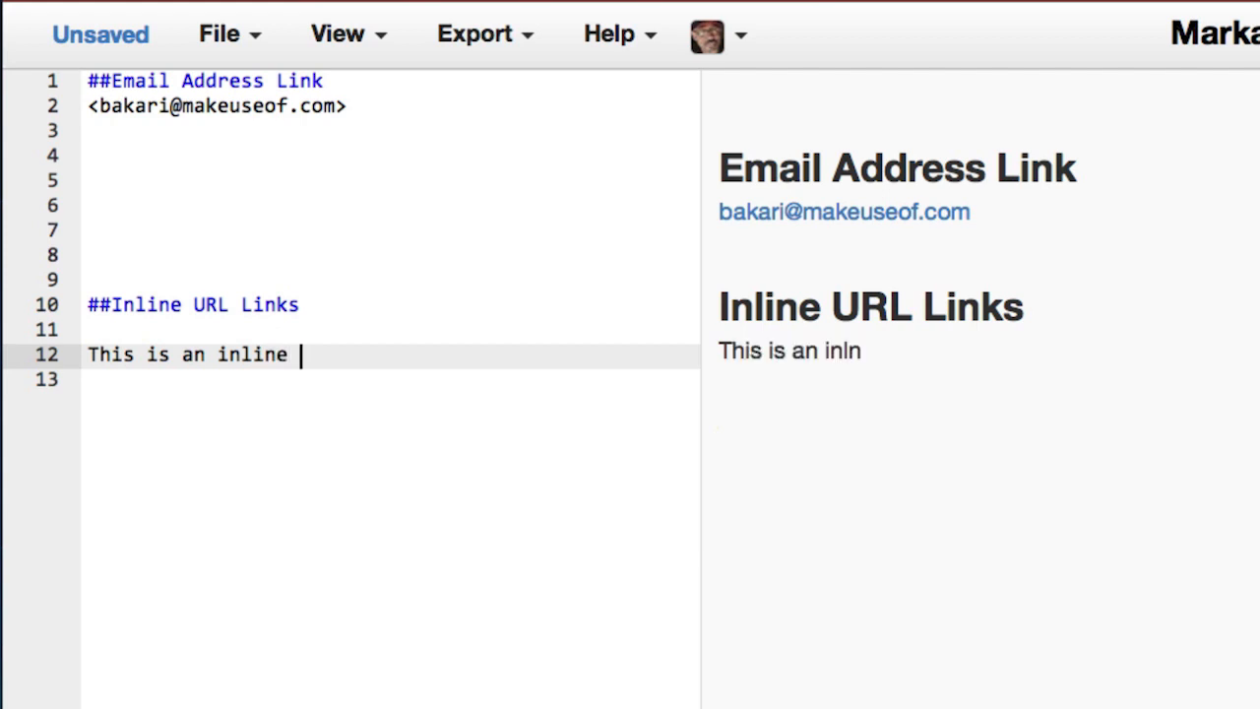
{"action": "type", "text": "link,"}
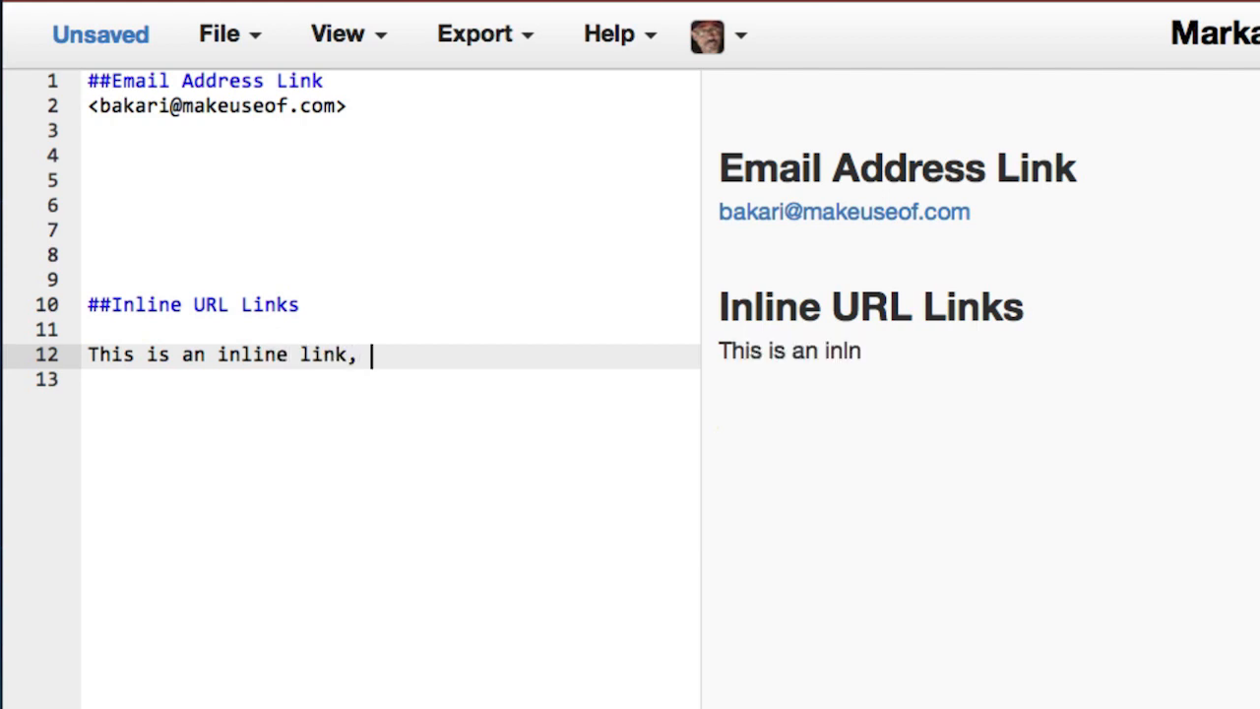
{"action": "type", "text": "<"}
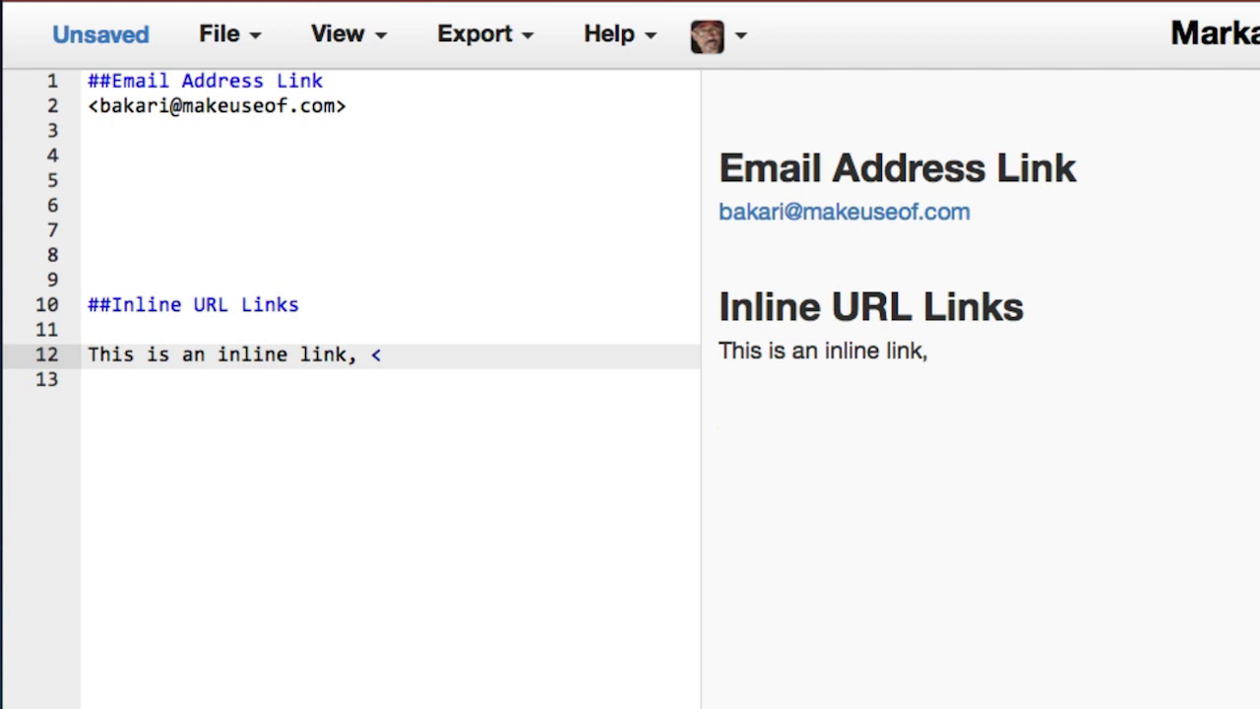
{"action": "type", "text": "http://makeuseof.com"}
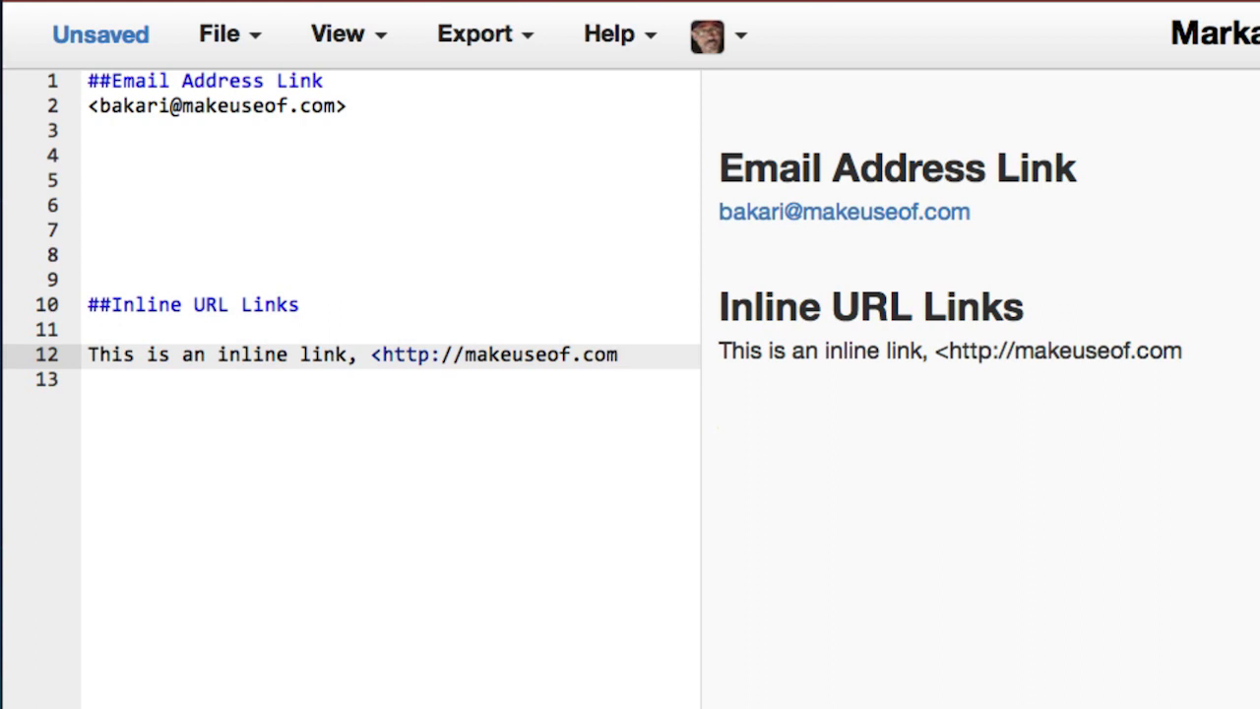
{"action": "type", "text": ">"}
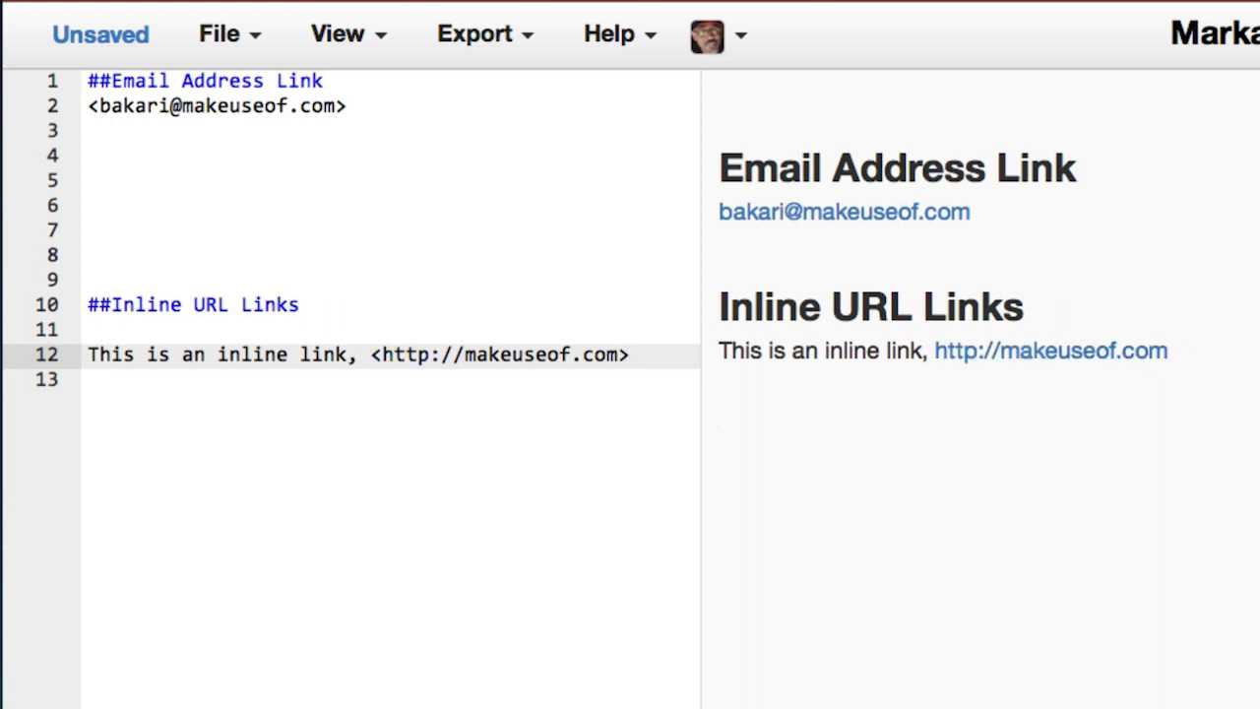
- Finish the sentence with ', in which the URL is shown.' and start a new paragraph
{"action": "type", "text": ", in which"}
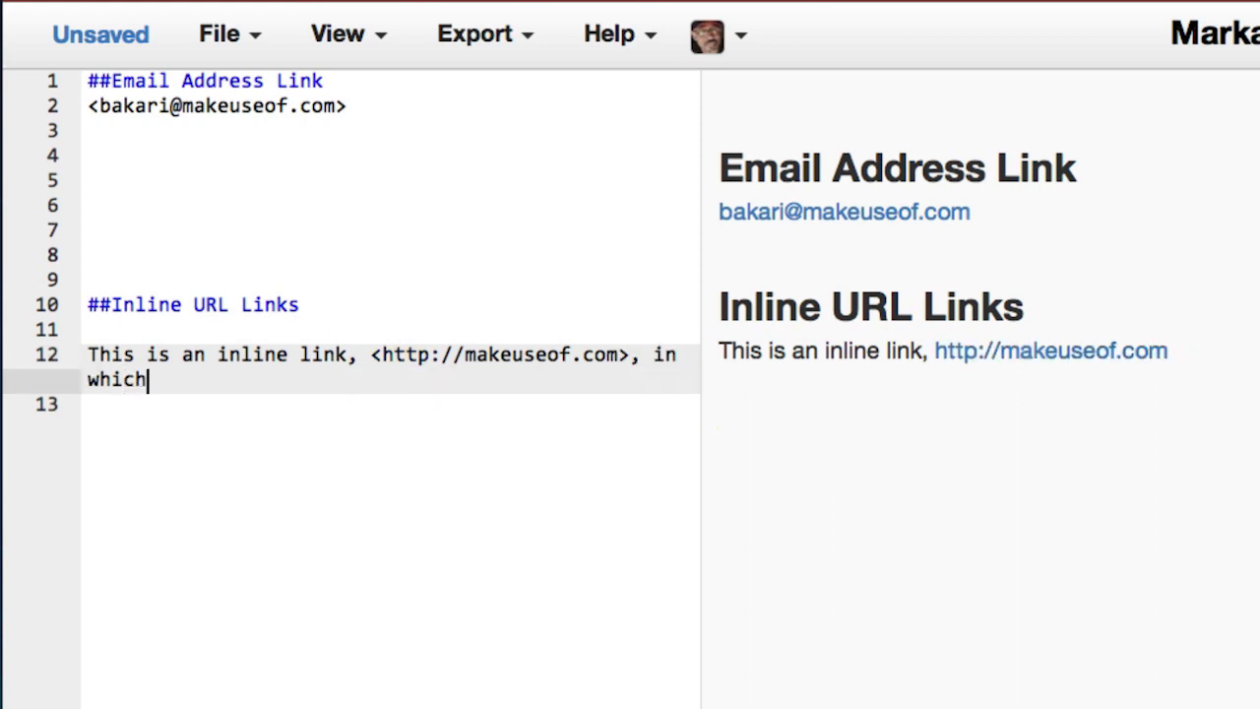
{"action": "type", "text": "the ur"}
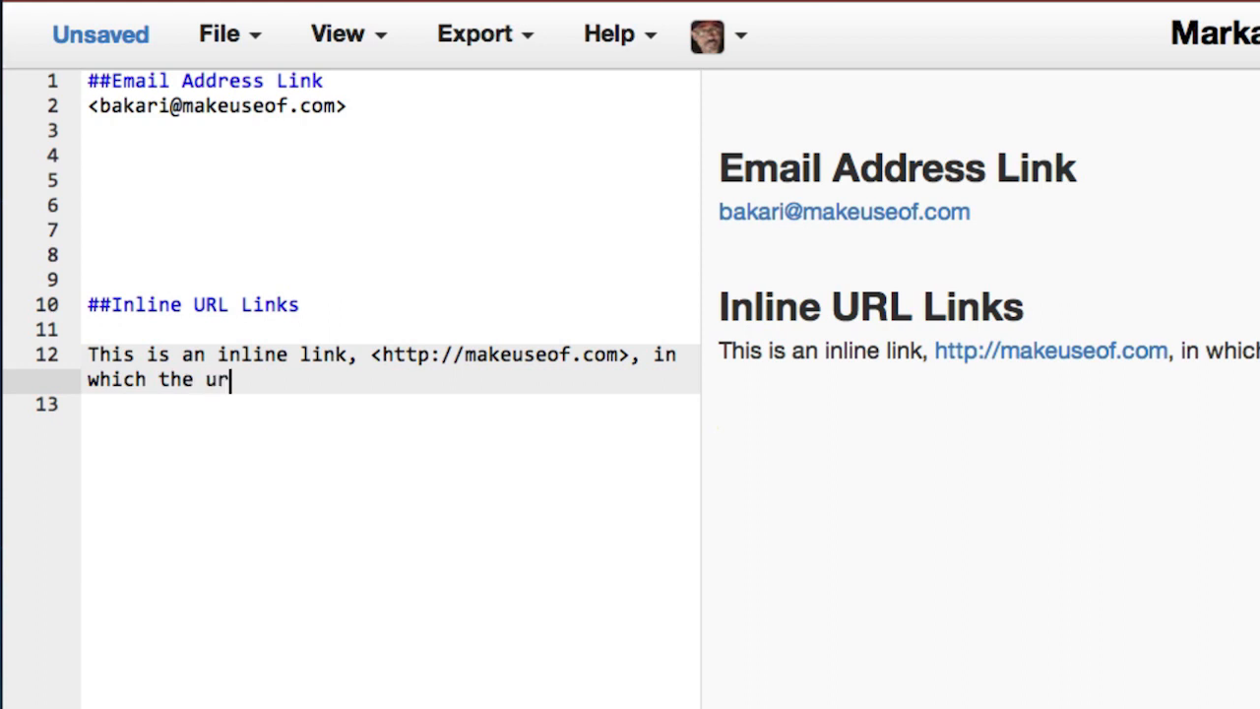
{"action": "type", "text": "L is"}
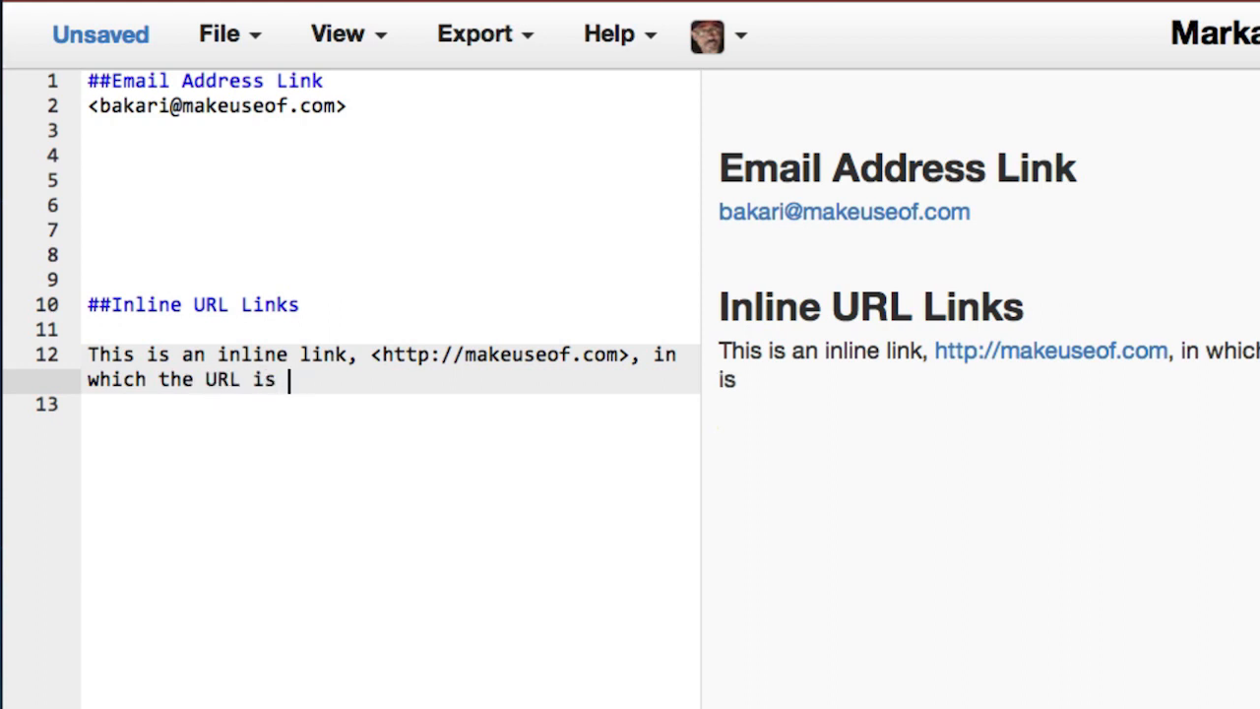
{"action": "type", "text": "shown."}
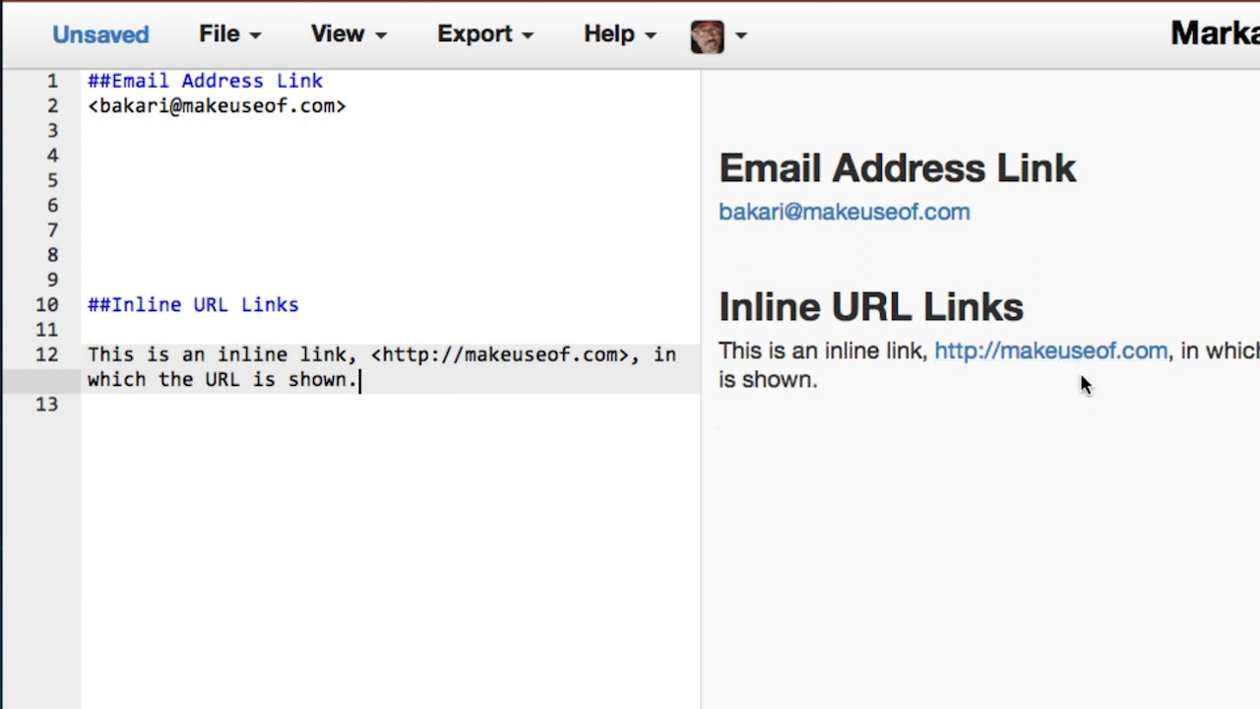
{"action": "mouse_move", "coordinate": [469, 398]}
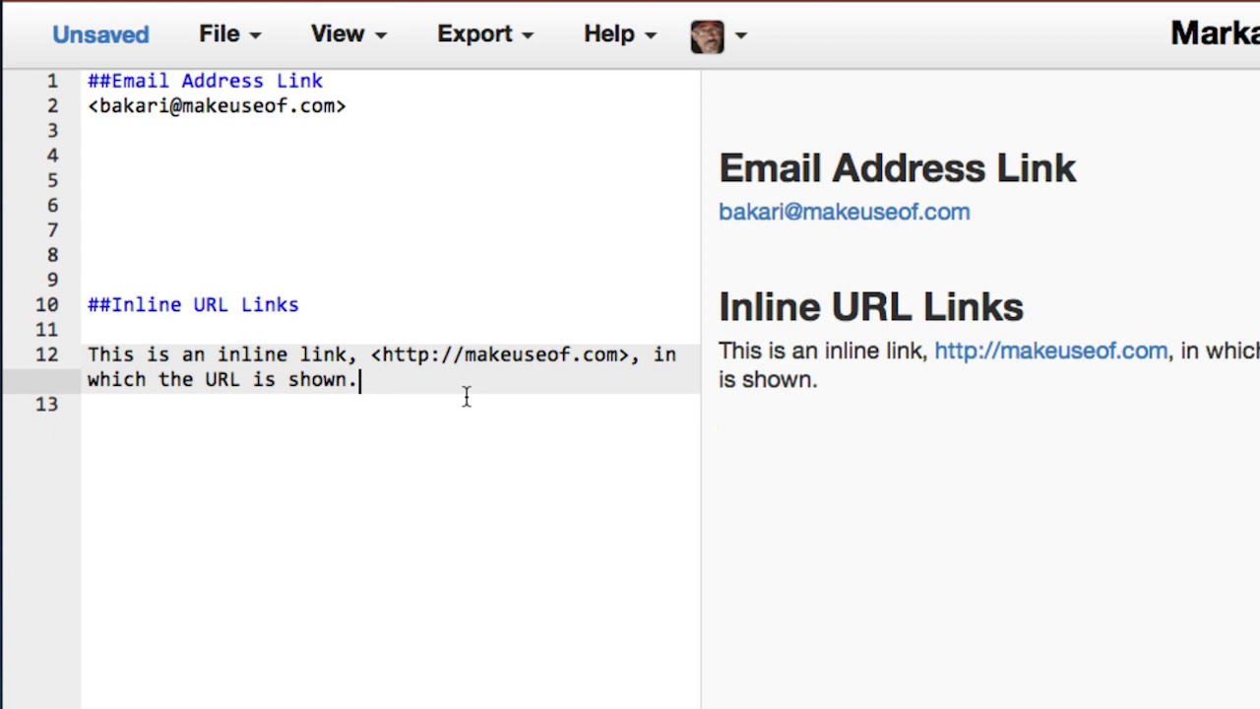
{"action": "key", "text": "Return"}
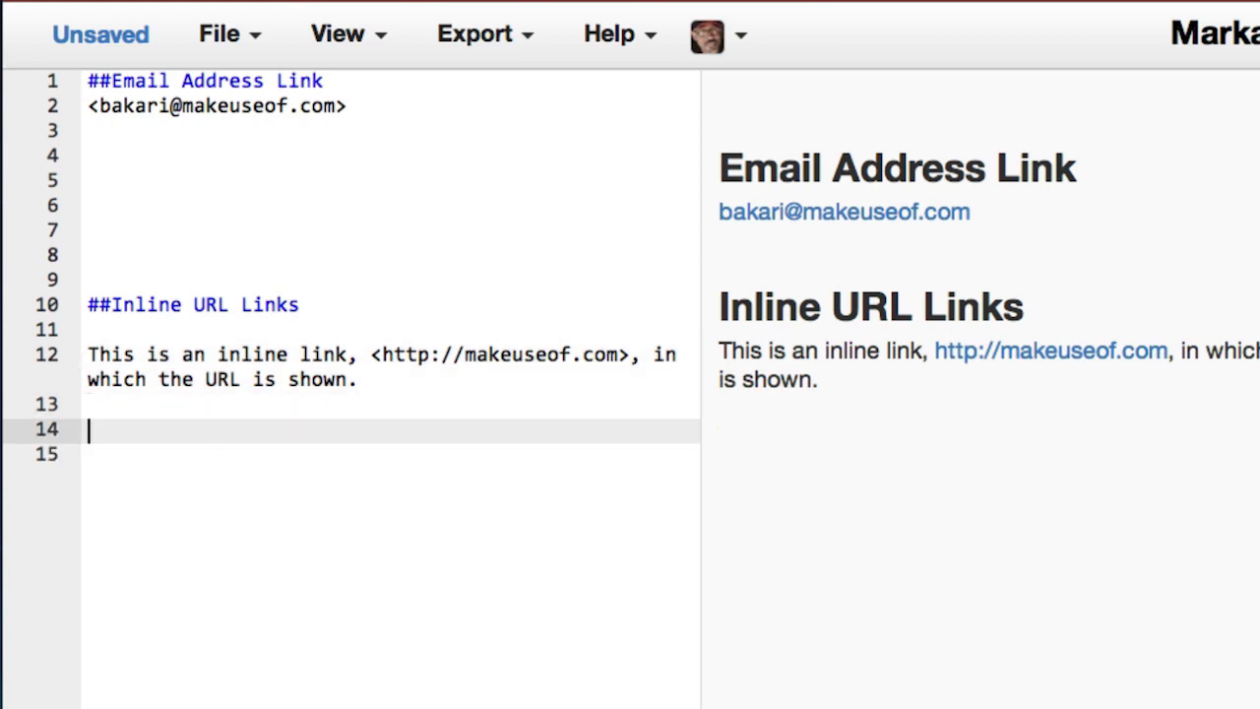
- Write 'This is an inline link for [MakeUseOf]' with the link text in square brackets
{"action": "type", "text": "This is"}
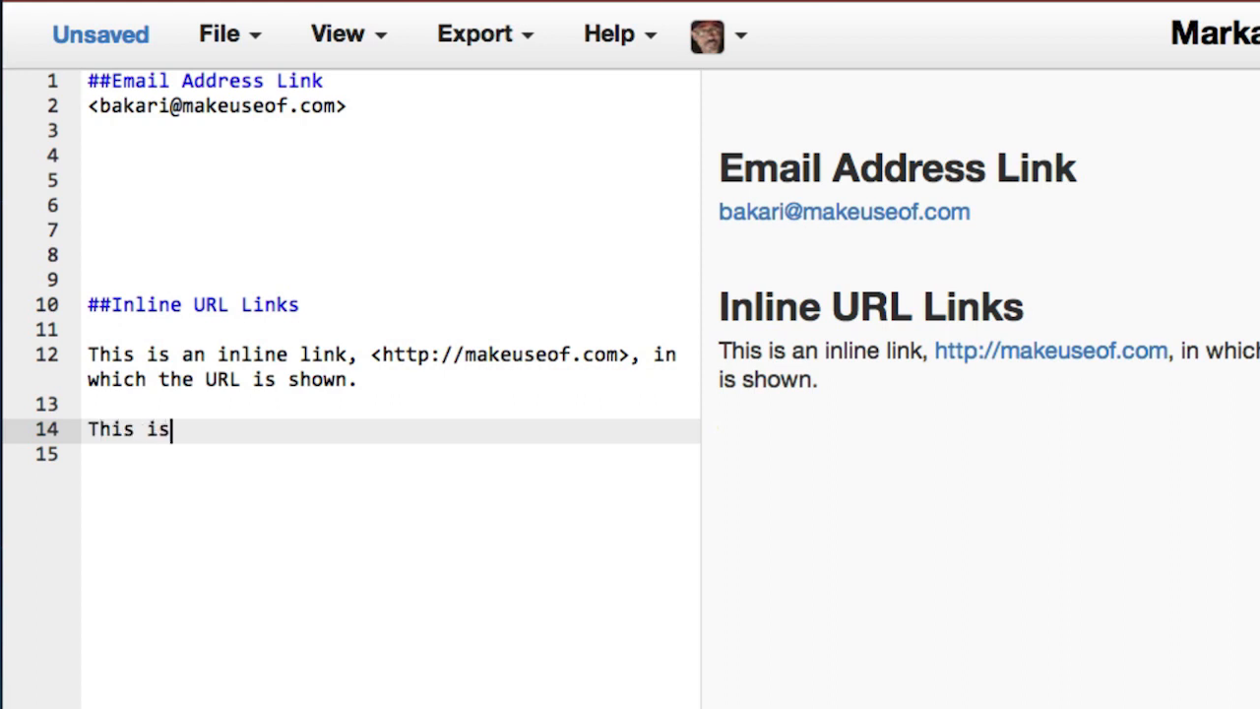
{"action": "type", "text": "an inl"}
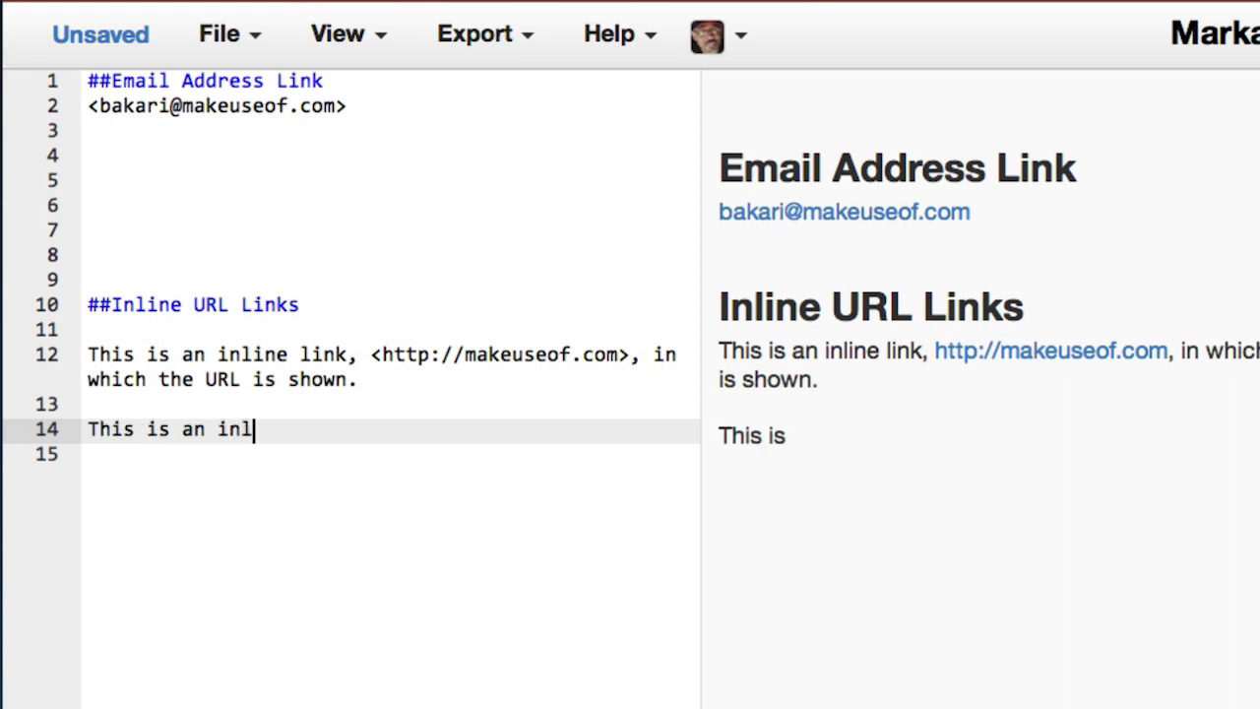
{"action": "type", "text": "ine li"}
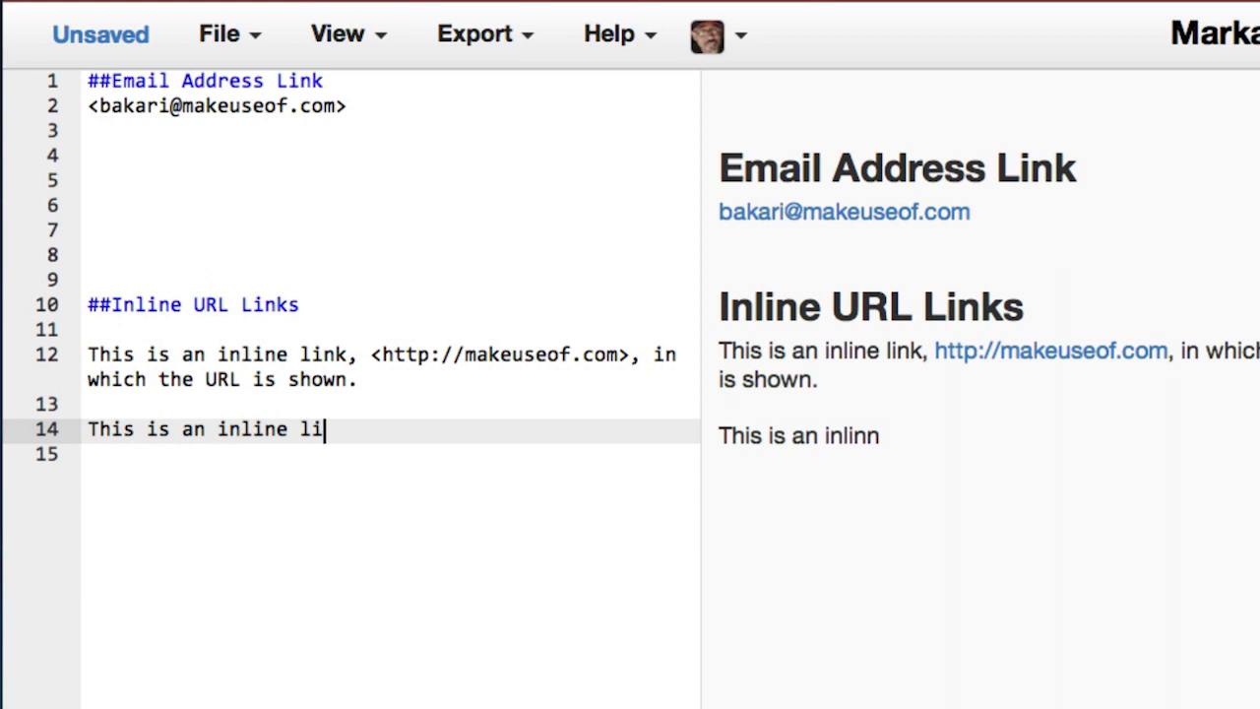
{"action": "type", "text": "nk for"}
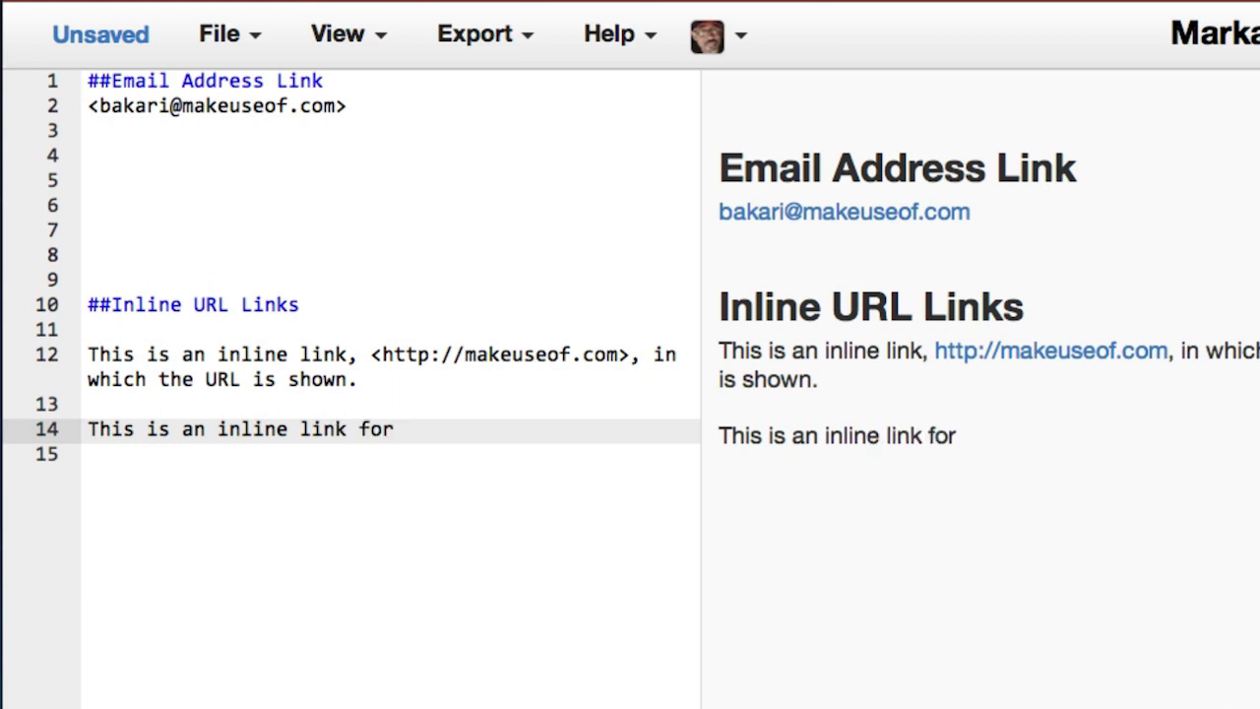
{"action": "type", "text": "{"}
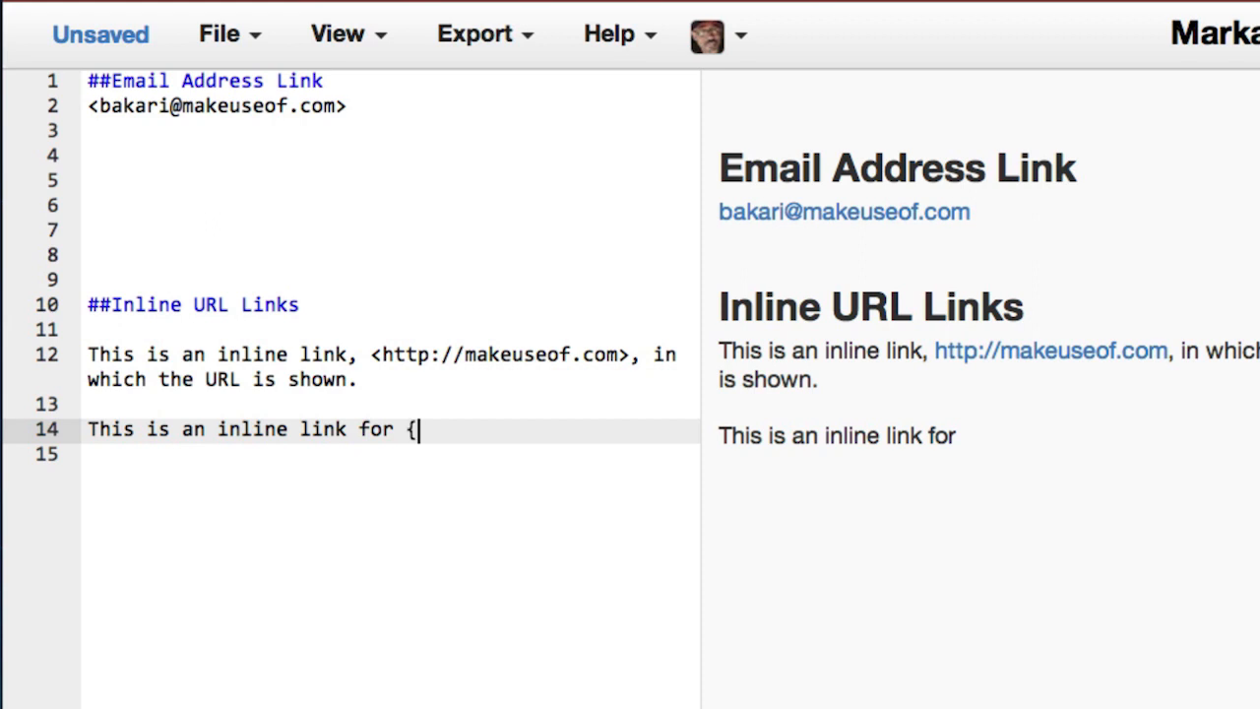
{"action": "type", "text": "[M"}
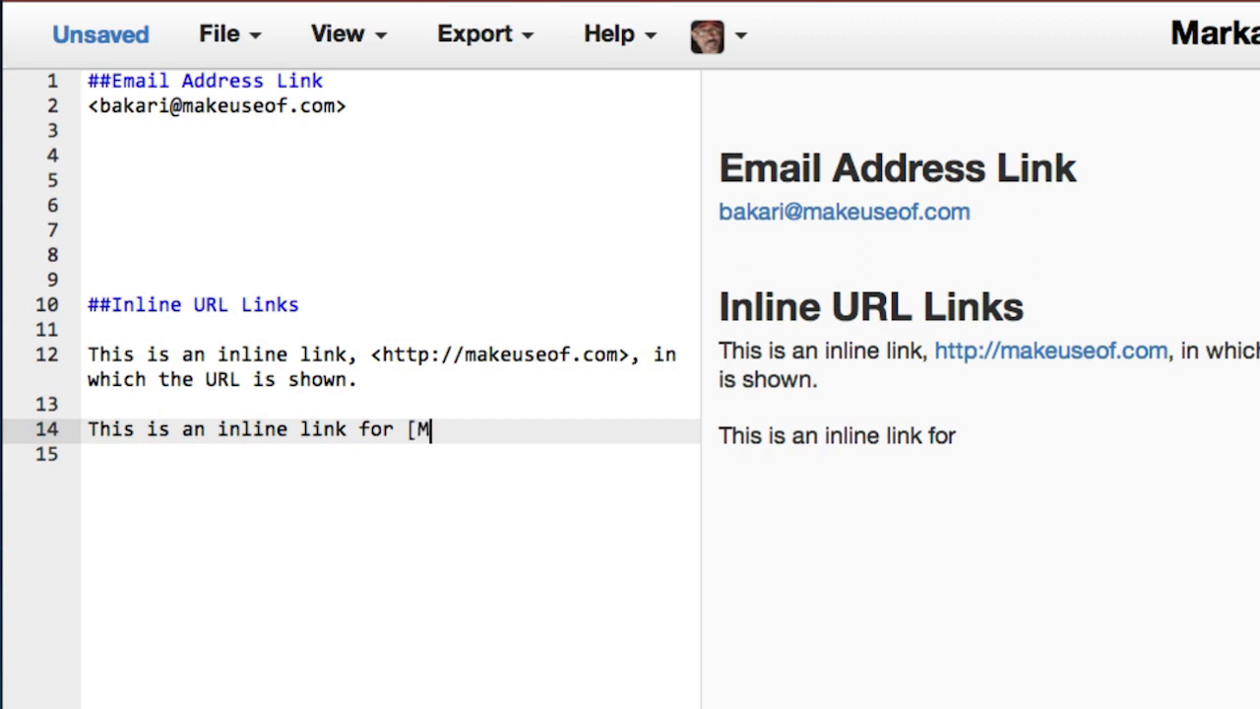
{"action": "type", "text": "ac"}
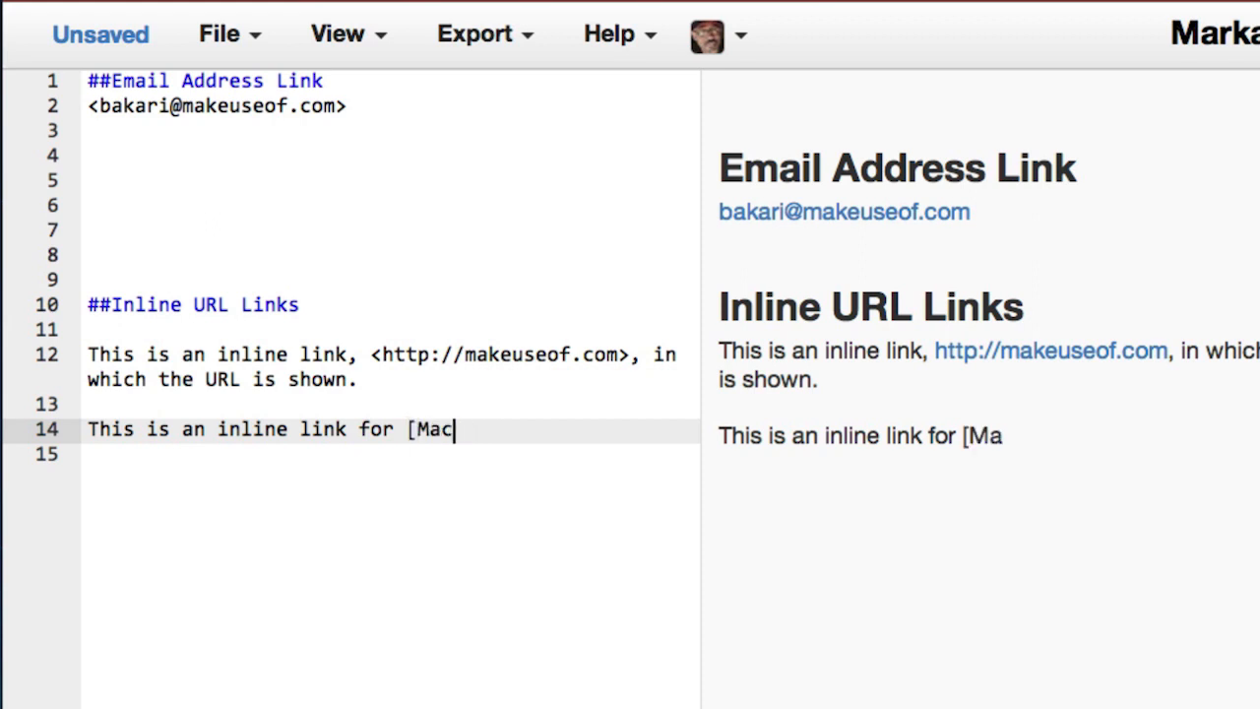
{"action": "key", "text": "Backspace"}
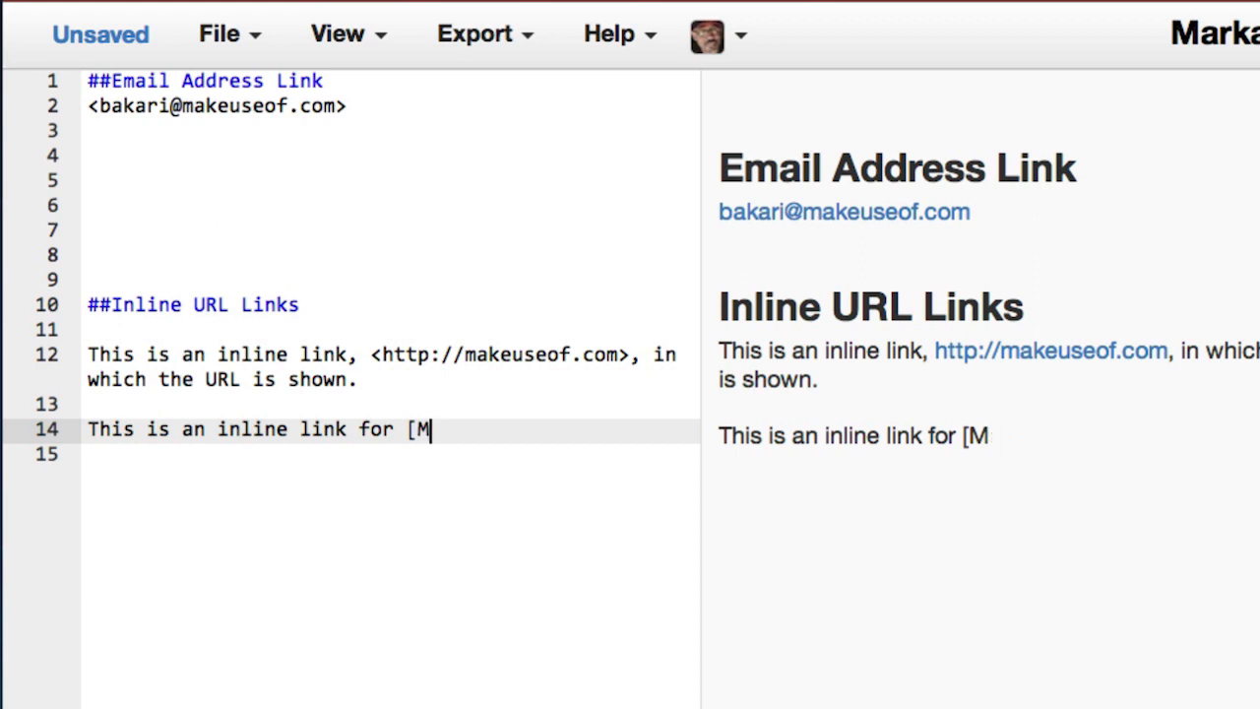
{"action": "type", "text": "akeUs"}
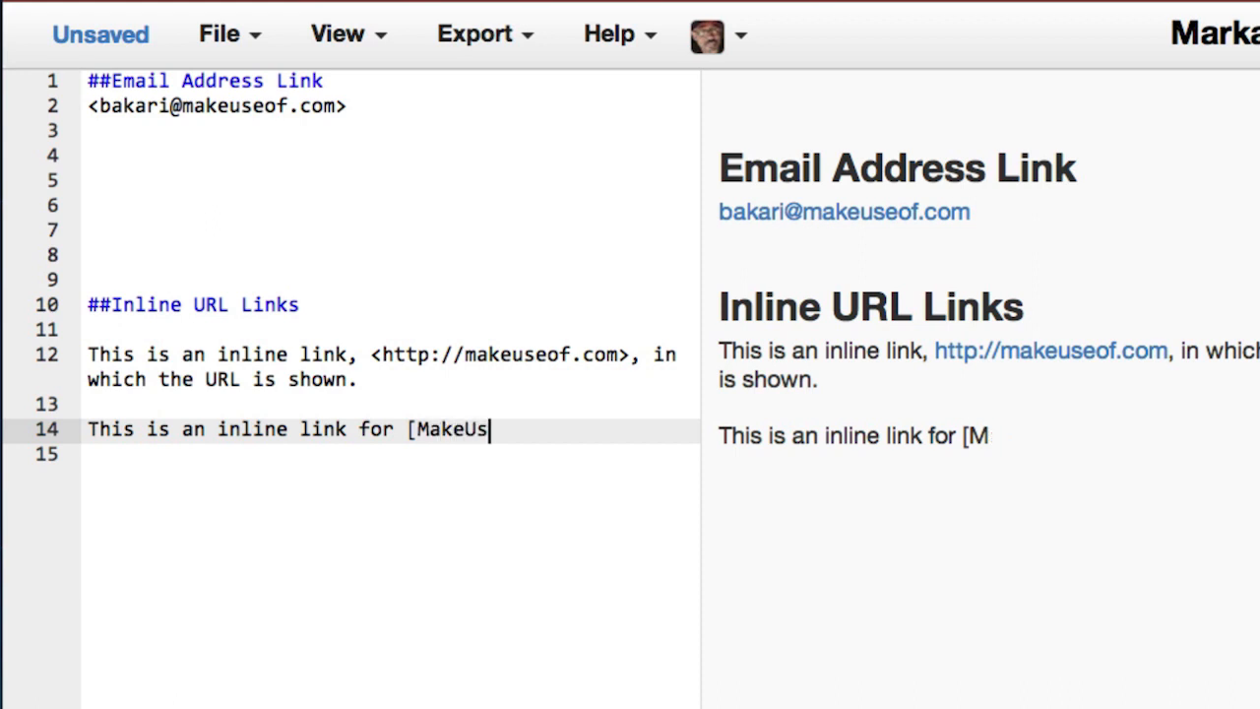
{"action": "type", "text": "eOf"}
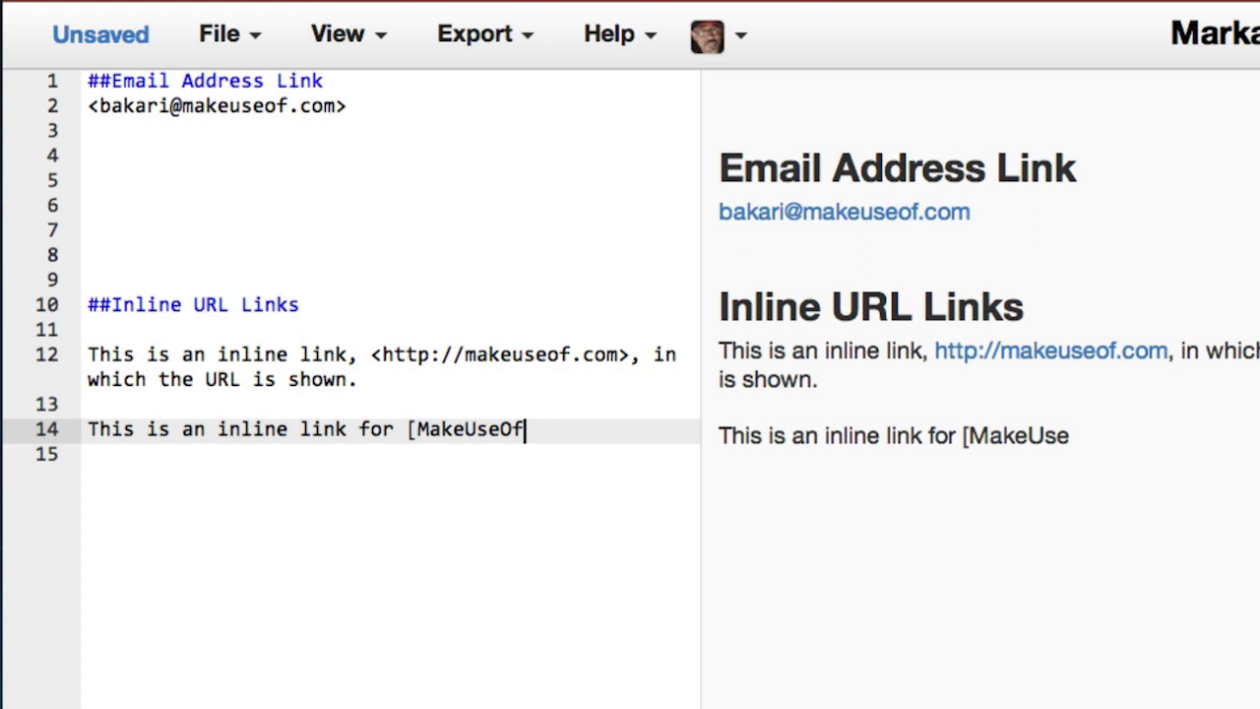
{"action": "type", "text": "Of"}
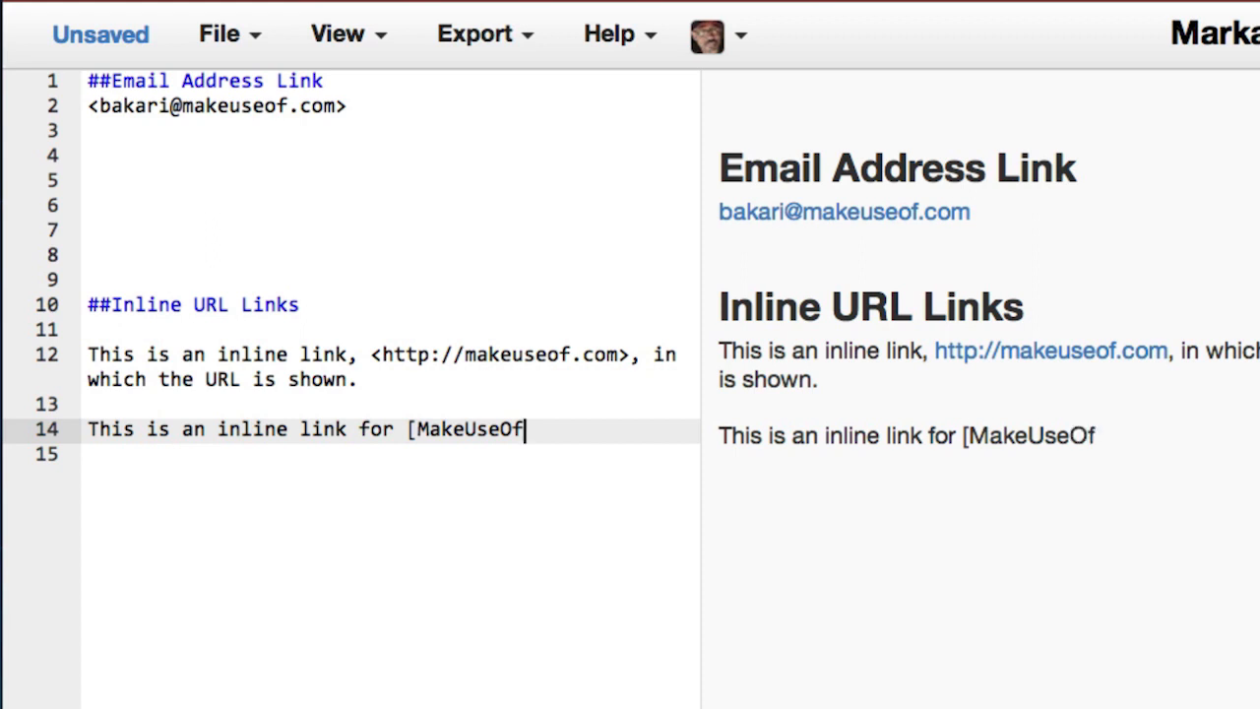
{"action": "type", "text": "]"}
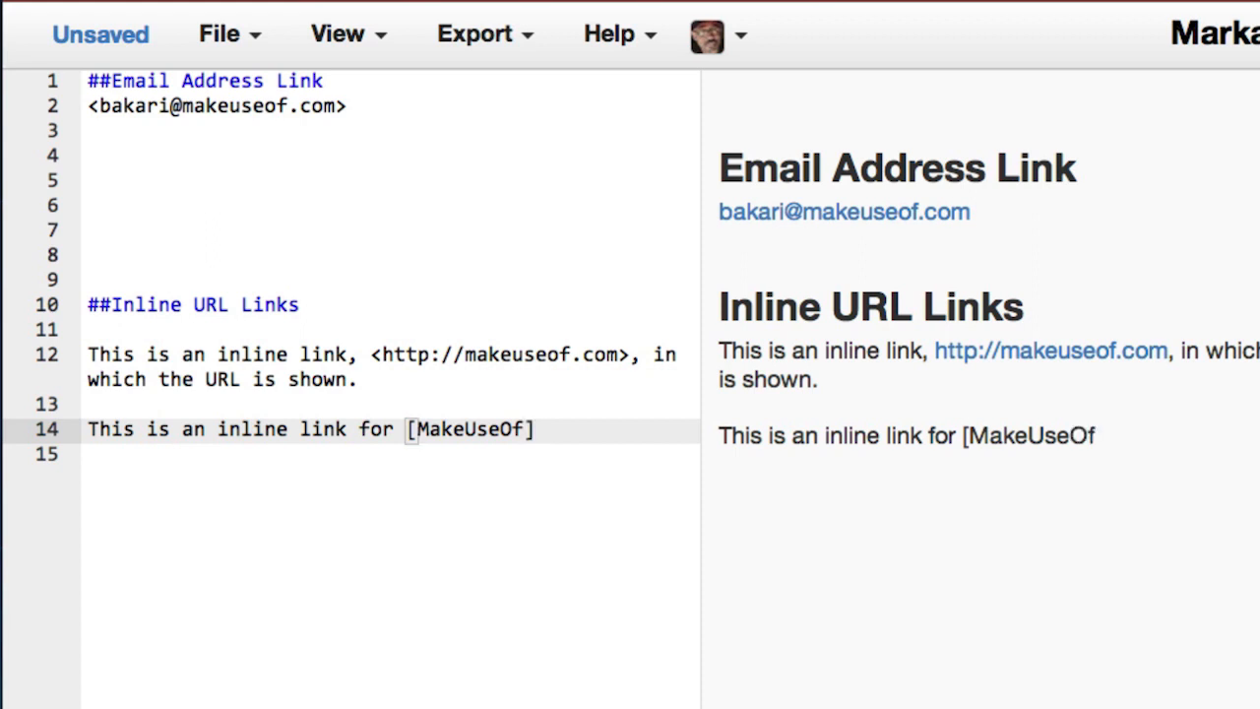
{"action": "type", "text": "]"}
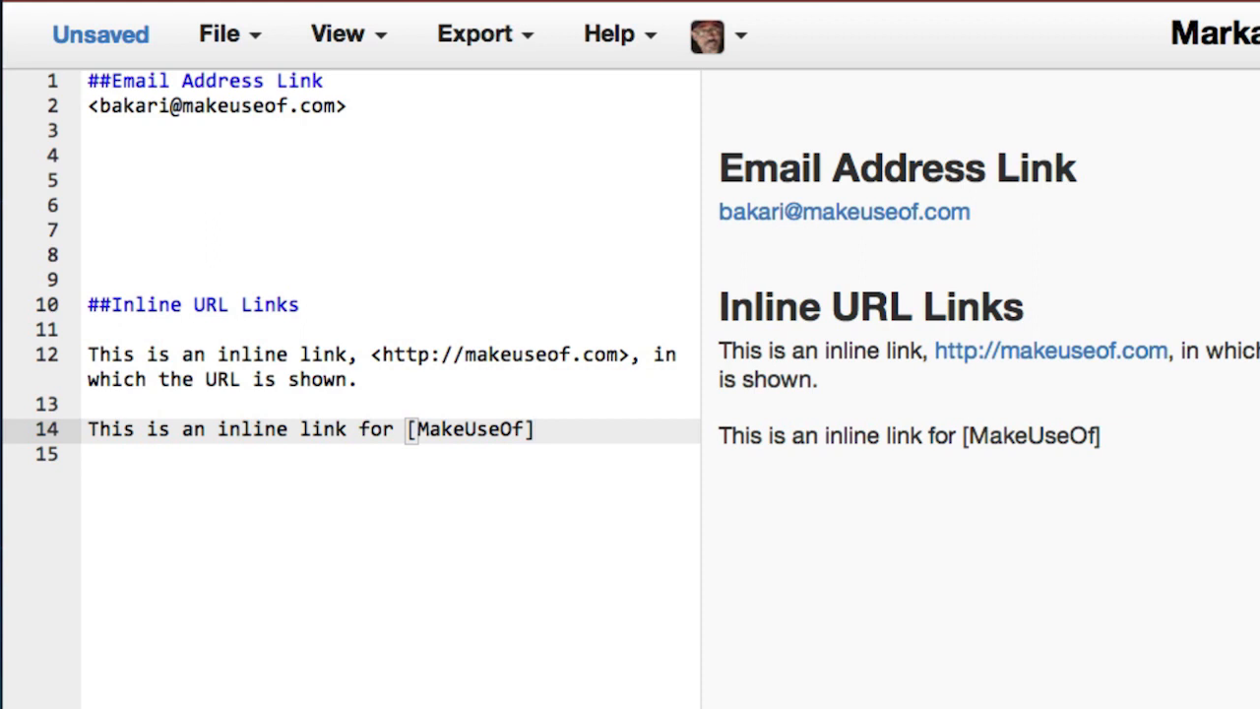
{"action": "type", "text": "("}
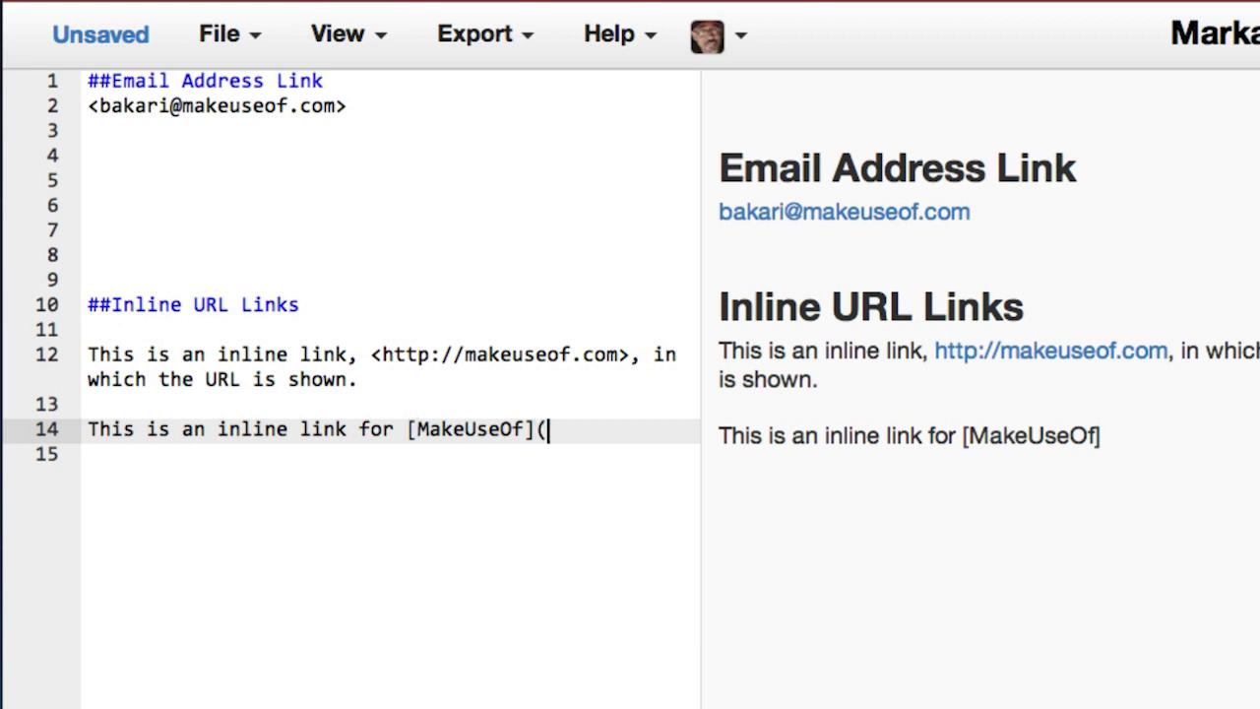
{"action": "type", "text": "http://makeuseof.com"}
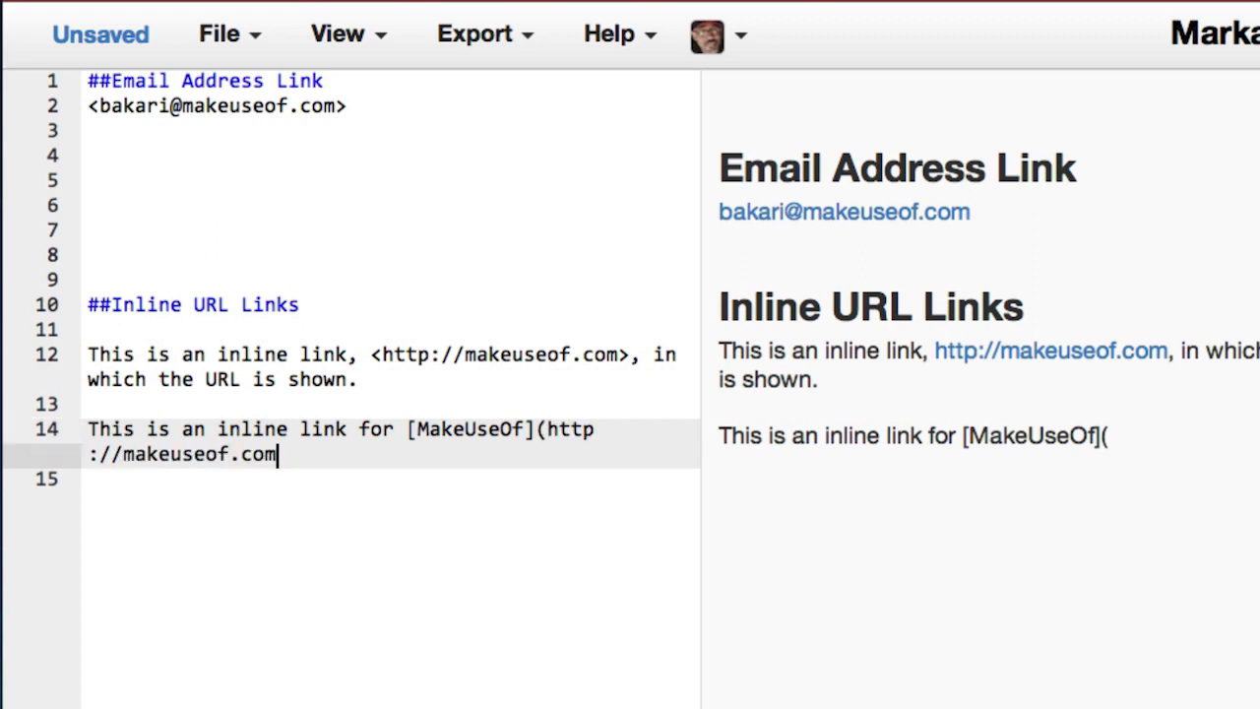
{"action": "type", "text": ")"}
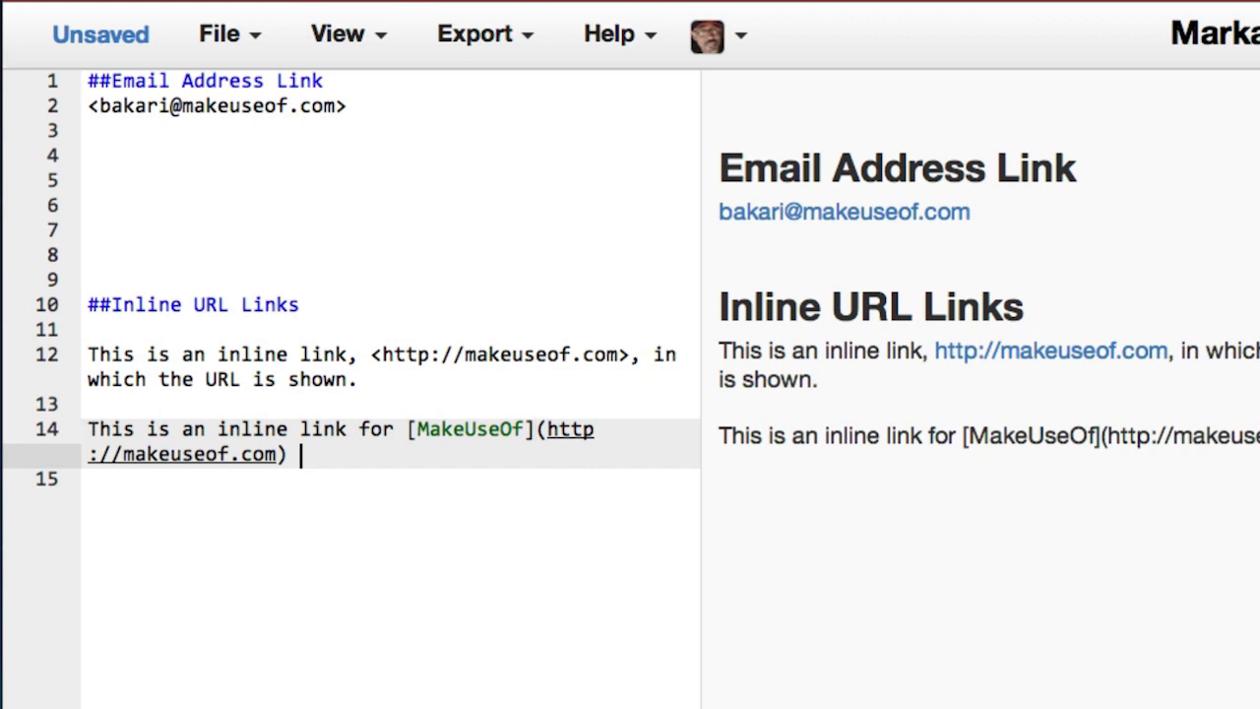
{"action": "type", "text": ", i"}
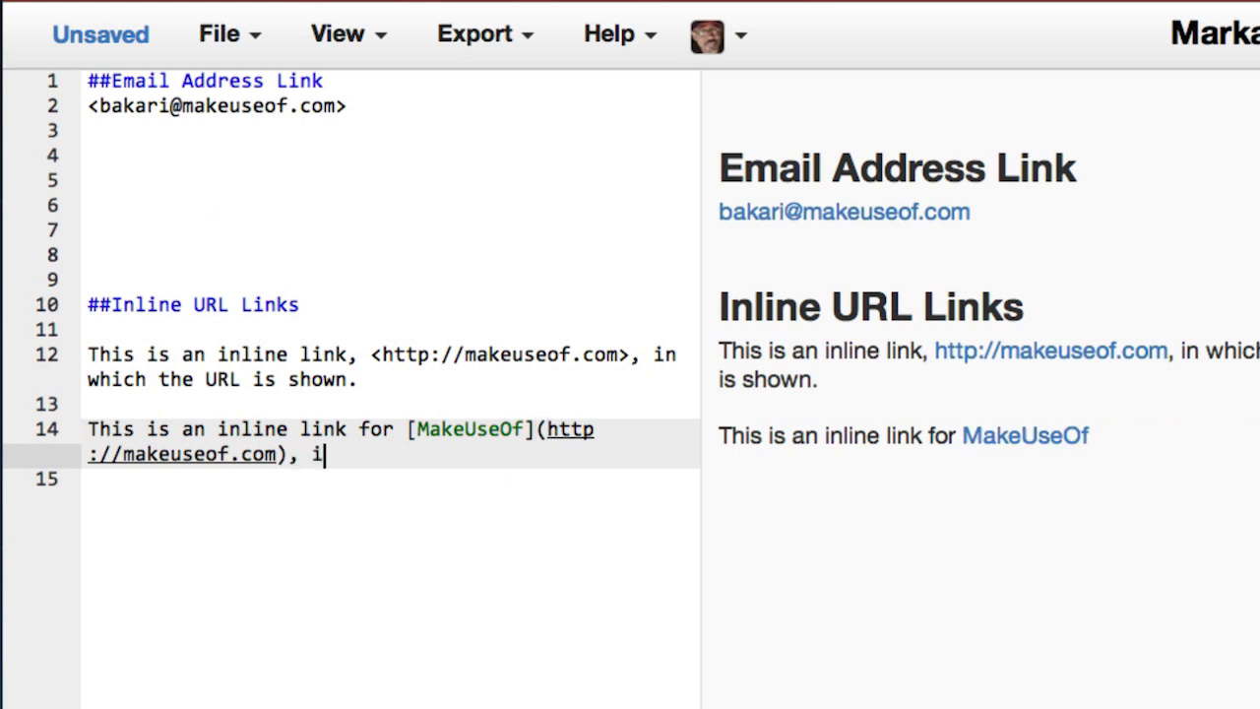
{"action": "type", "text": "n which t"}
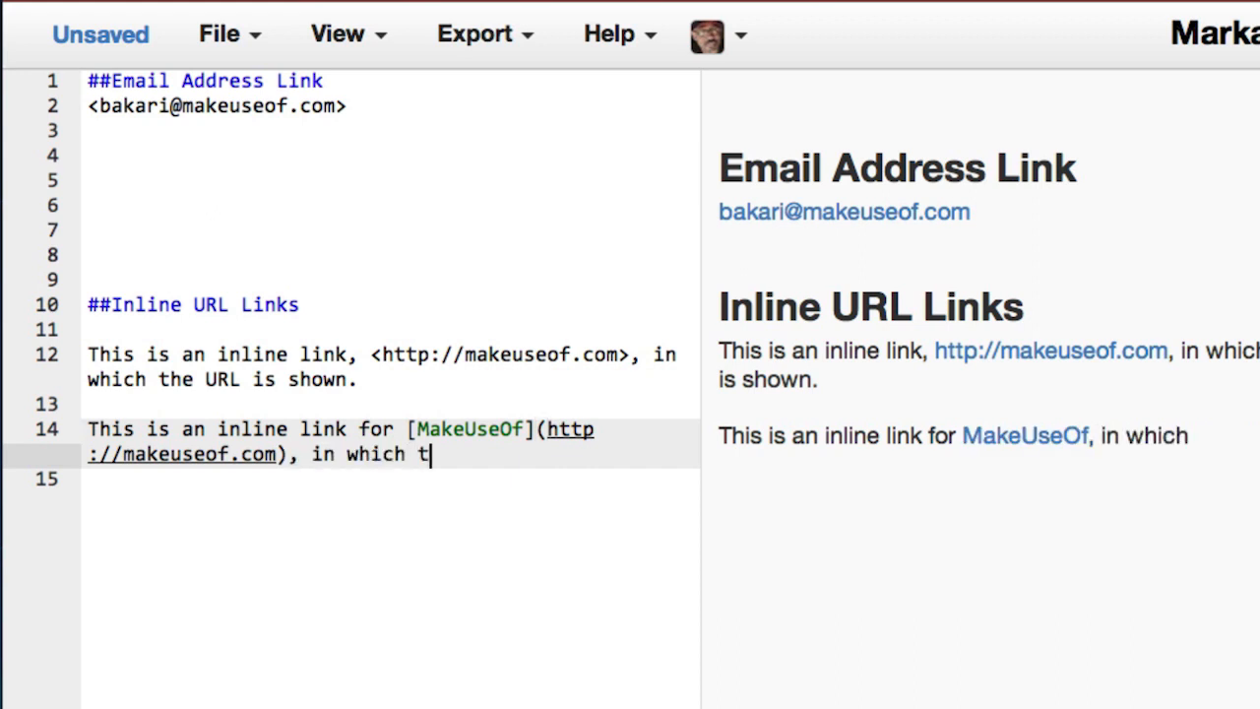
{"action": "type", "text": "he ur"}
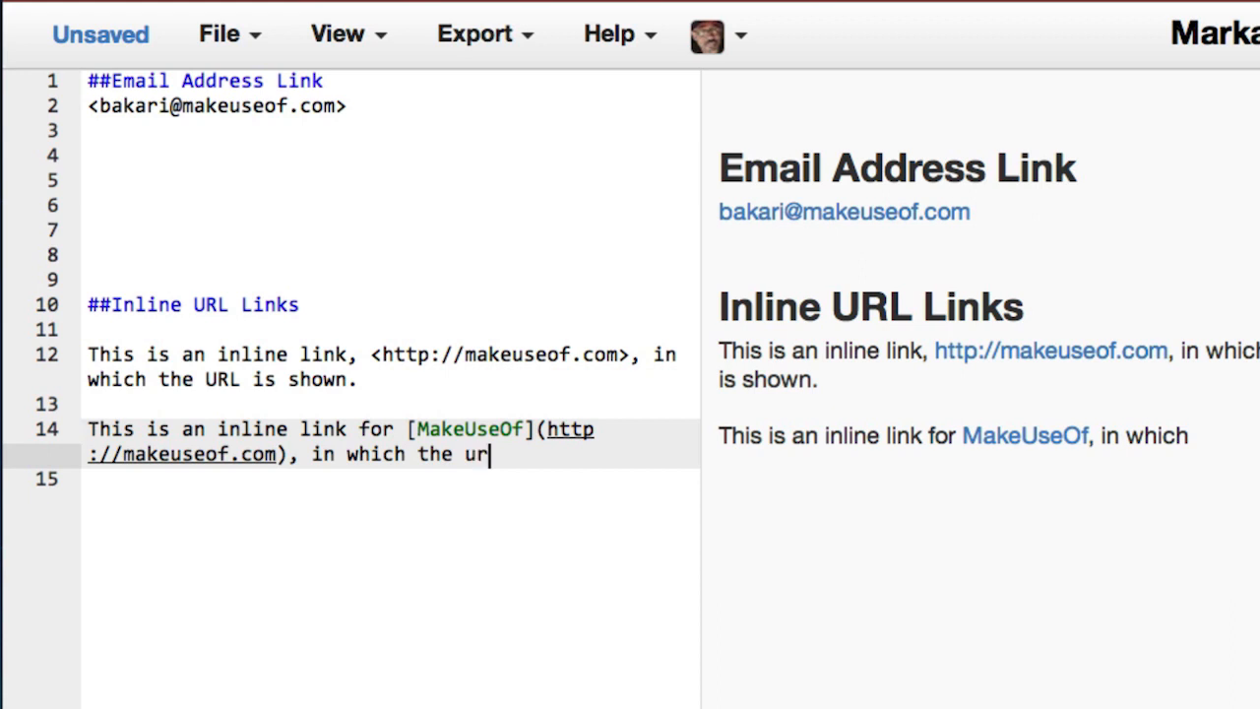
{"action": "type", "text": "RL is embedded."}
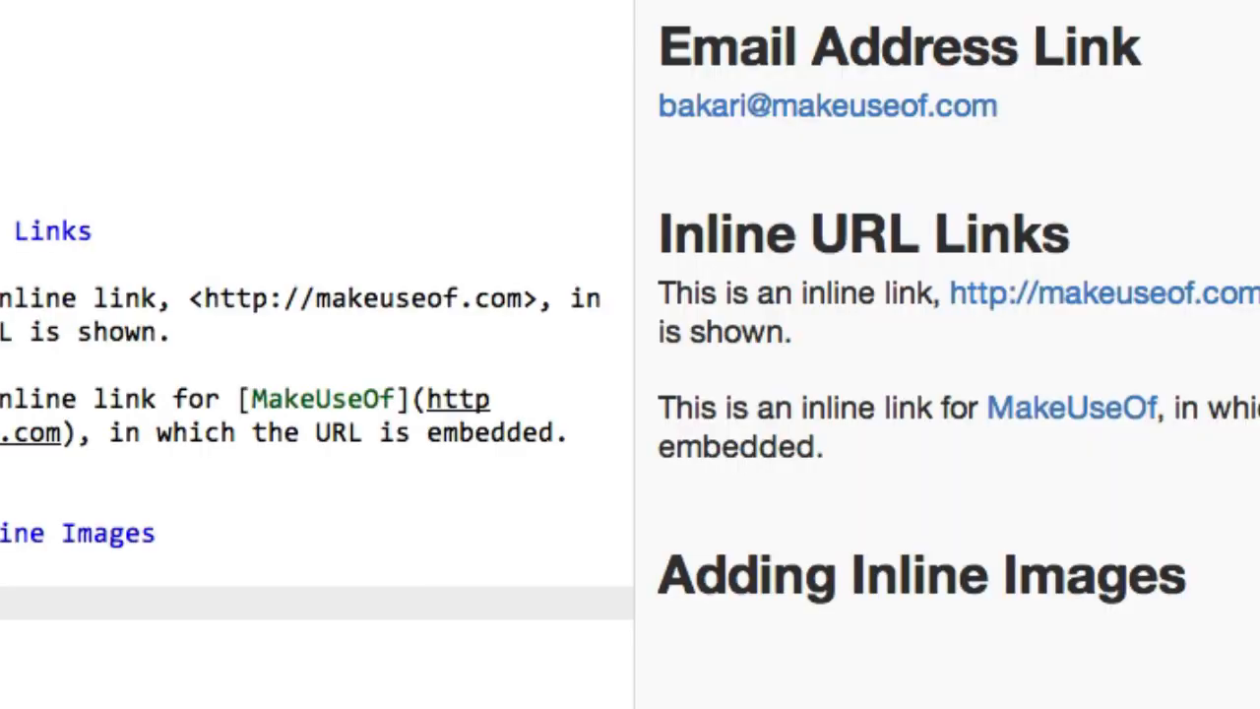
- Scroll down to the empty line beneath the Adding Inline Images heading
{"action": "scroll", "scroll_direction": "down", "scroll_amount": 3}
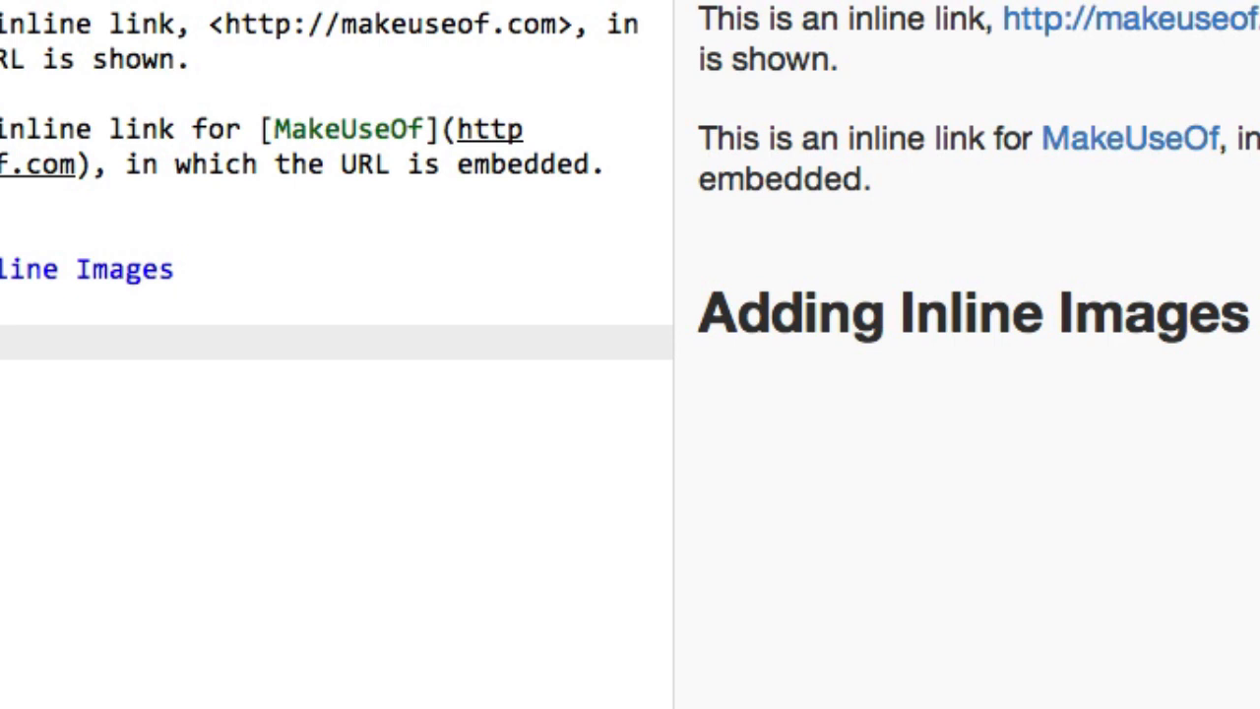
{"action": "type", "text": "!"}
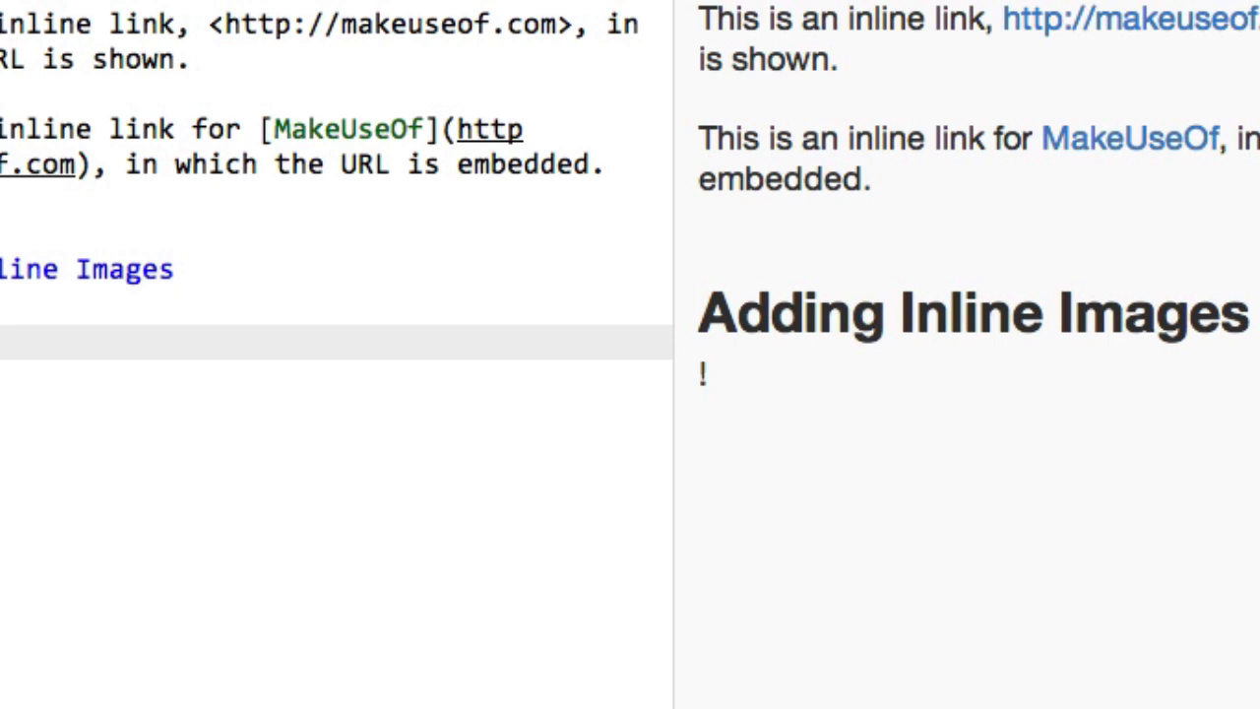
{"action": "type", "text": "["}
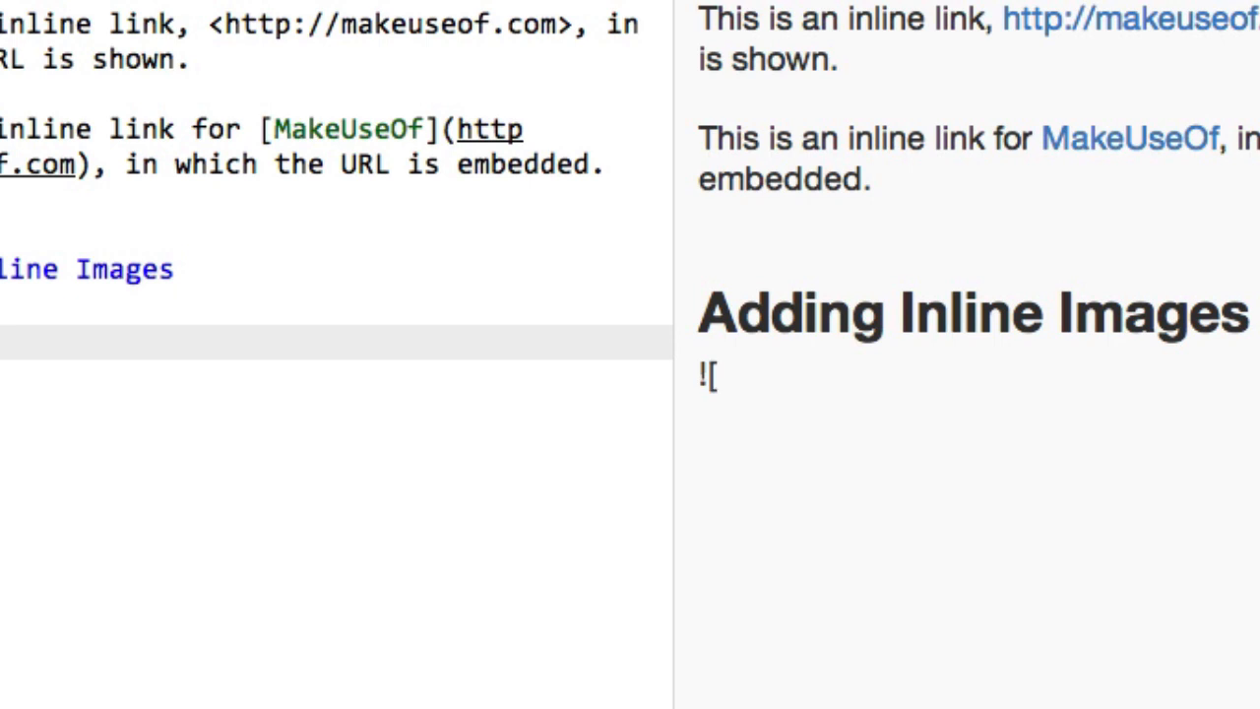
{"action": "type", "text": "MUO logo"}
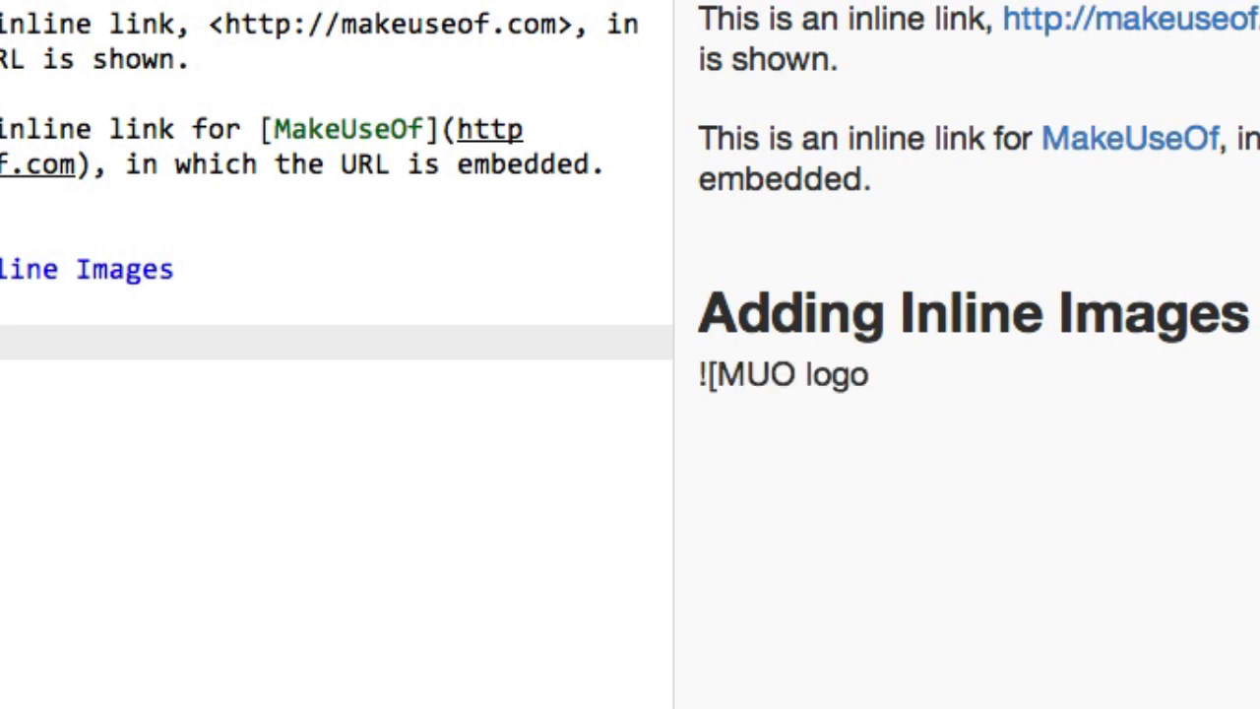
{"action": "type", "text": "("}
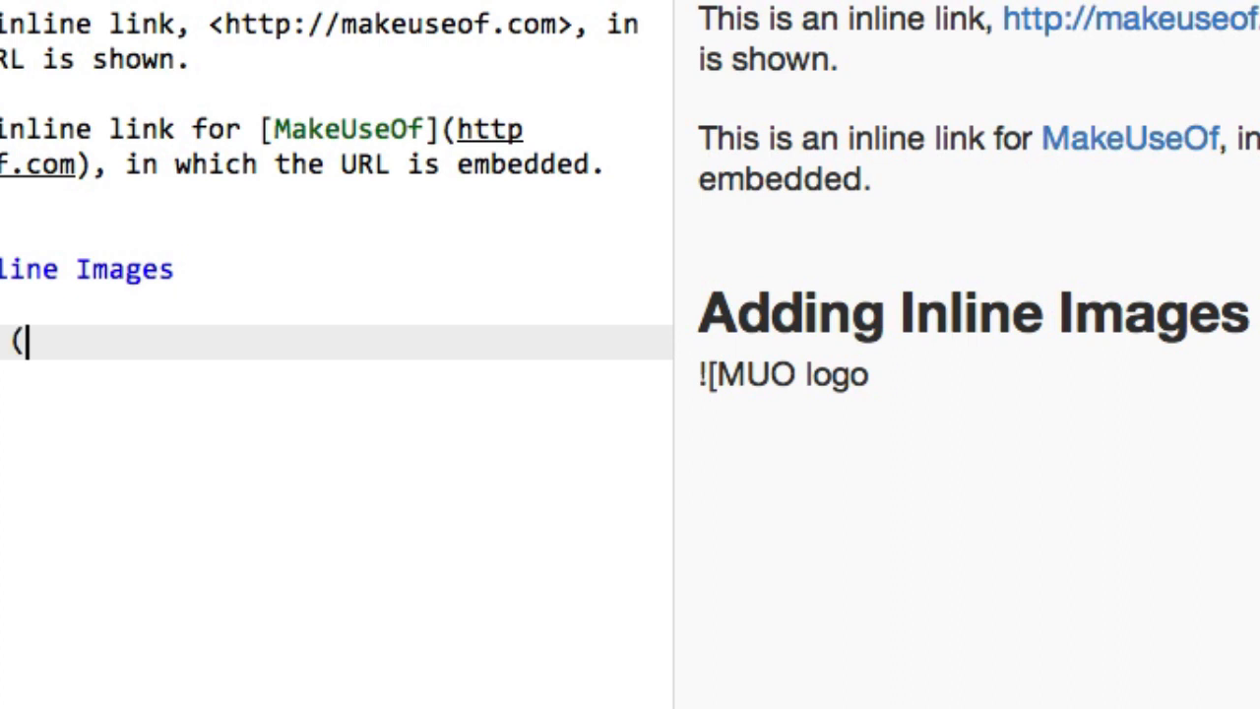
{"action": "type", "text": "("}
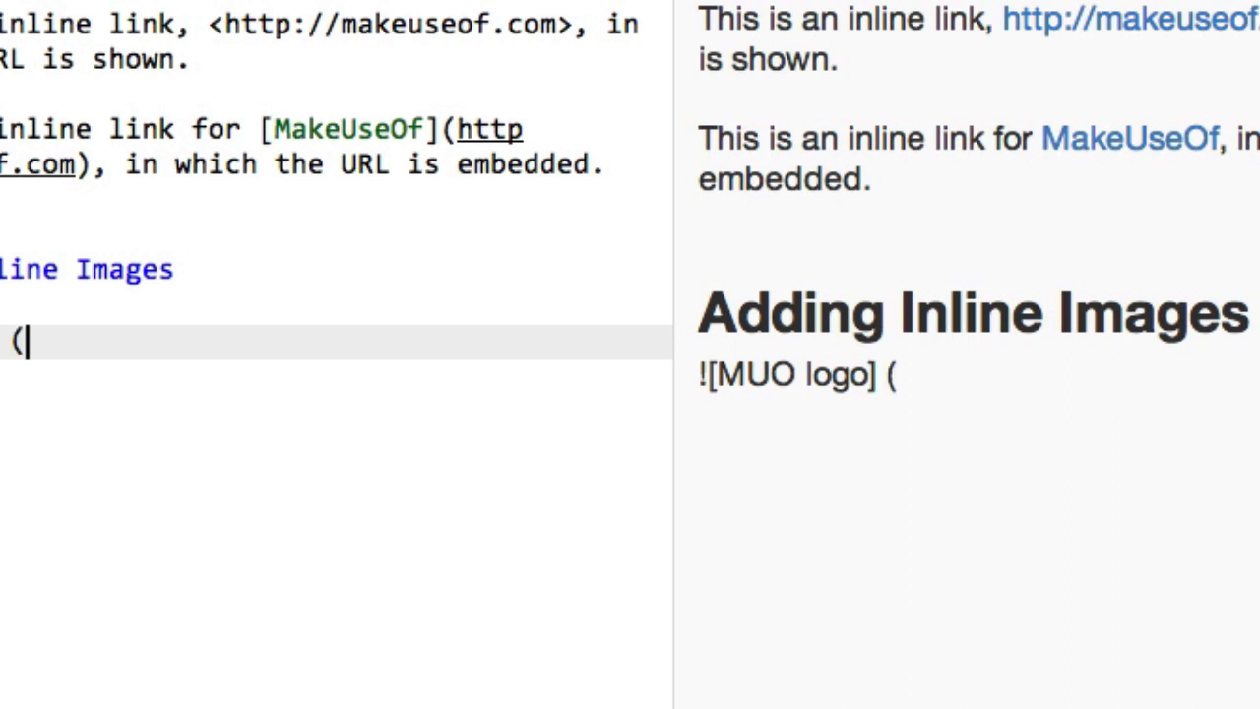
{"action": "type", "text": "http://main.makeuseoflimited.netdna-content/uploads/2006/07/muosquares.png"}
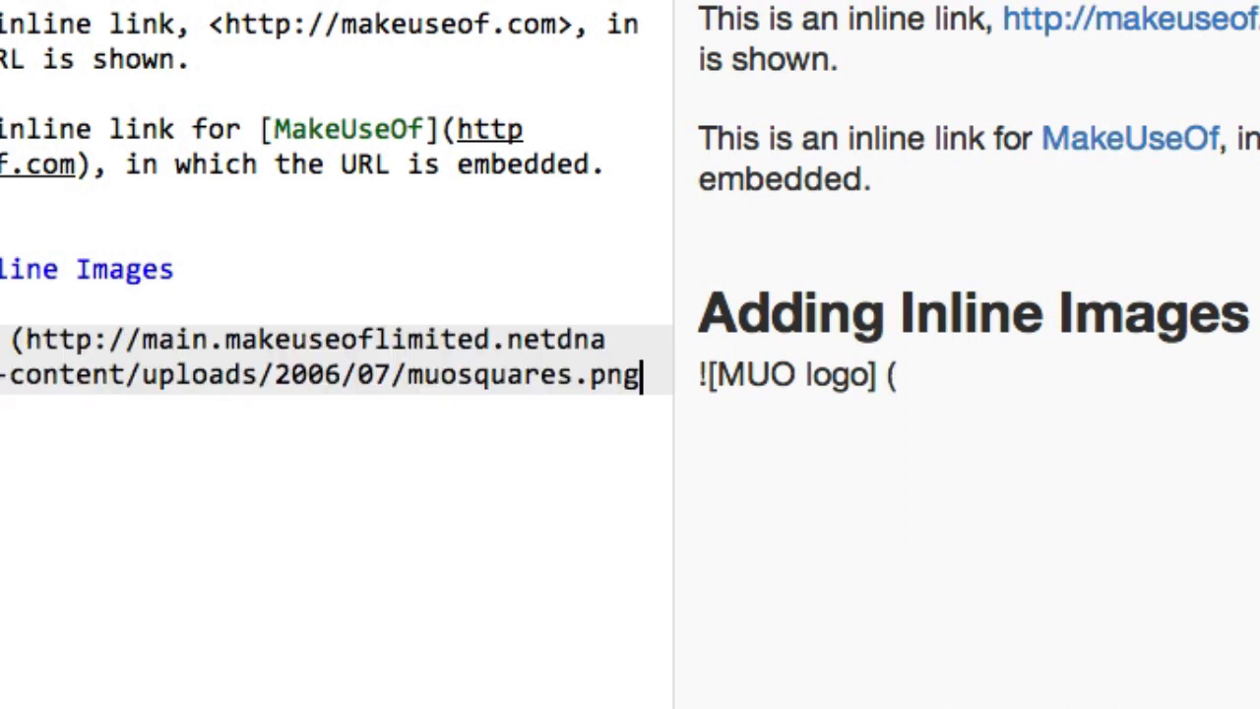
{"action": "type", "text": ")"}
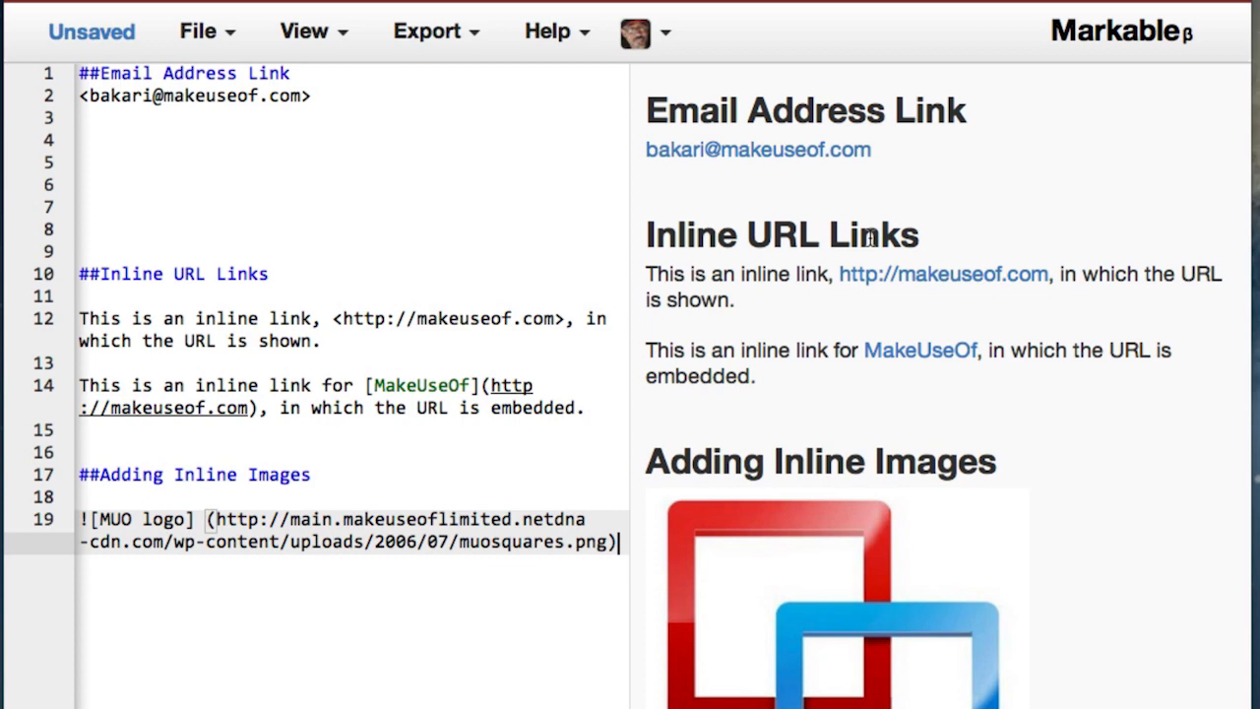
{"action": "mouse_move", "coordinate": [855, 299]}
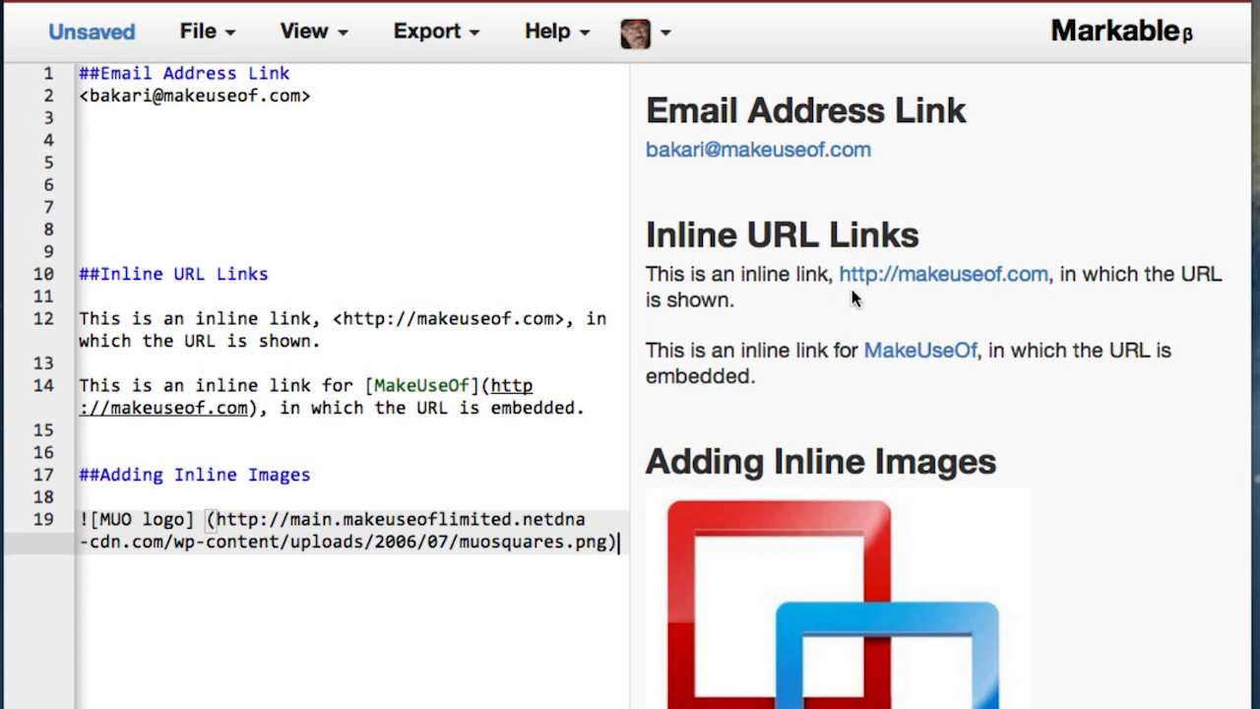
{"action": "mouse_move", "coordinate": [930, 316]}
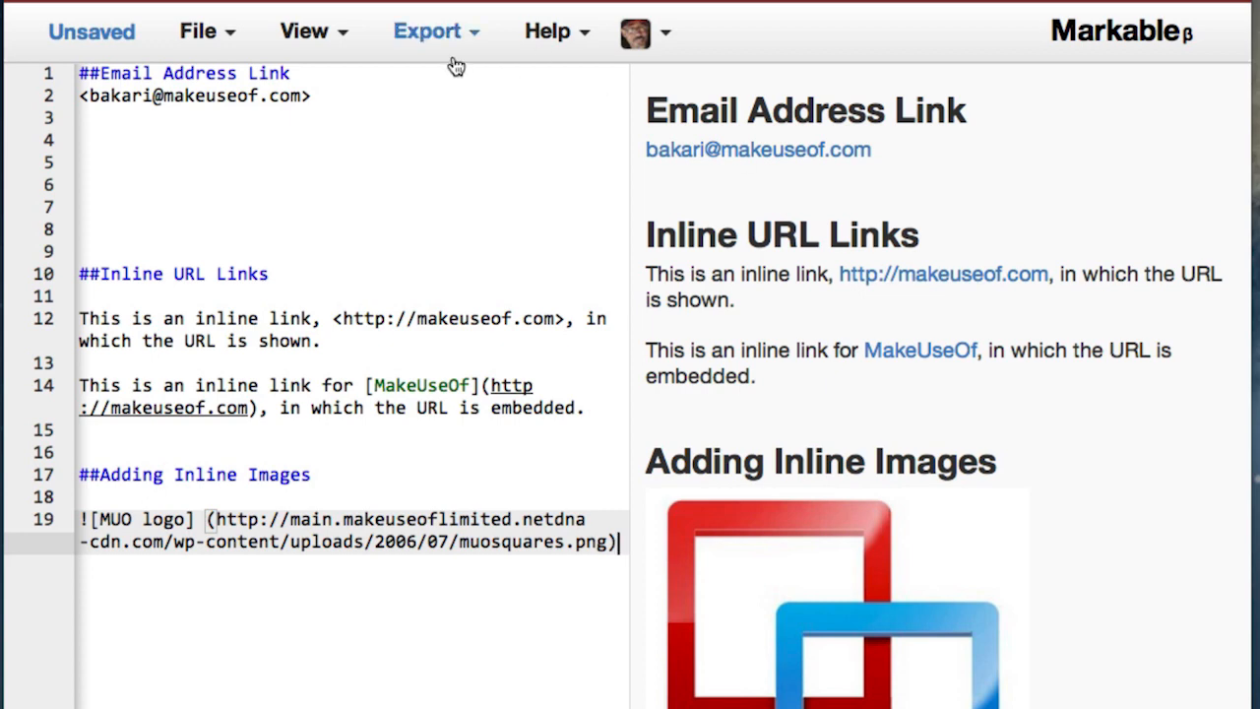
{"action": "mouse_move", "coordinate": [508, 67]}
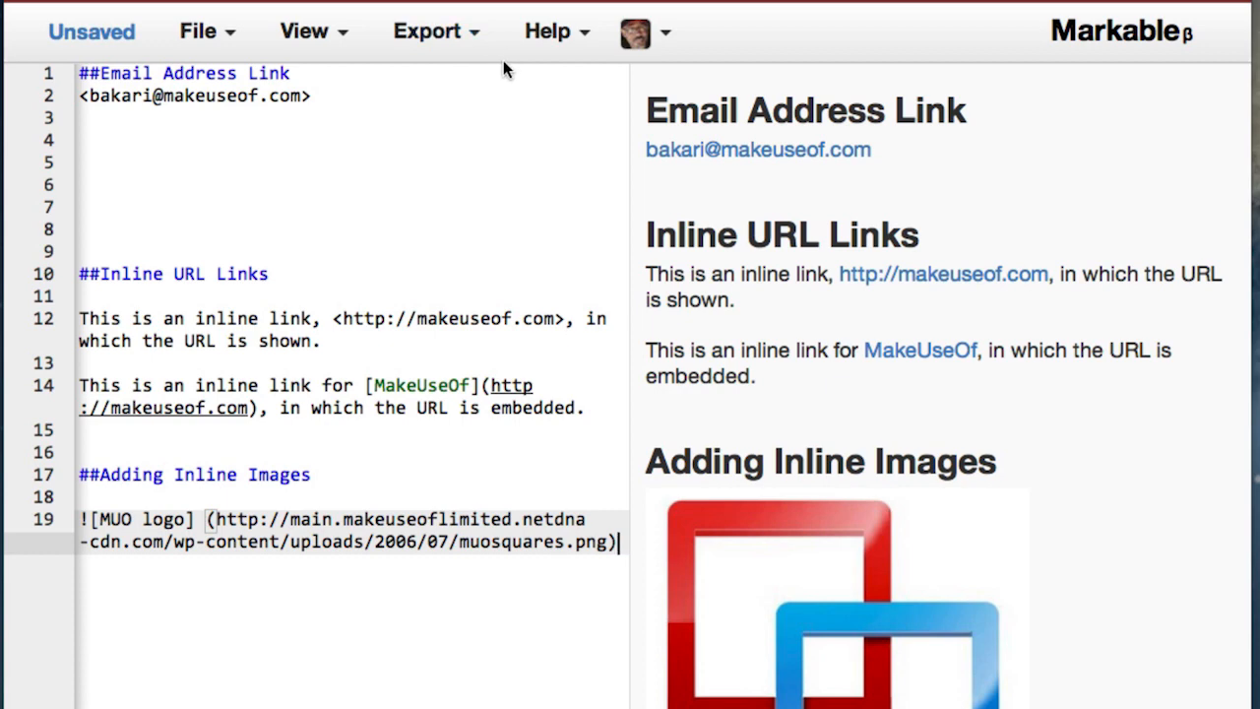
{"action": "left_click", "coordinate": [427, 32]}
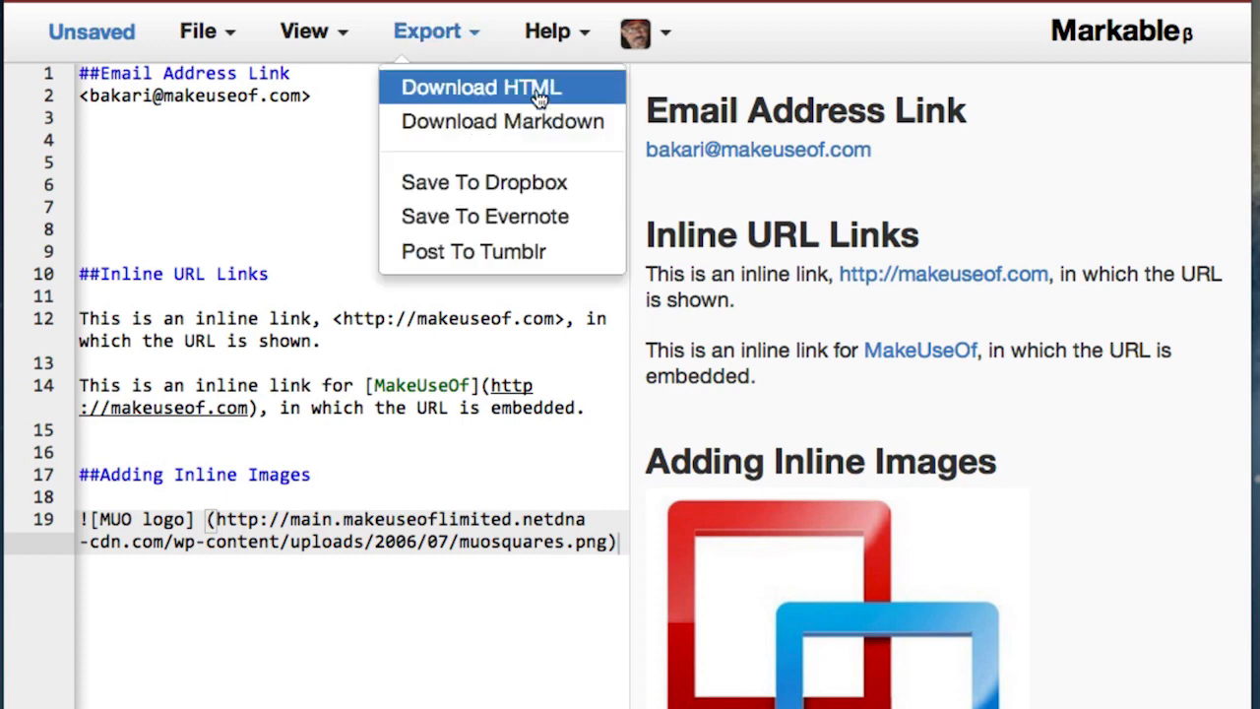
{"action": "mouse_move", "coordinate": [502, 122]}
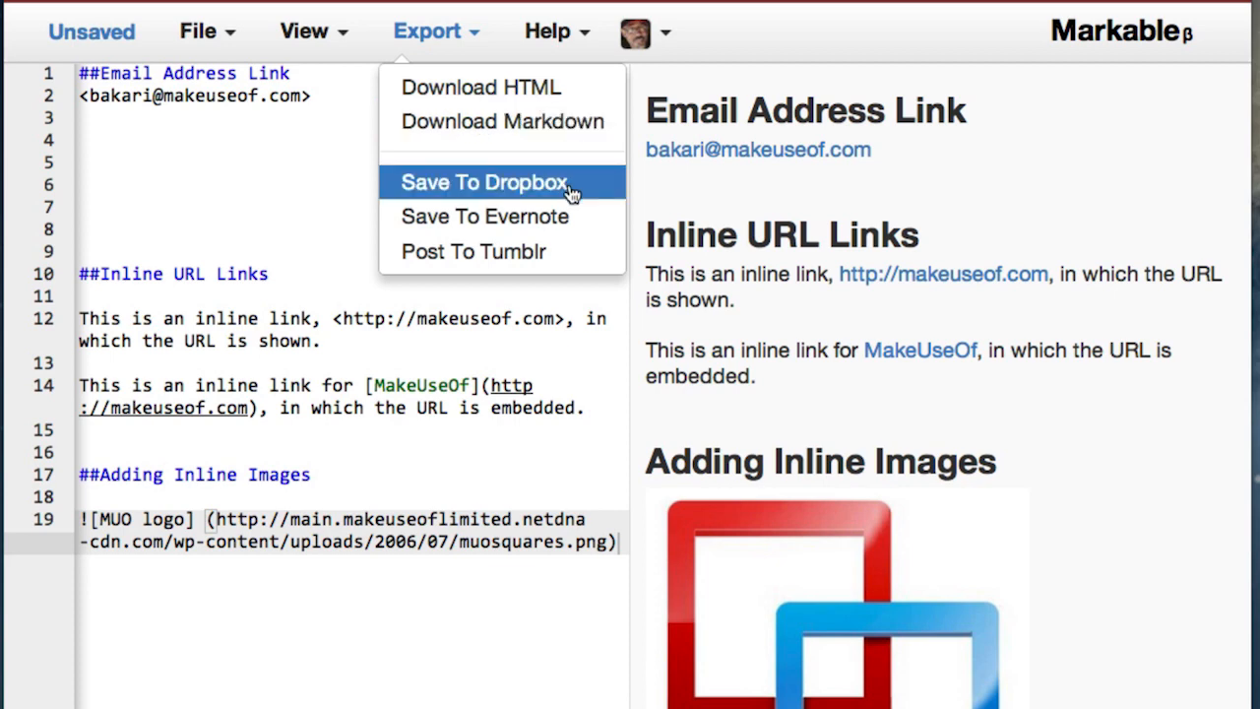
{"action": "mouse_move", "coordinate": [485, 216]}
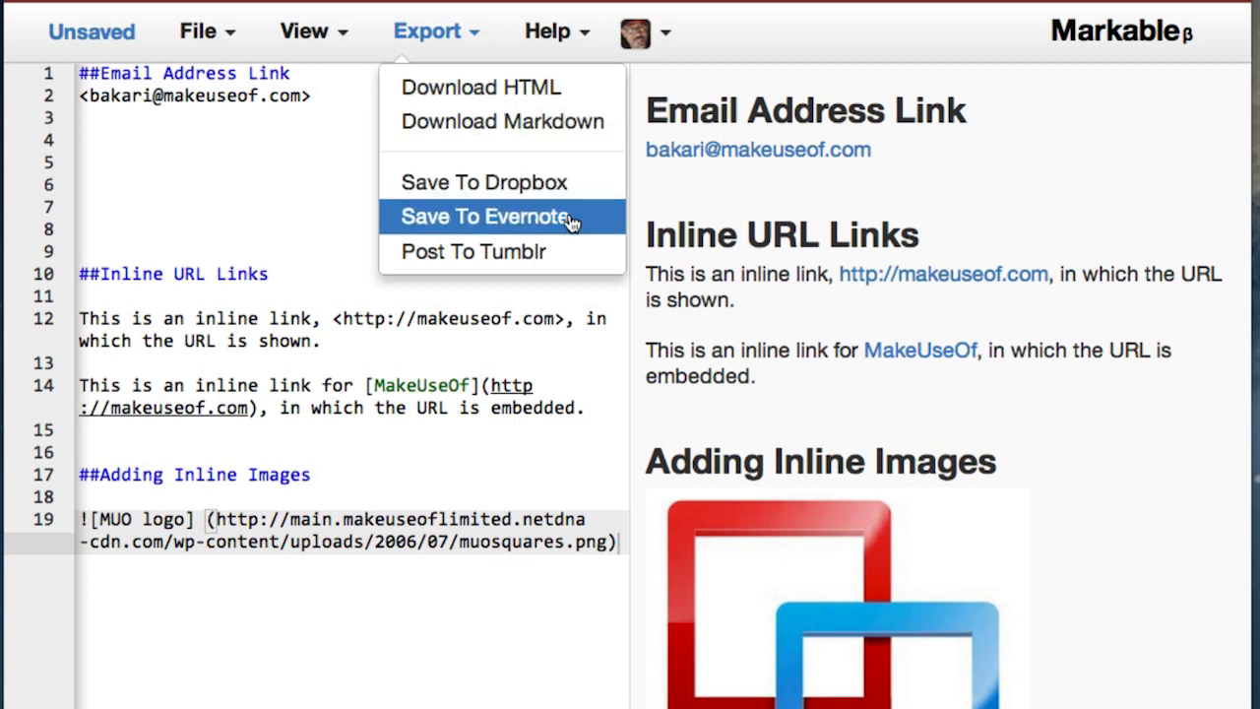
{"action": "mouse_move", "coordinate": [575, 260]}
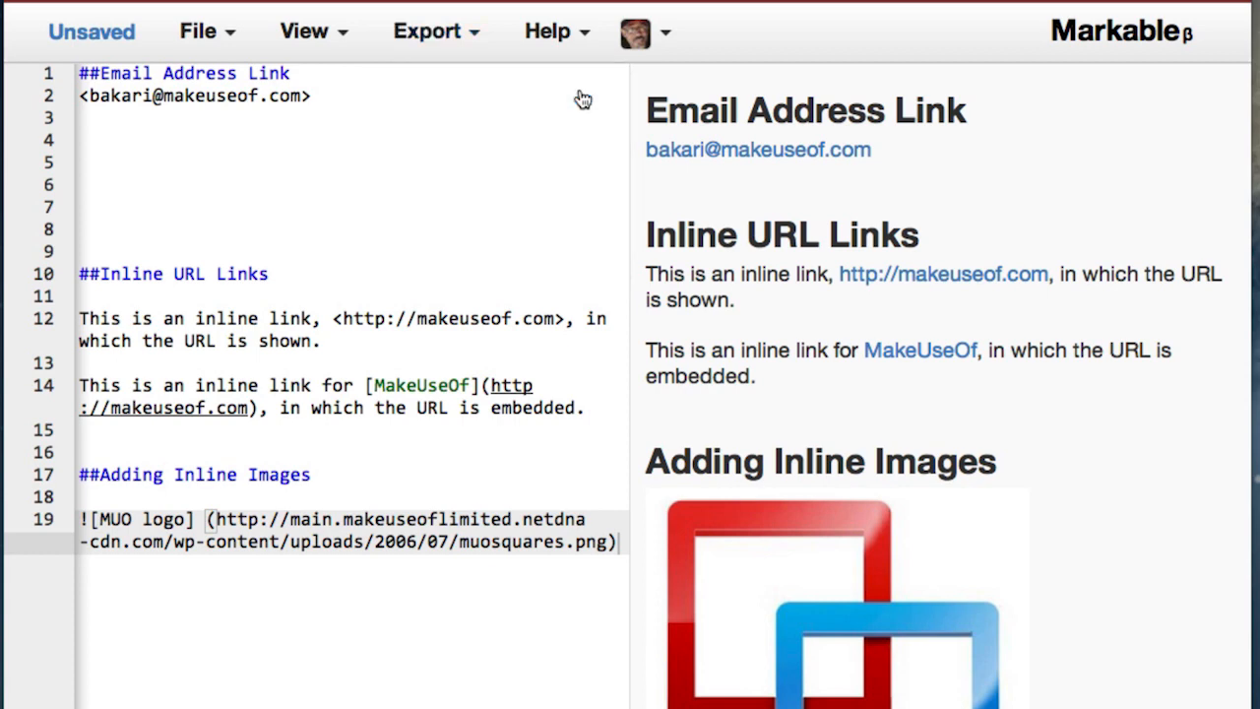
{"action": "mouse_move", "coordinate": [581, 98]}
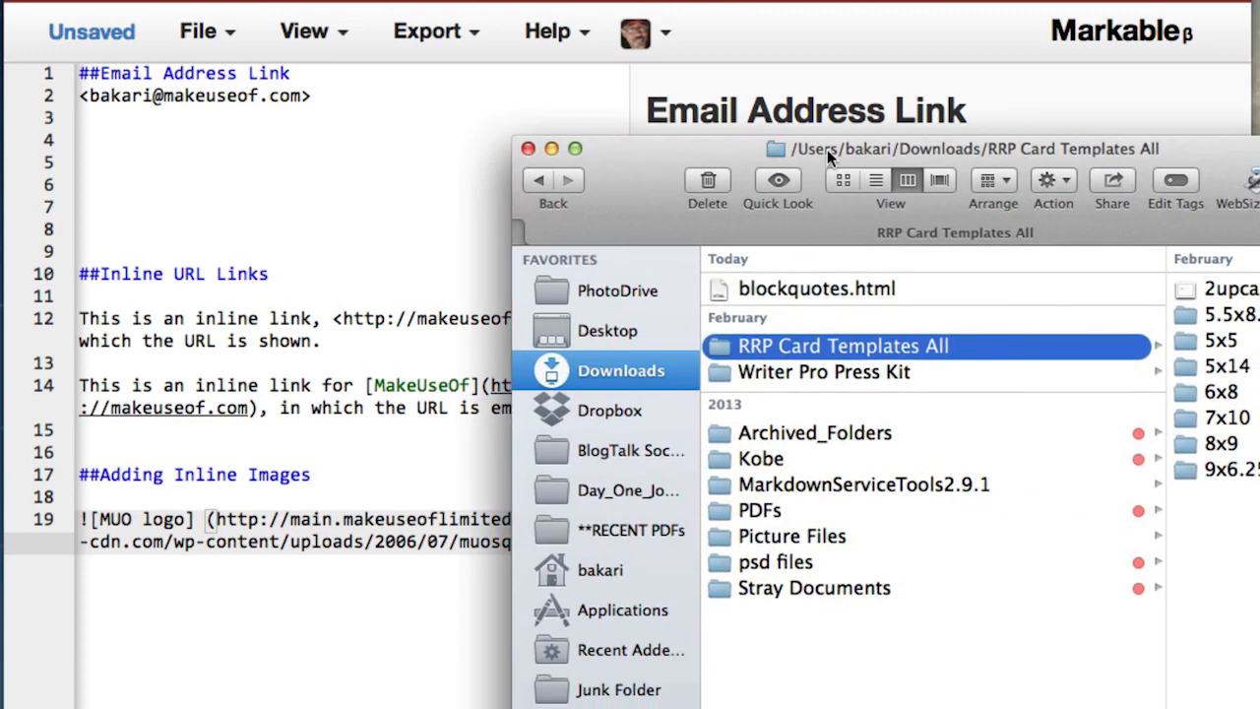
- Open blockquotes.html from Downloads in the browser to view the rendered headings, links and logo
{"action": "left_click", "coordinate": [817, 288]}
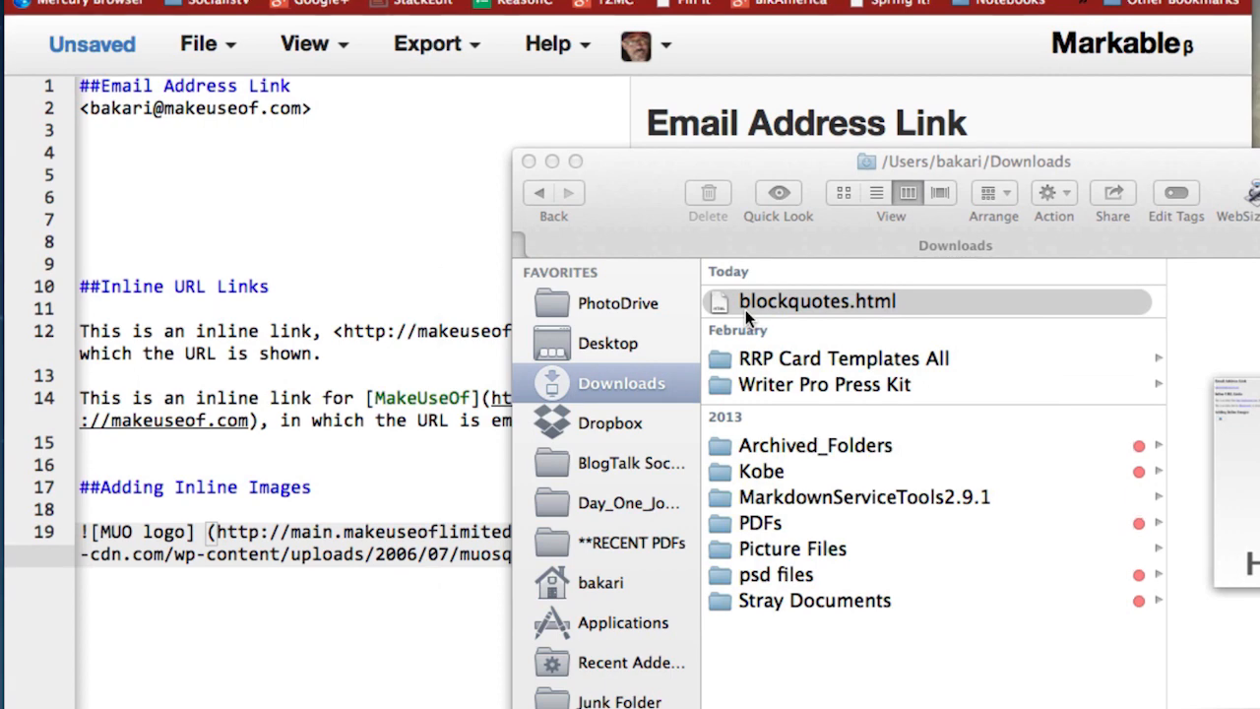
{"action": "double_click", "coordinate": [817, 301]}
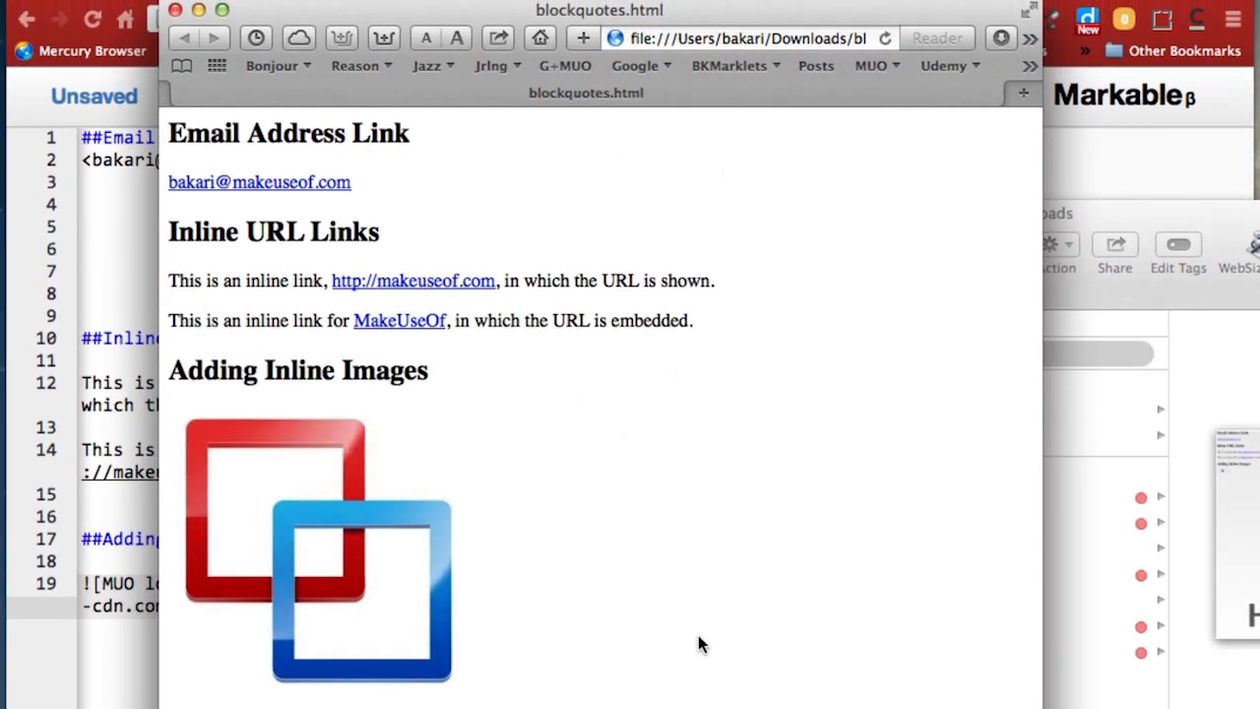
{"action": "mouse_move", "coordinate": [874, 12]}
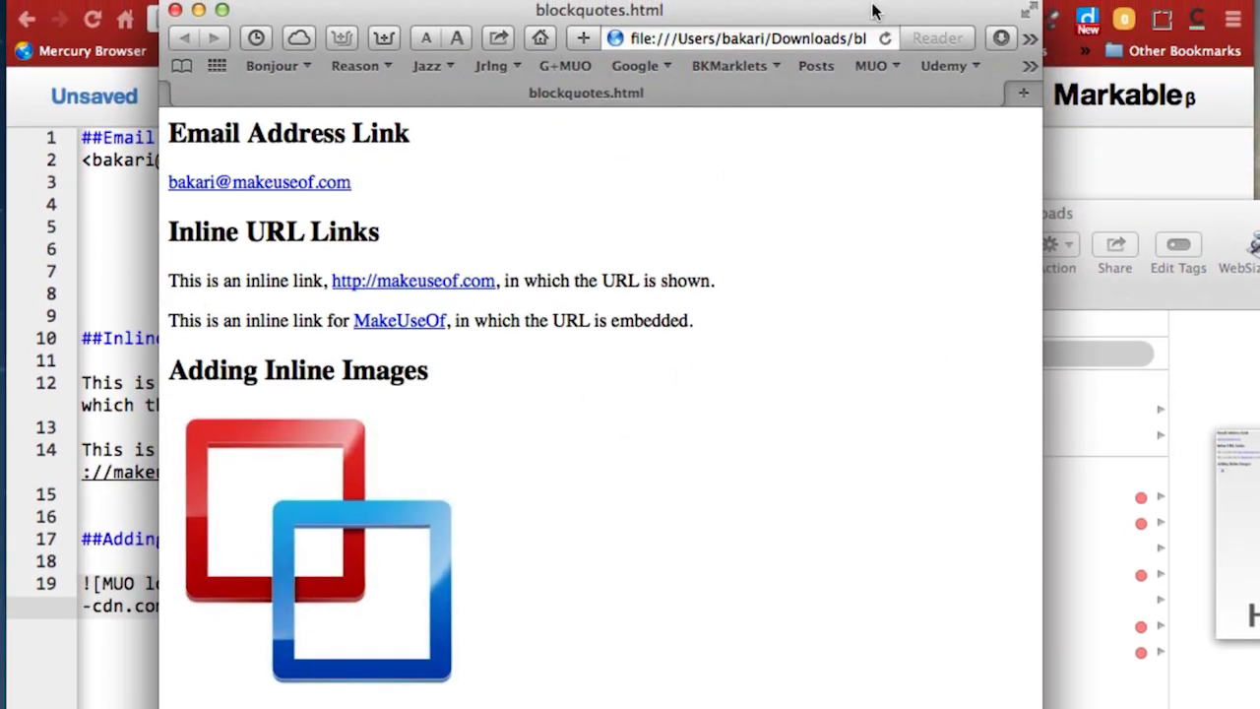